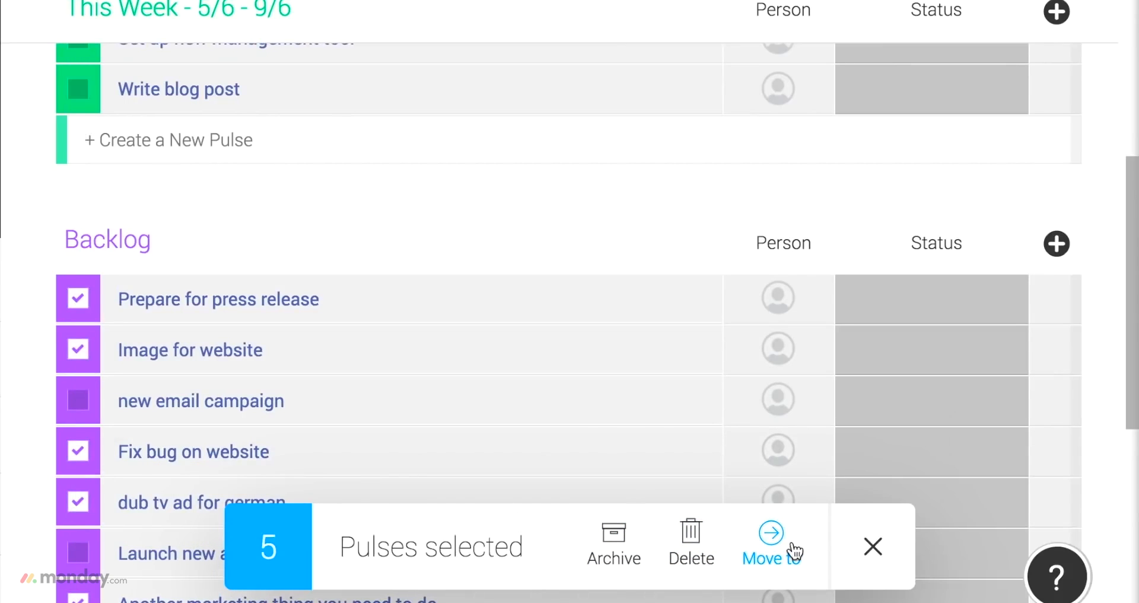
# Step: Go to monday.com in the browser to begin a free-account signup
pyautogui.click(770, 544)
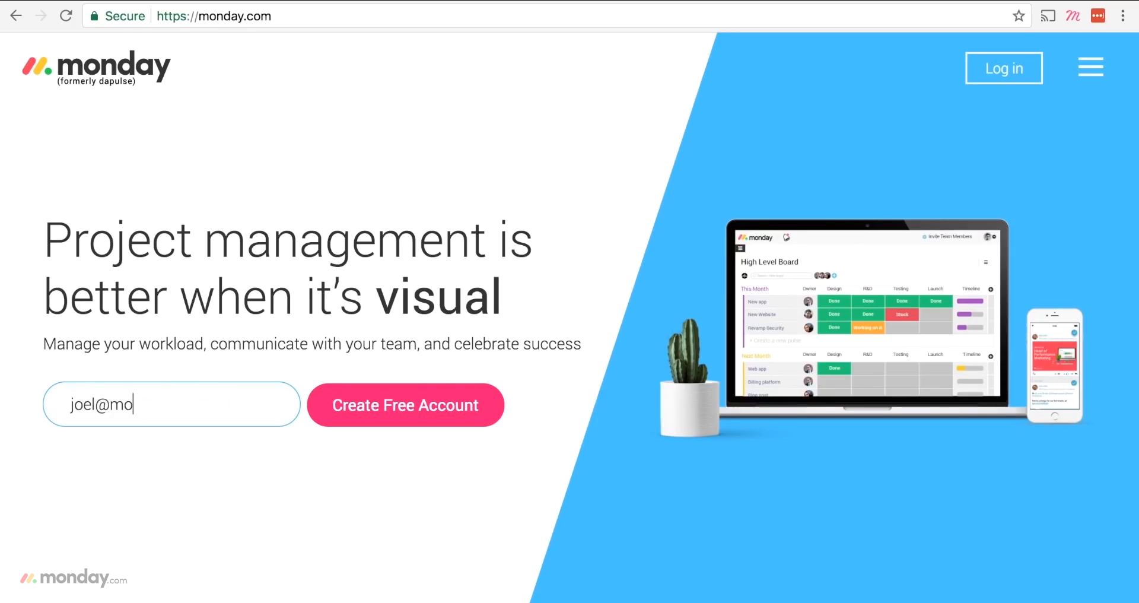
pyautogui.write('nday.com')
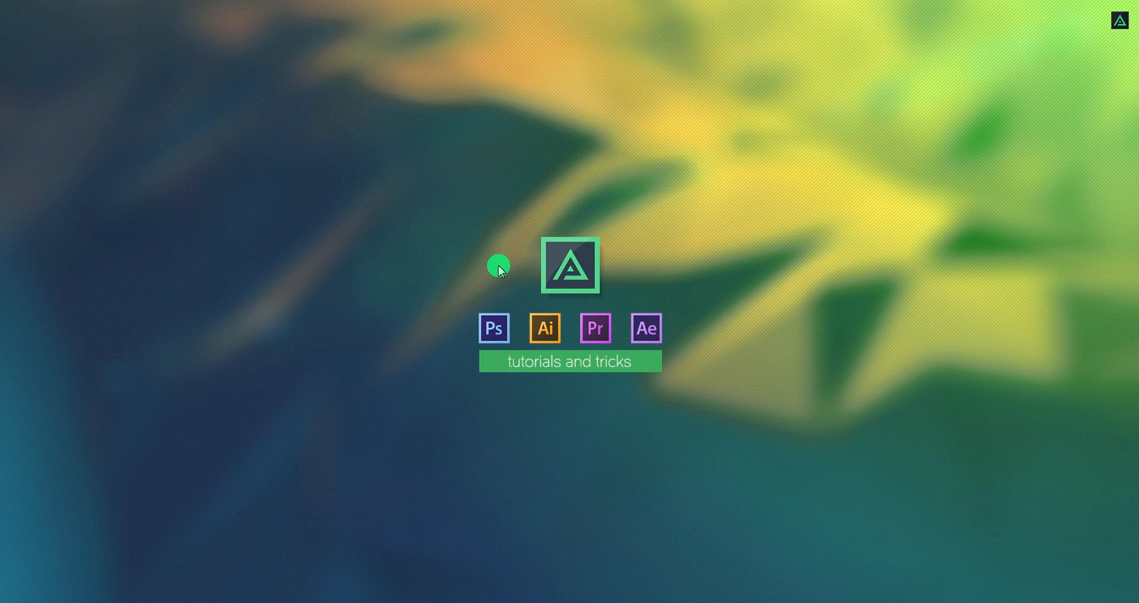
pyautogui.moveTo(490, 262)
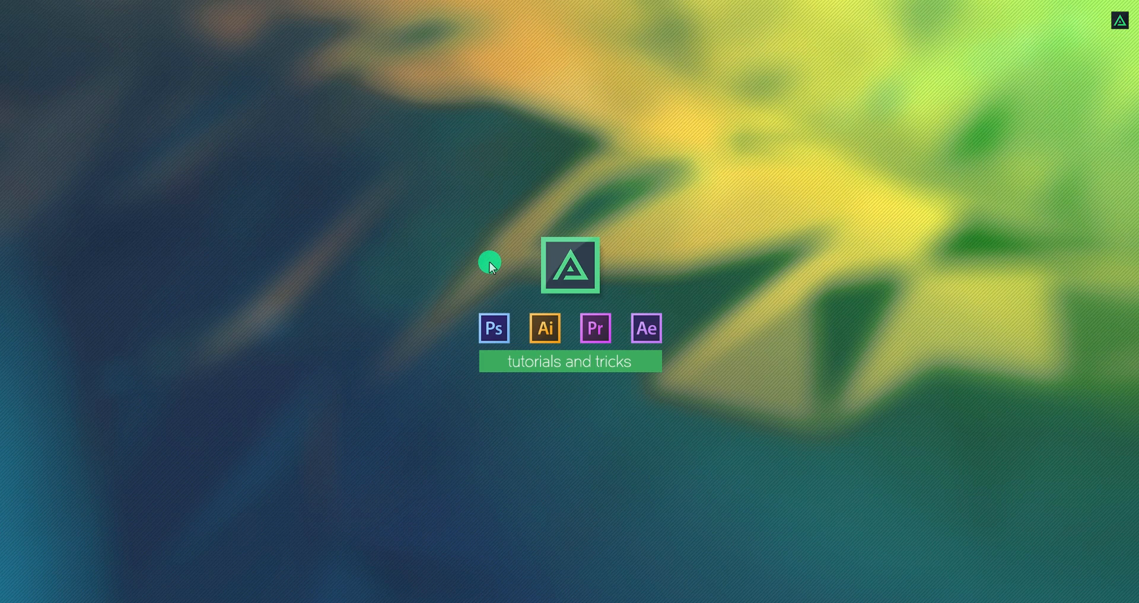
# Step: Create a new composition named Loading_Logo at 1920×1080, 30 fps, 10 seconds
pyautogui.click(646, 327)
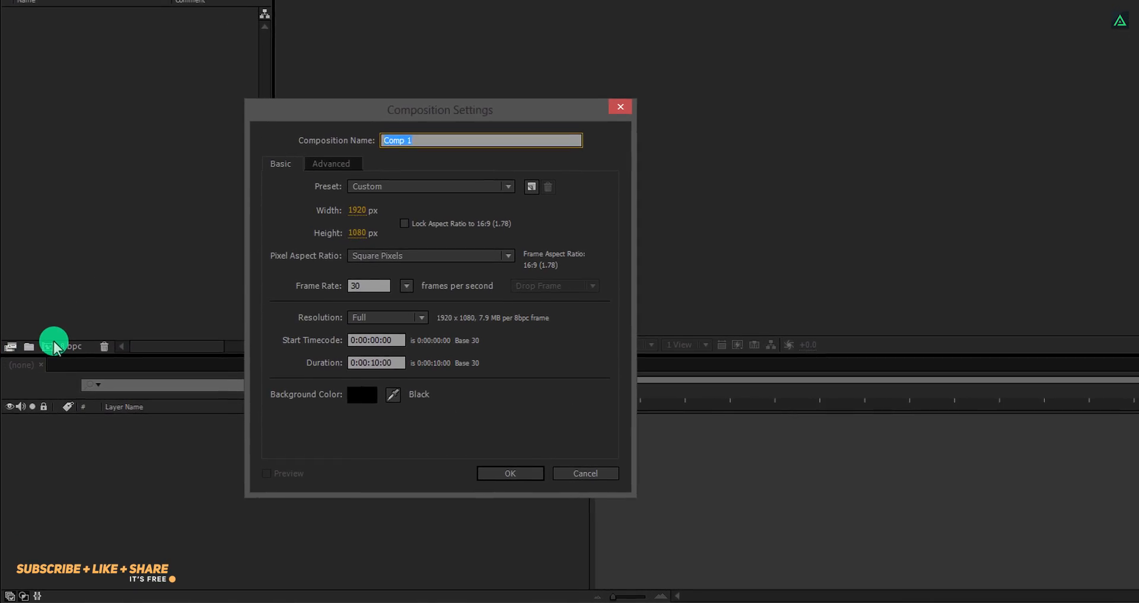
pyautogui.write('Loading_Logo')
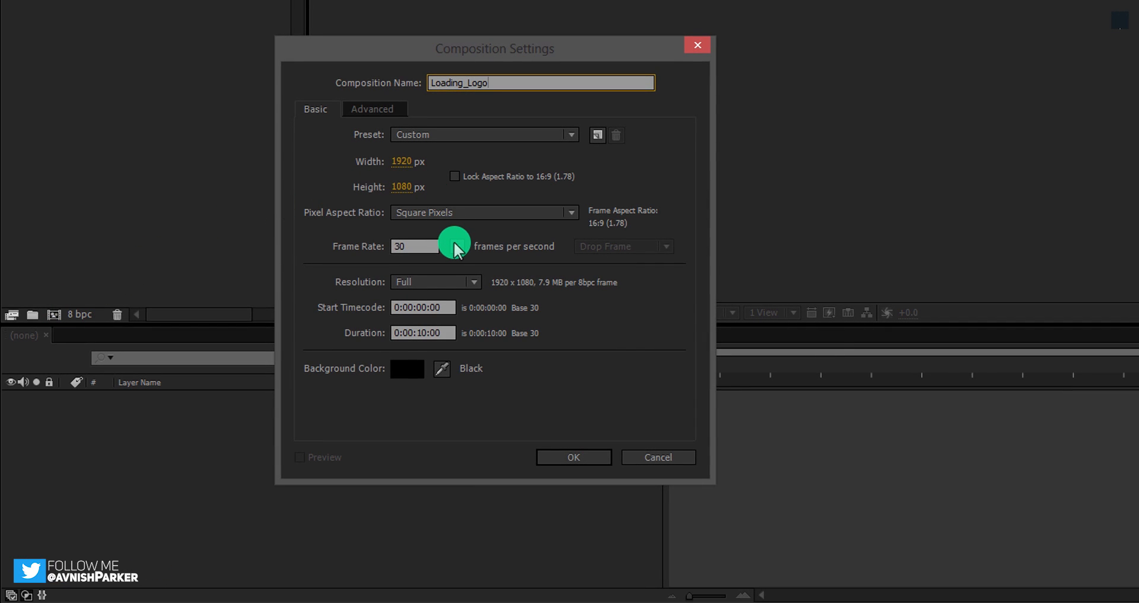
pyautogui.moveTo(476, 333)
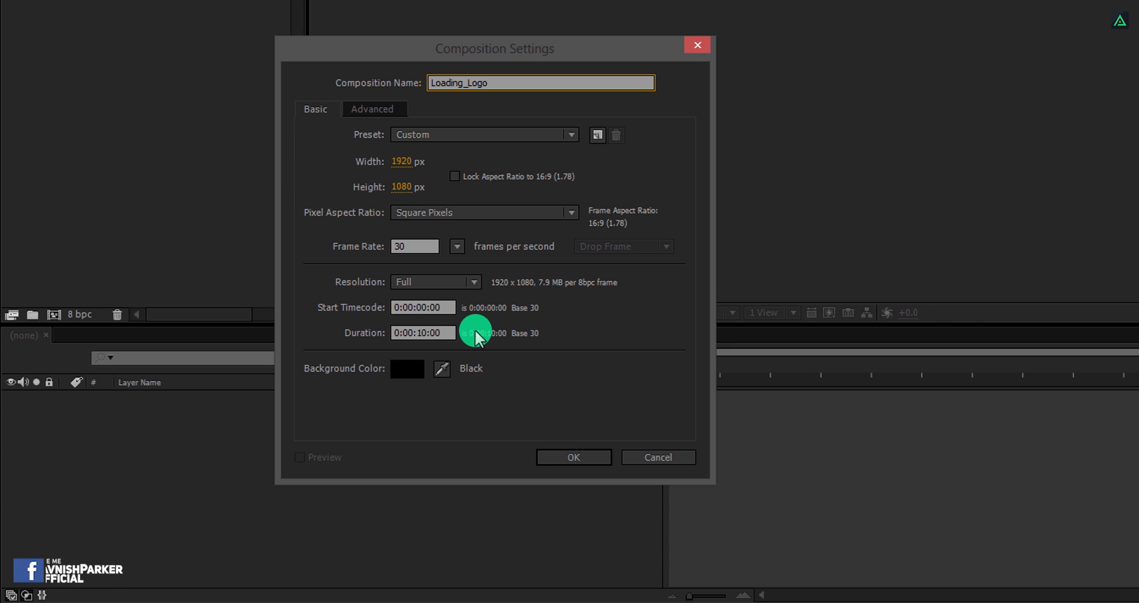
pyautogui.moveTo(531, 446)
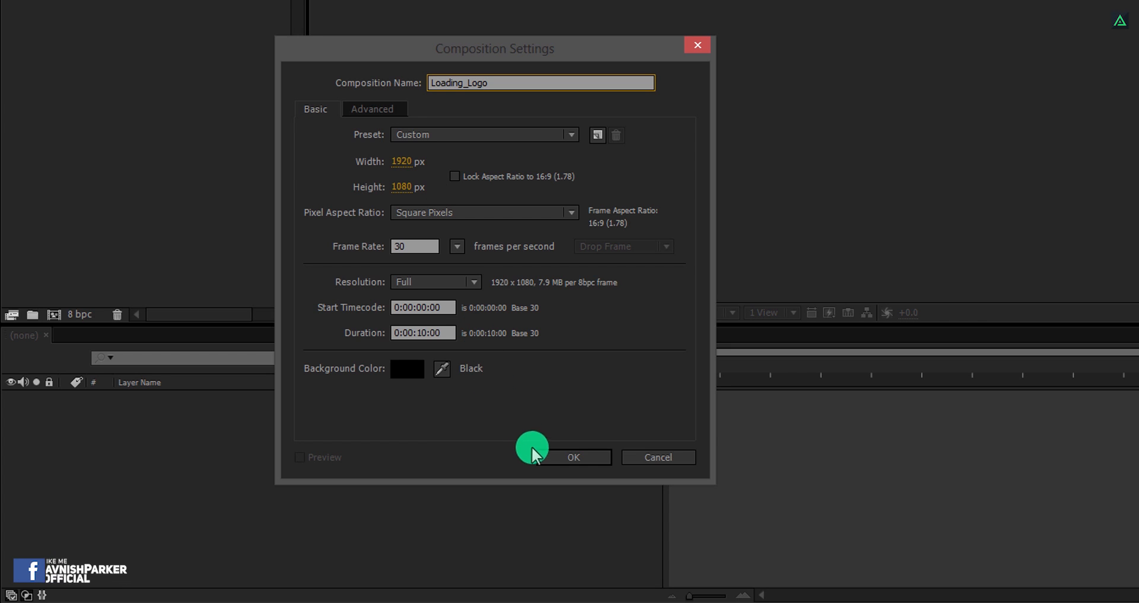
pyautogui.click(573, 457)
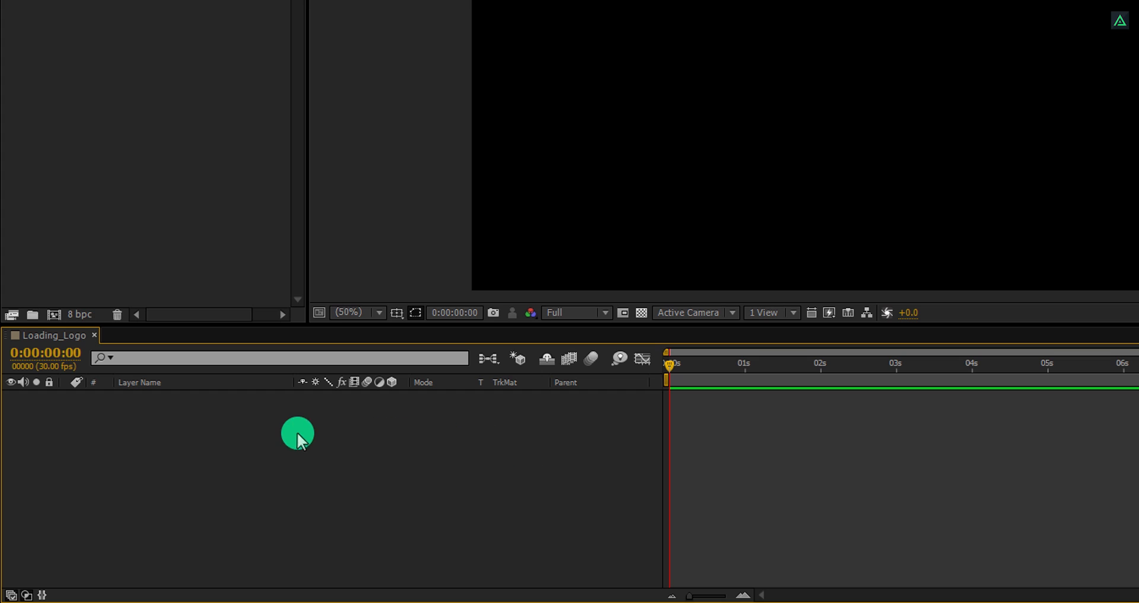
# Step: Add a dark blue full-frame solid named Background
pyautogui.rightClick(297, 434)
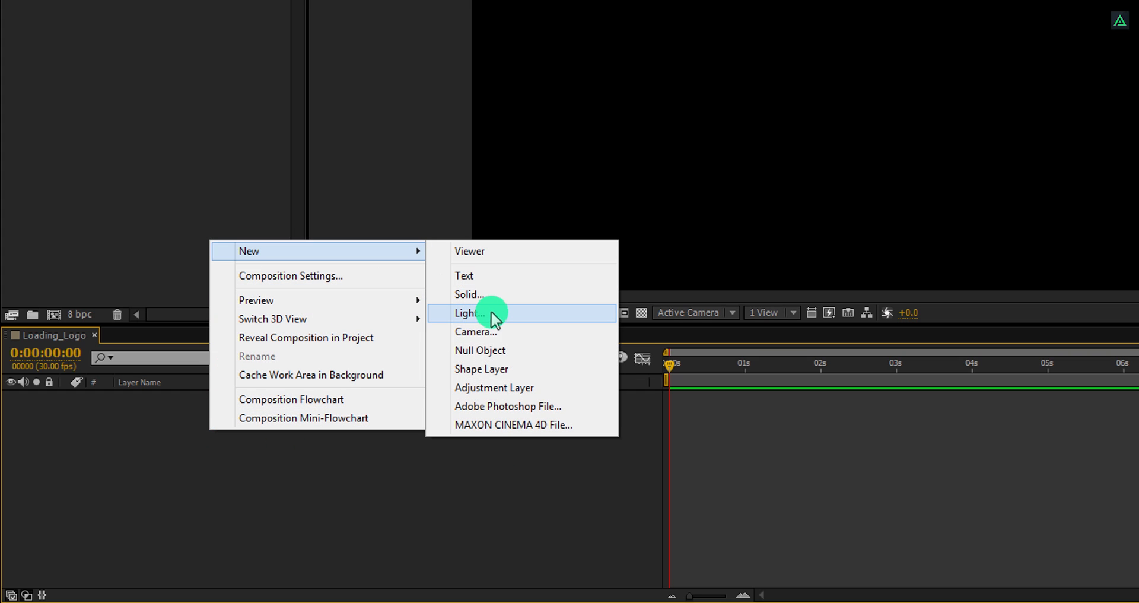
pyautogui.click(468, 295)
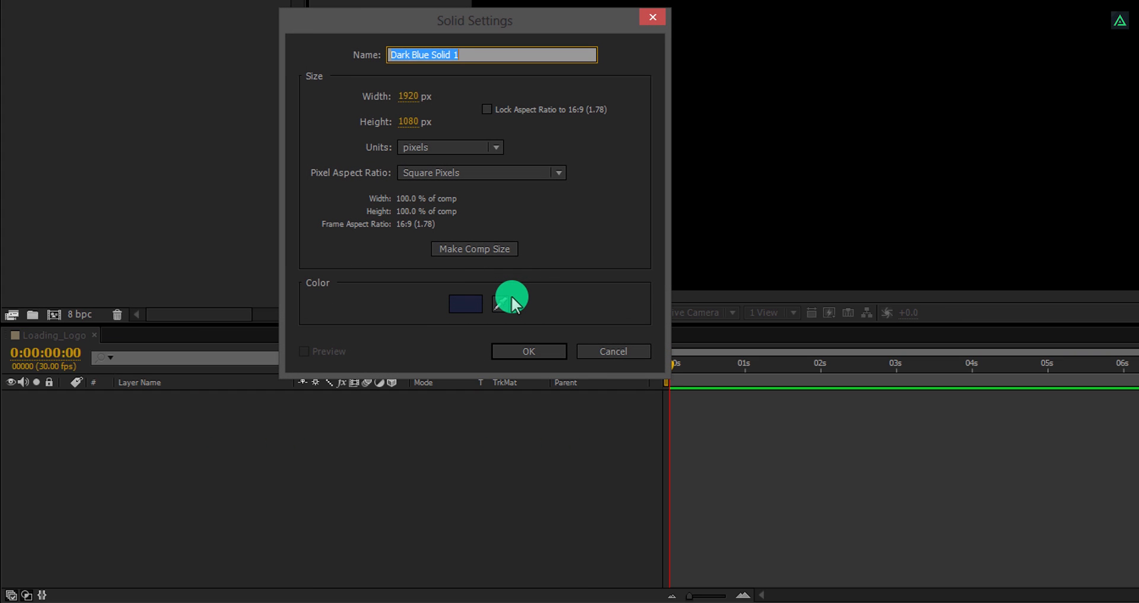
pyautogui.write('Background')
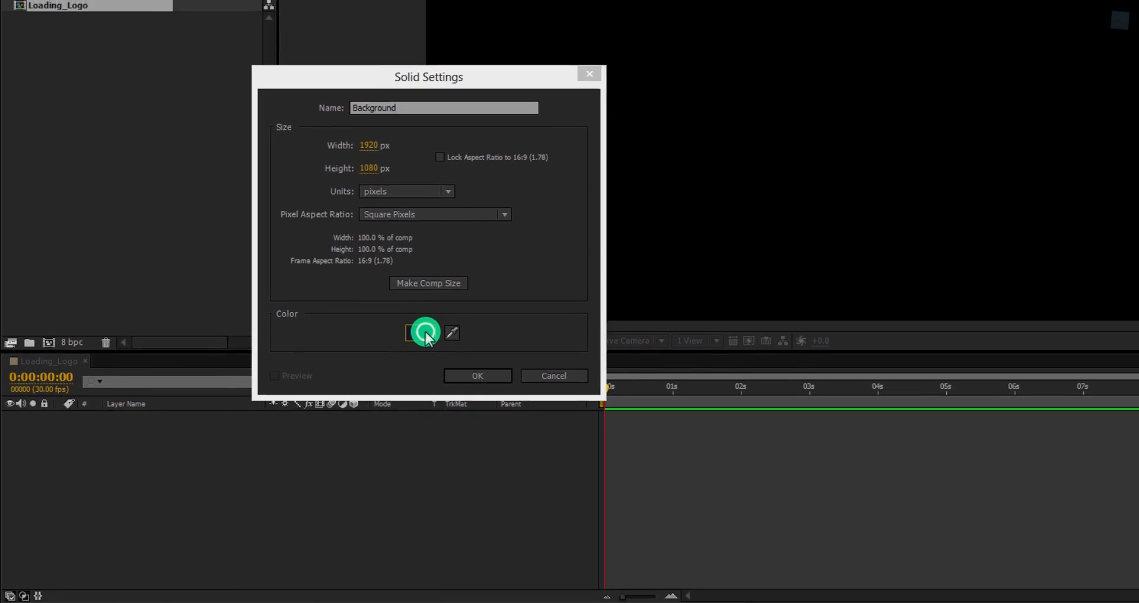
pyautogui.click(424, 331)
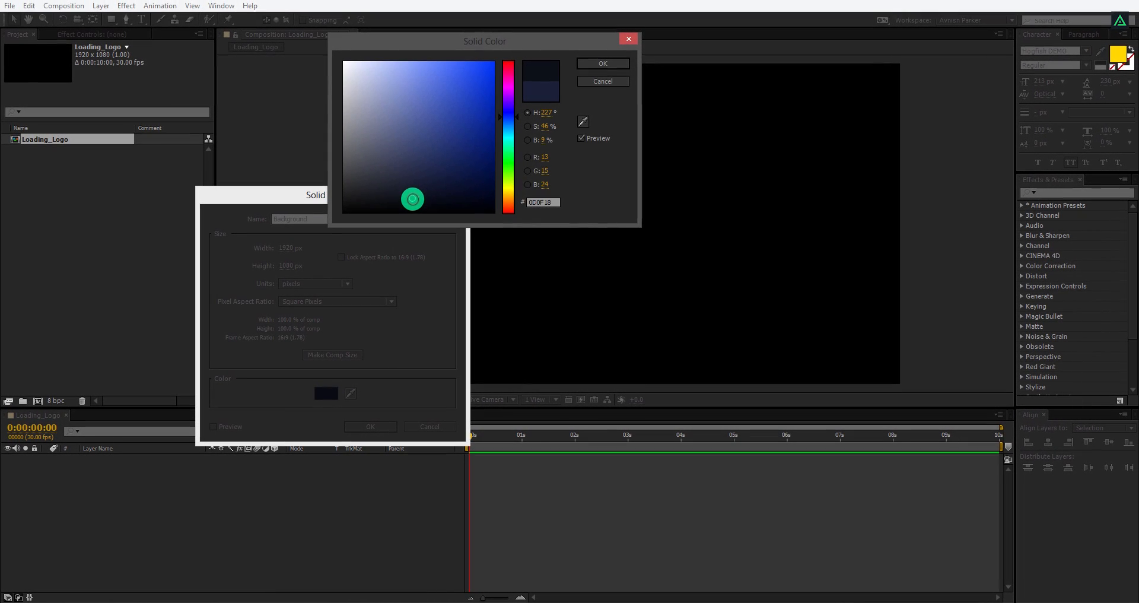
pyautogui.click(601, 62)
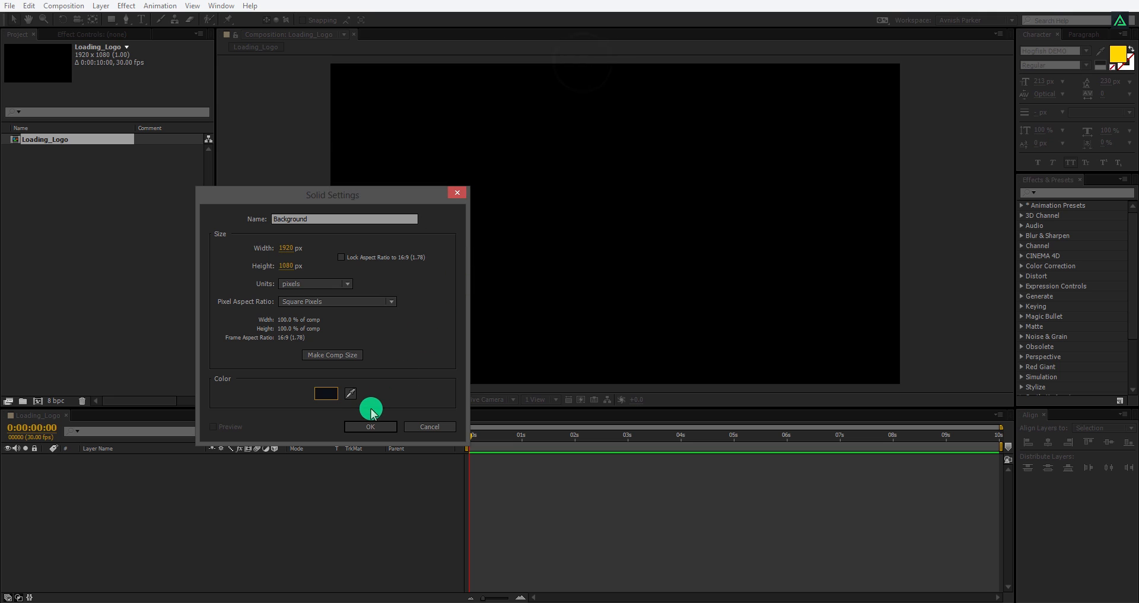
pyautogui.click(370, 427)
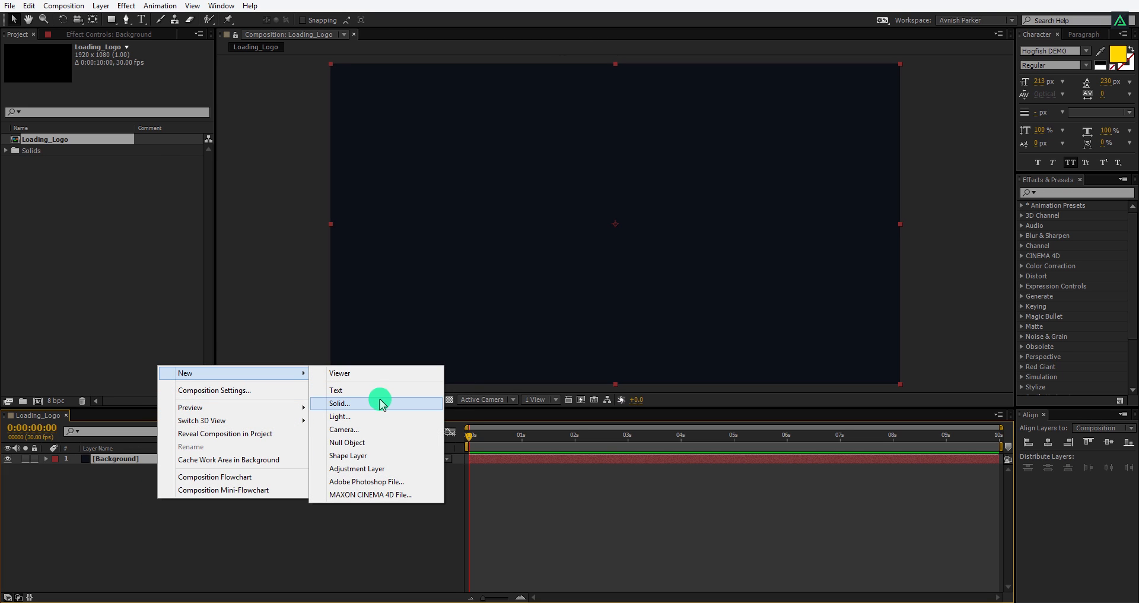
# Step: Add a second bluish full-frame solid named Blinds
pyautogui.click(339, 403)
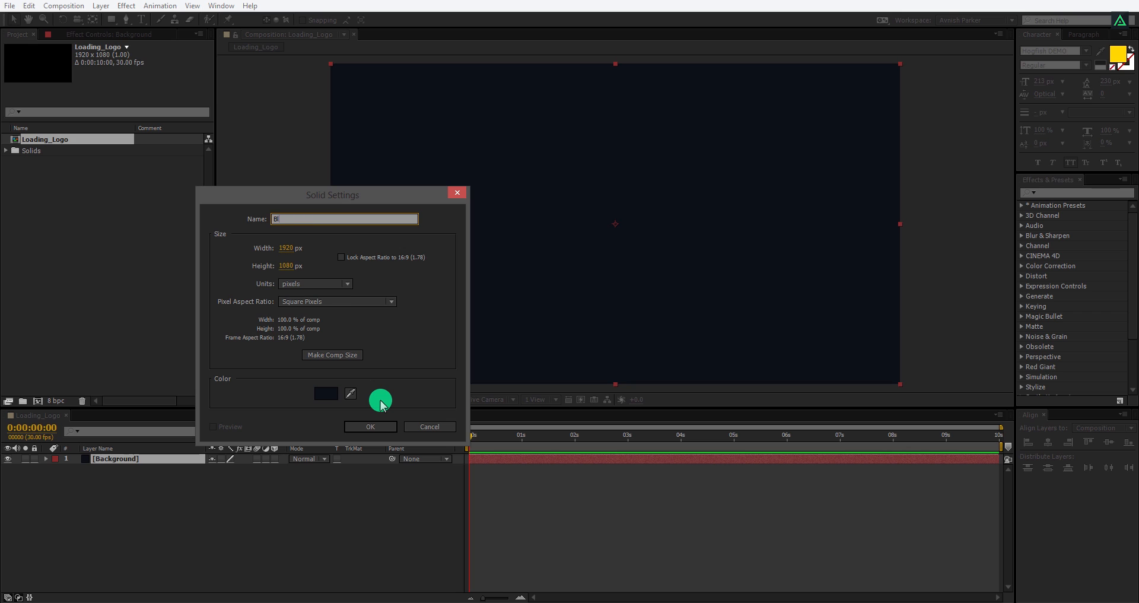
pyautogui.click(326, 393)
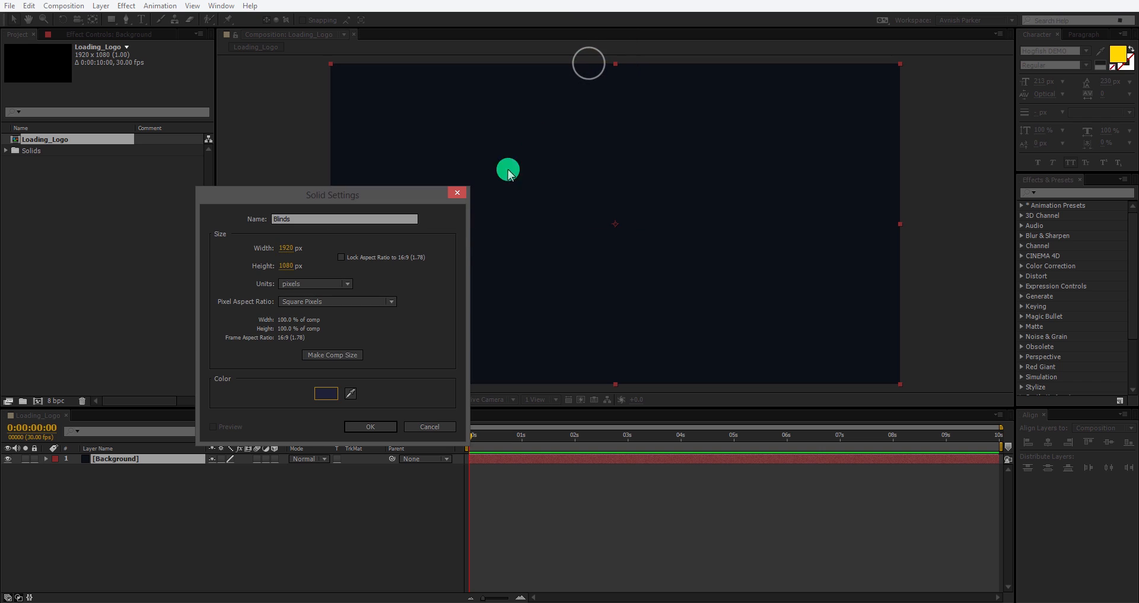
pyautogui.click(369, 427)
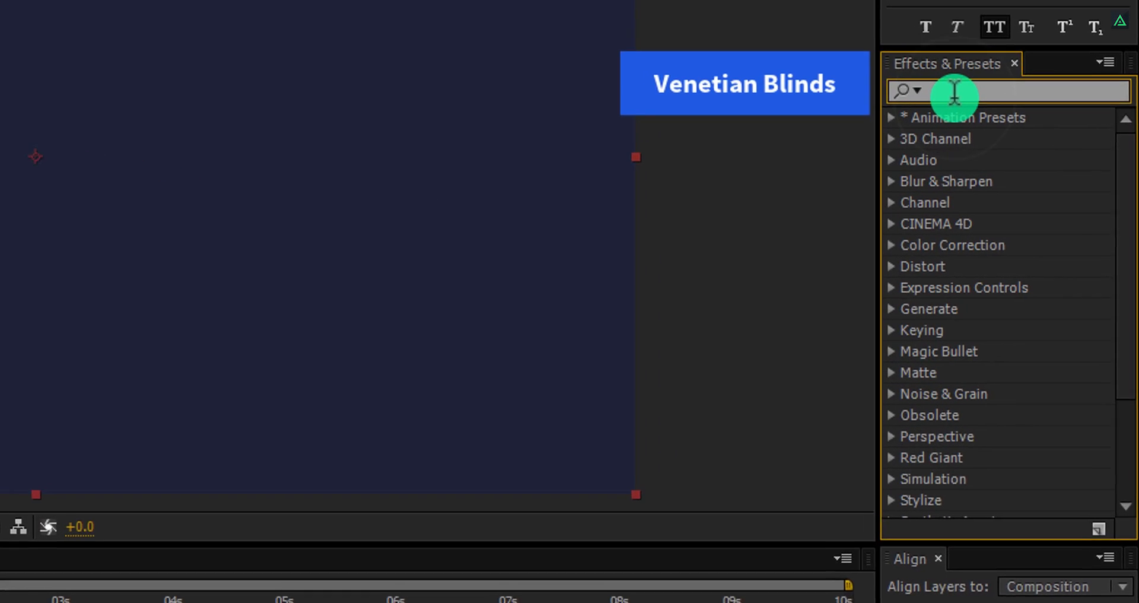
# Step: Apply Venetian Blinds to the Blinds solid with 60% completion and width 7
pyautogui.write('blin')
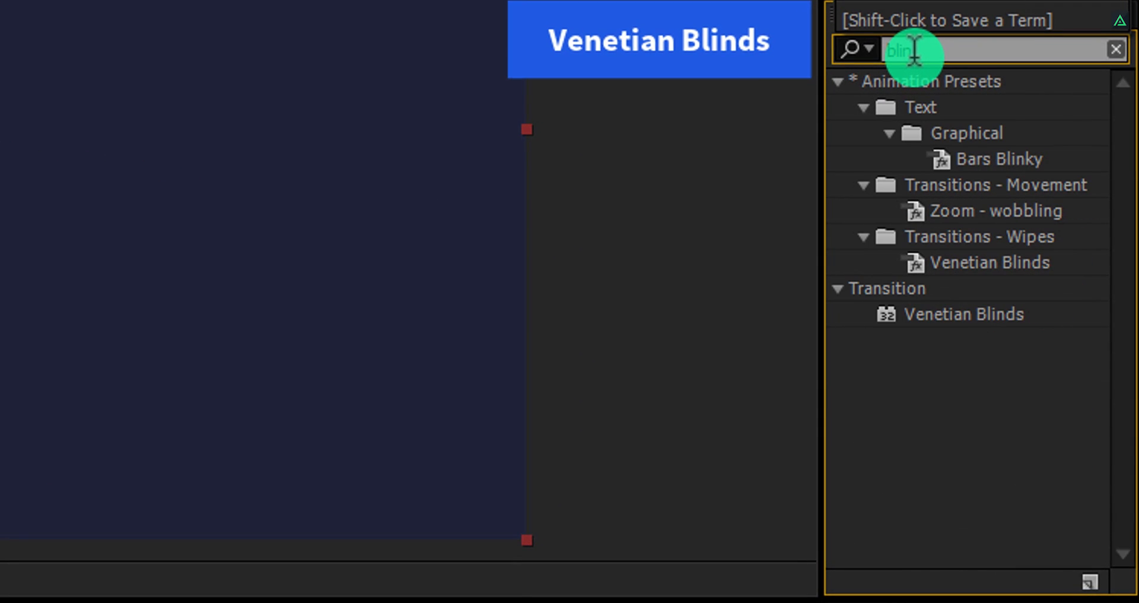
pyautogui.write('ds')
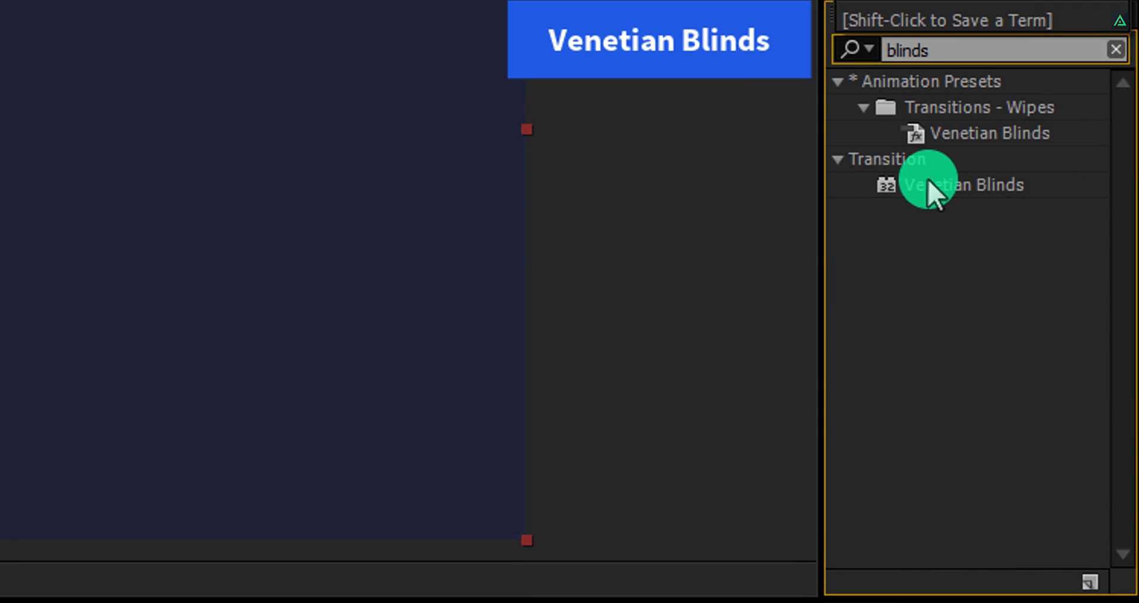
pyautogui.doubleClick(962, 184)
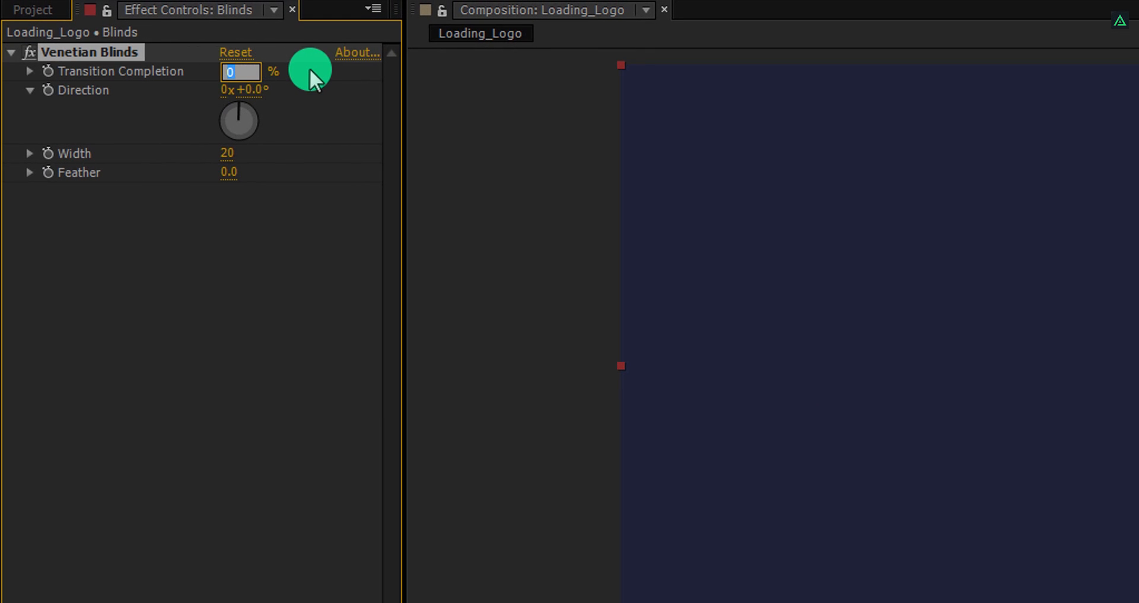
pyautogui.write('60%')
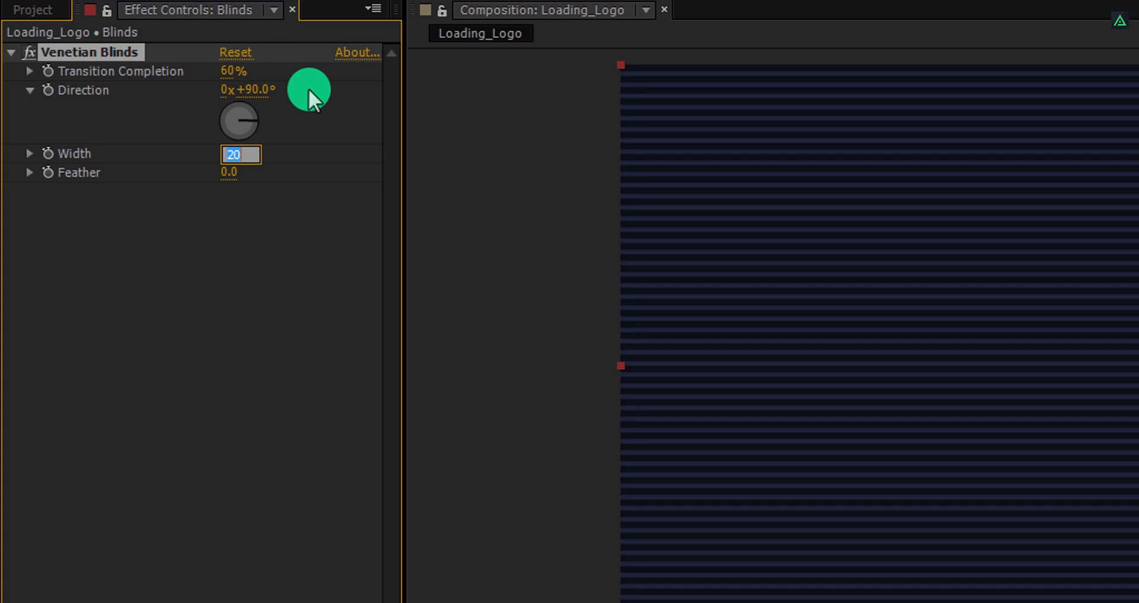
pyautogui.write('7')
pyautogui.click(229, 172)
pyautogui.write('2')
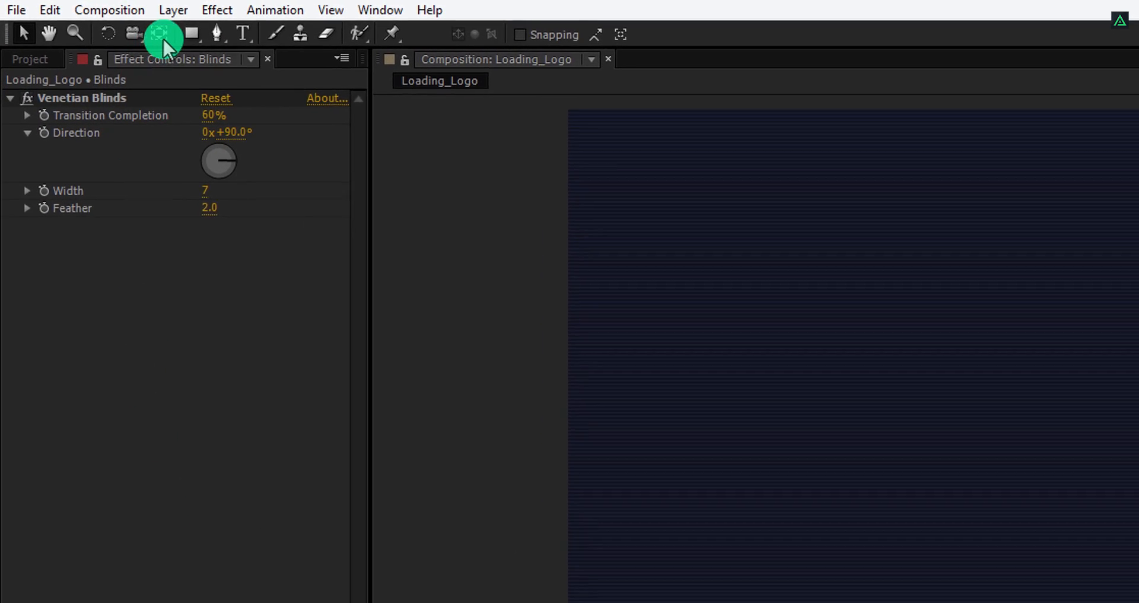
# Step: Set the Rectangle tool to no fill and a solid white (FFFFFF) stroke
pyautogui.click(192, 34)
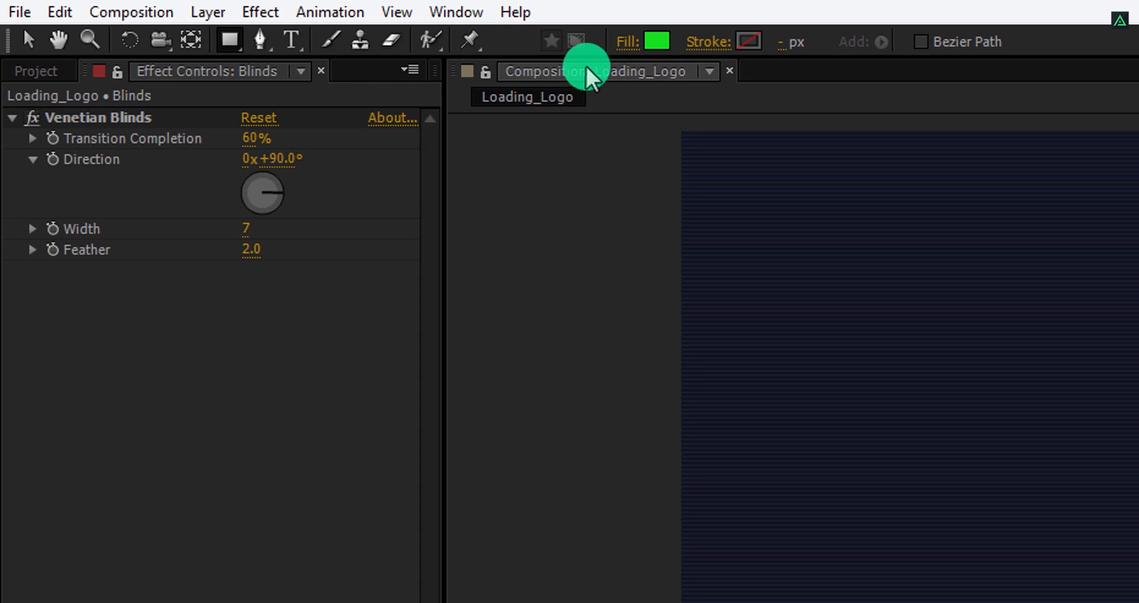
pyautogui.click(657, 41)
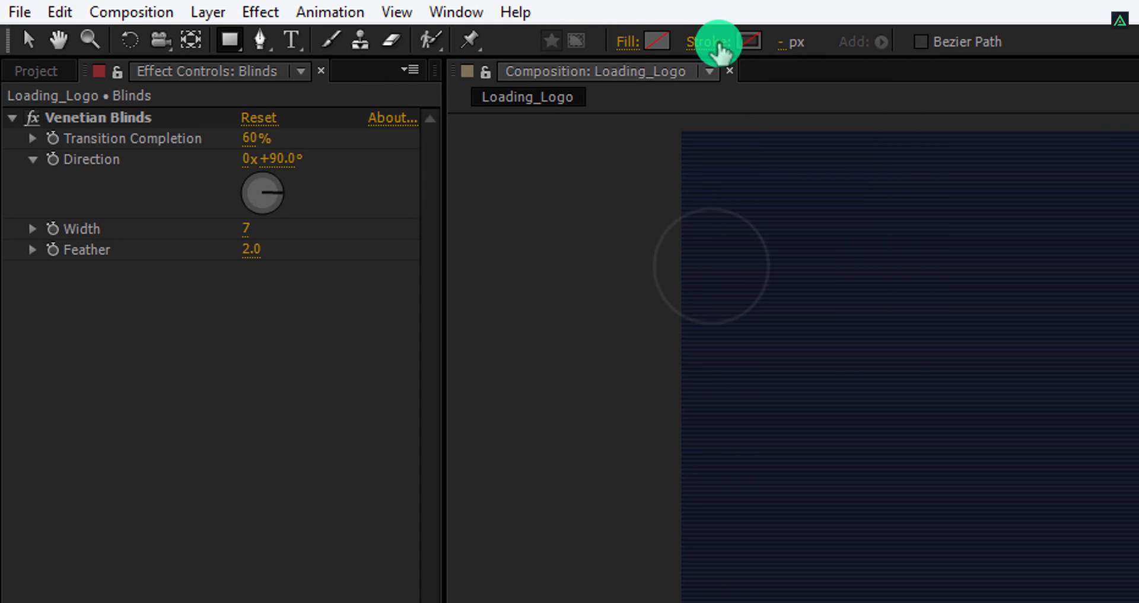
pyautogui.click(750, 42)
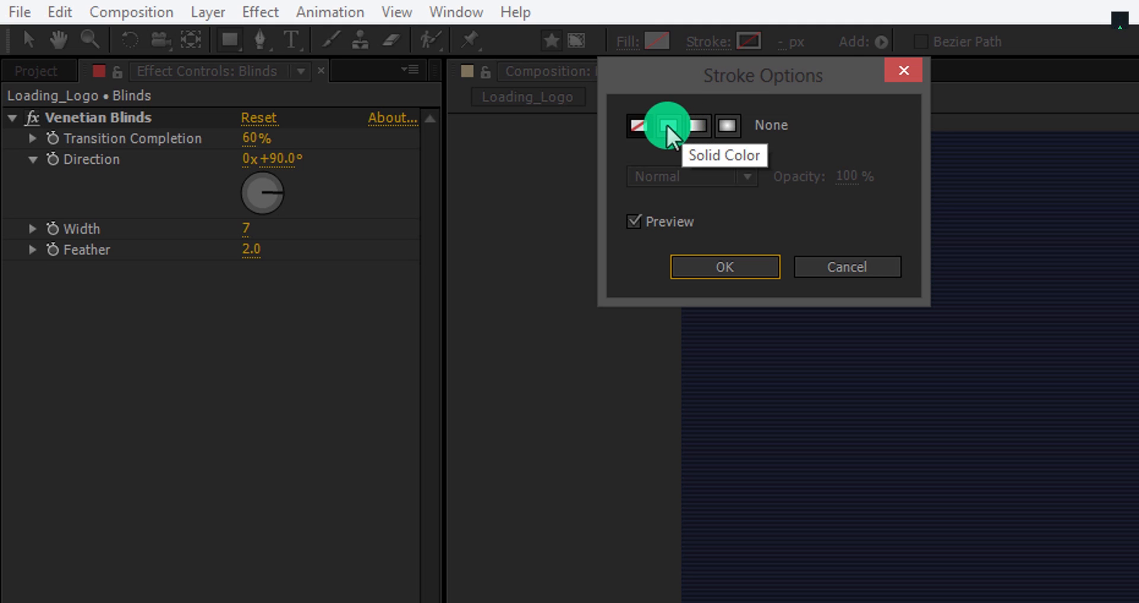
pyautogui.click(724, 267)
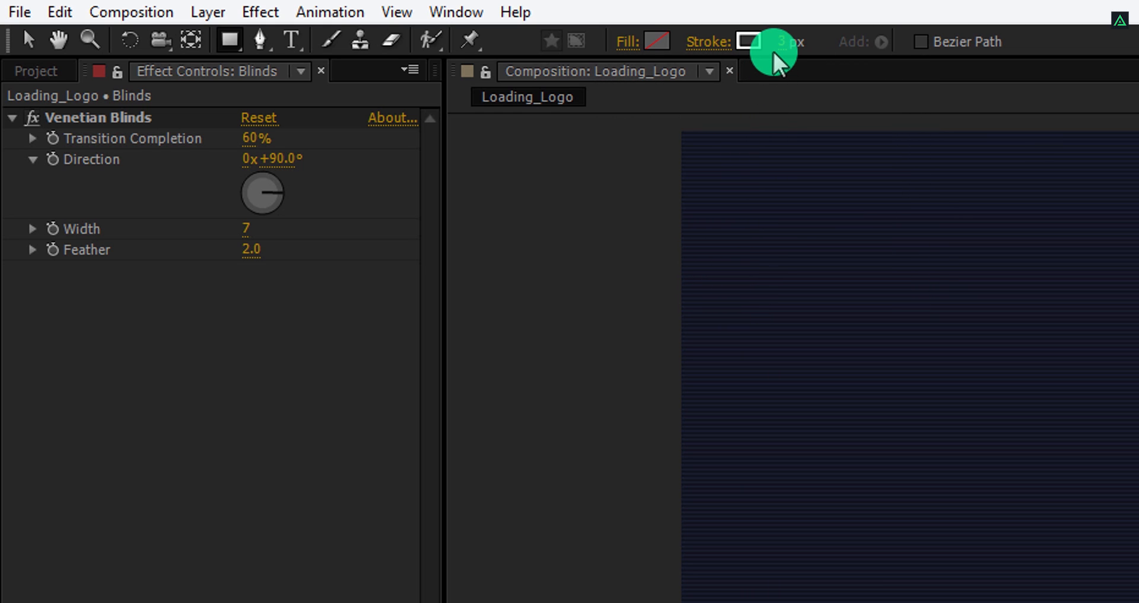
pyautogui.click(750, 41)
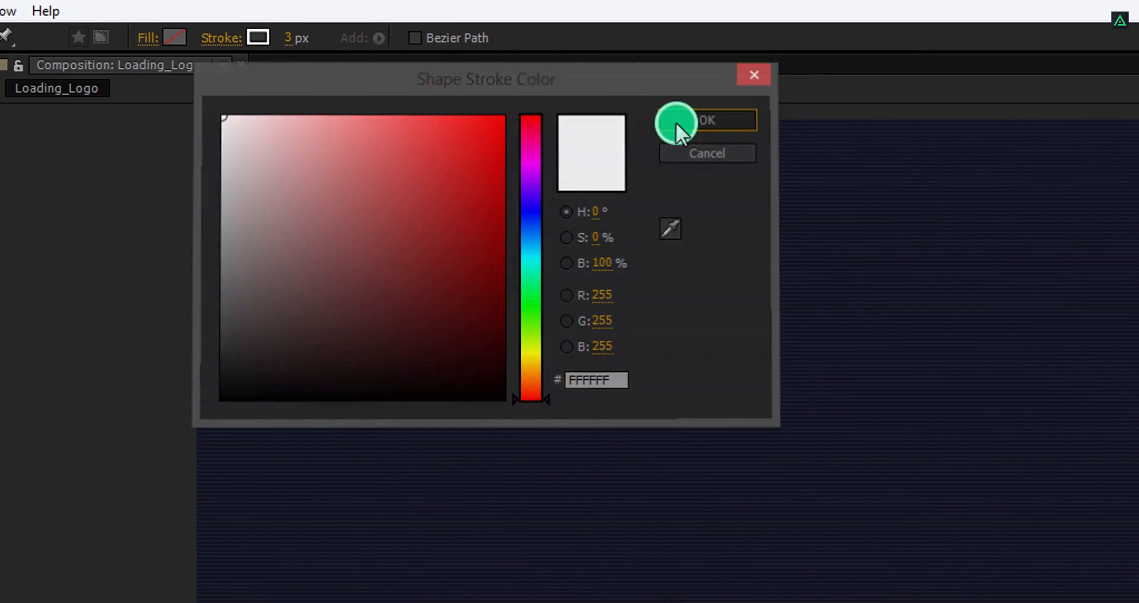
pyautogui.click(706, 120)
pyautogui.write('Str')
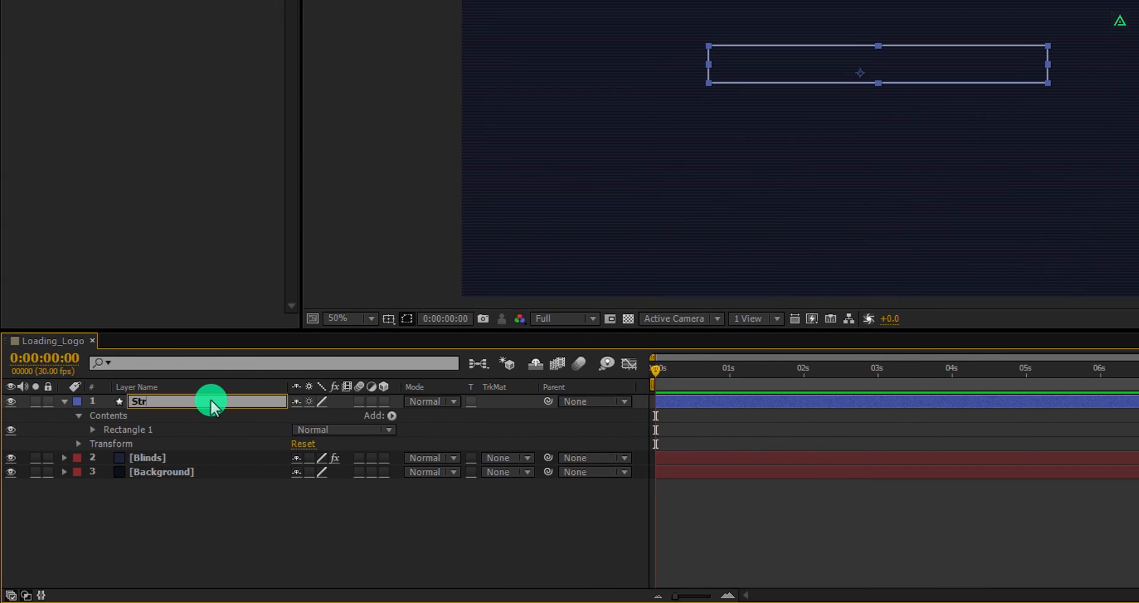
# Step: Name the drawn white-outline rectangle's shape layer Stroke
pyautogui.press('Return')
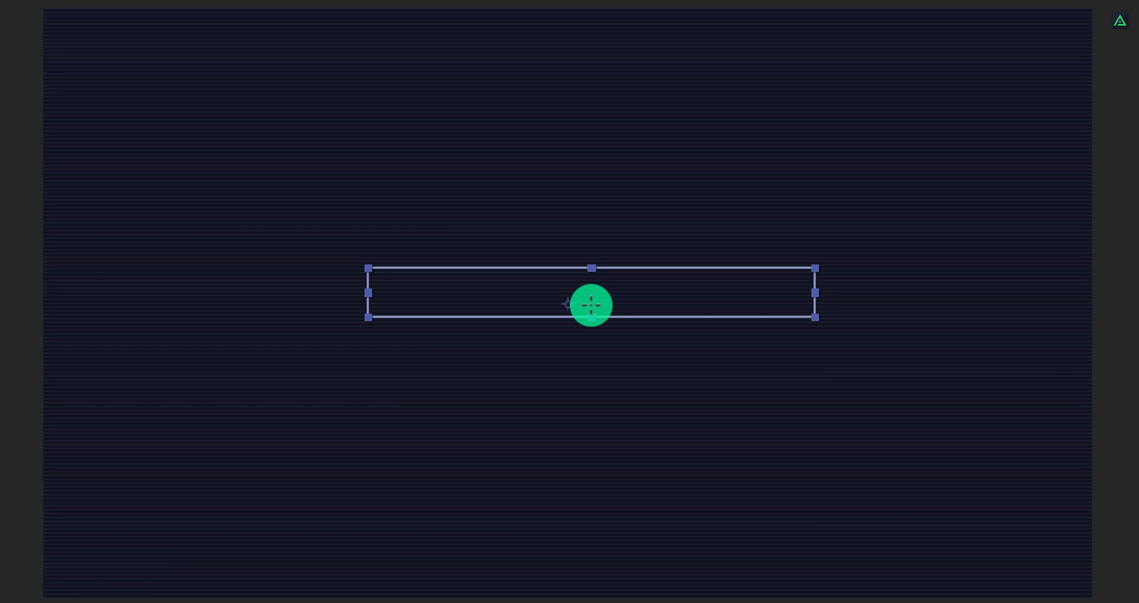
pyautogui.press('ctrl')
pyautogui.write('Stroke')
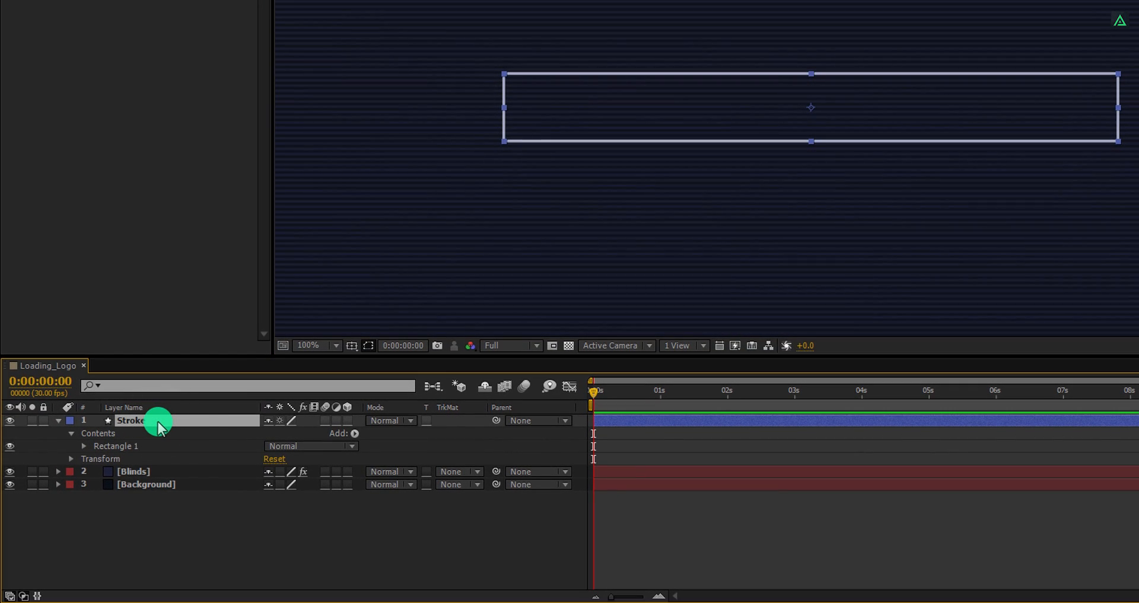
# Step: Duplicate the rectangle with no stroke and a solid green #17E020 fill
pyautogui.press('ctrl+d')
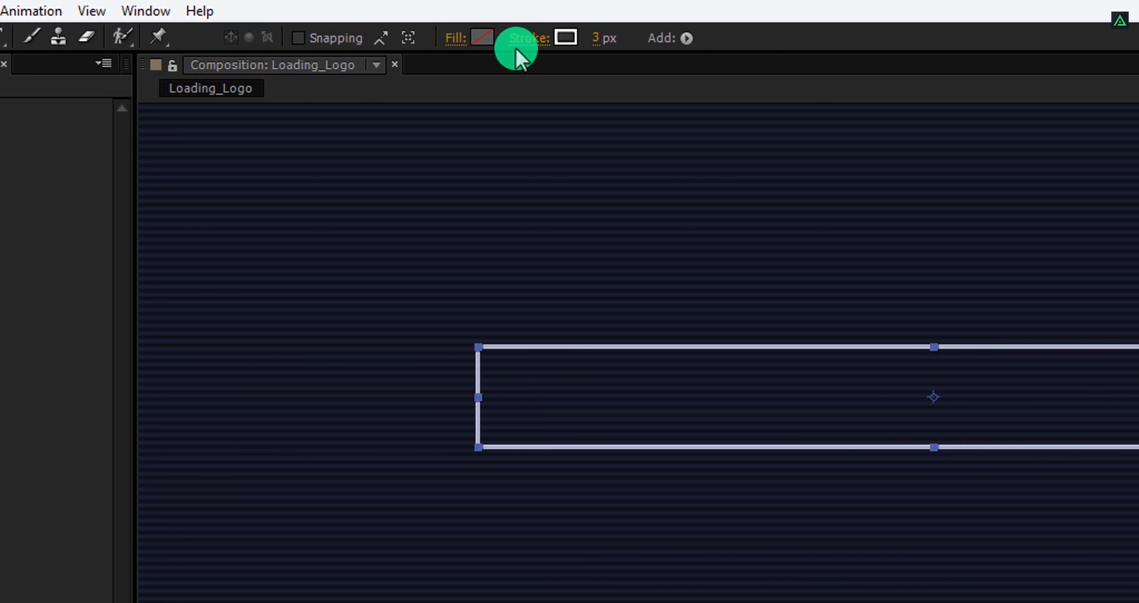
pyautogui.click(565, 38)
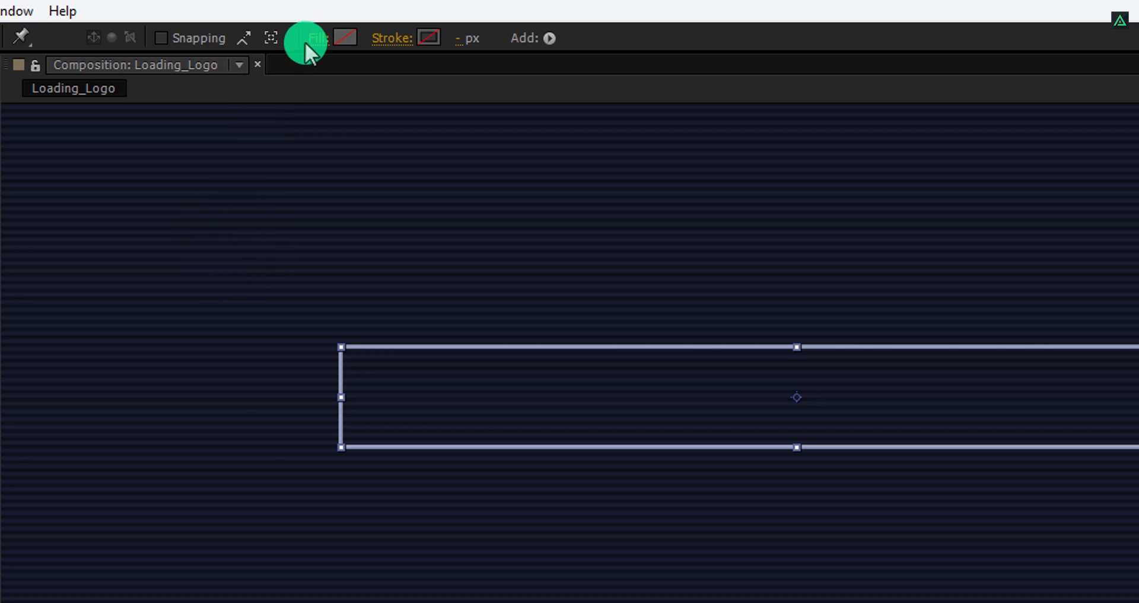
pyautogui.click(314, 38)
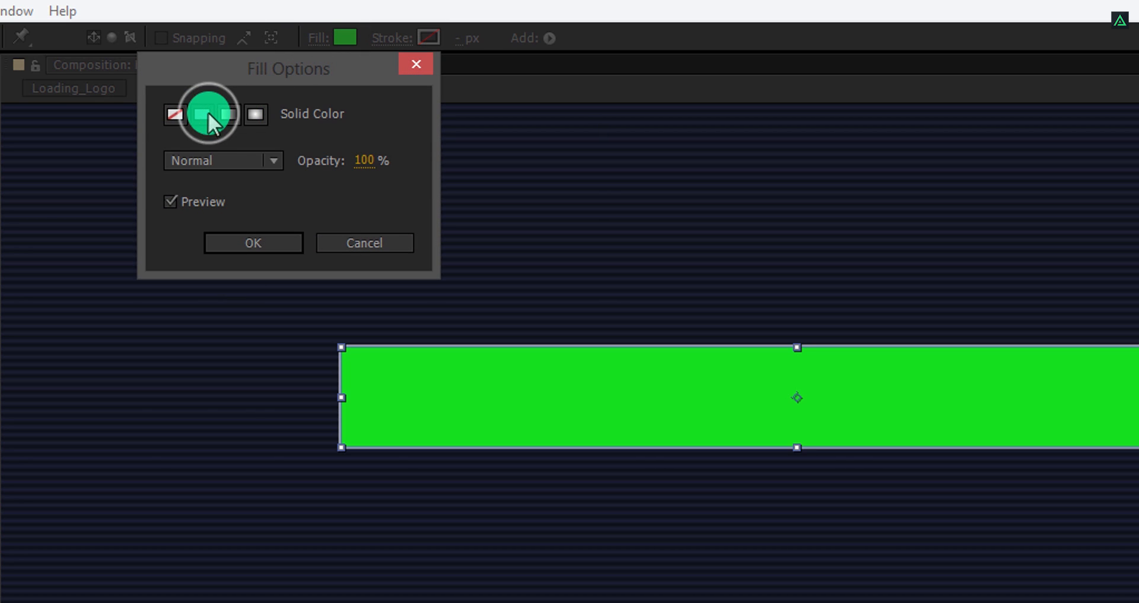
pyautogui.click(252, 242)
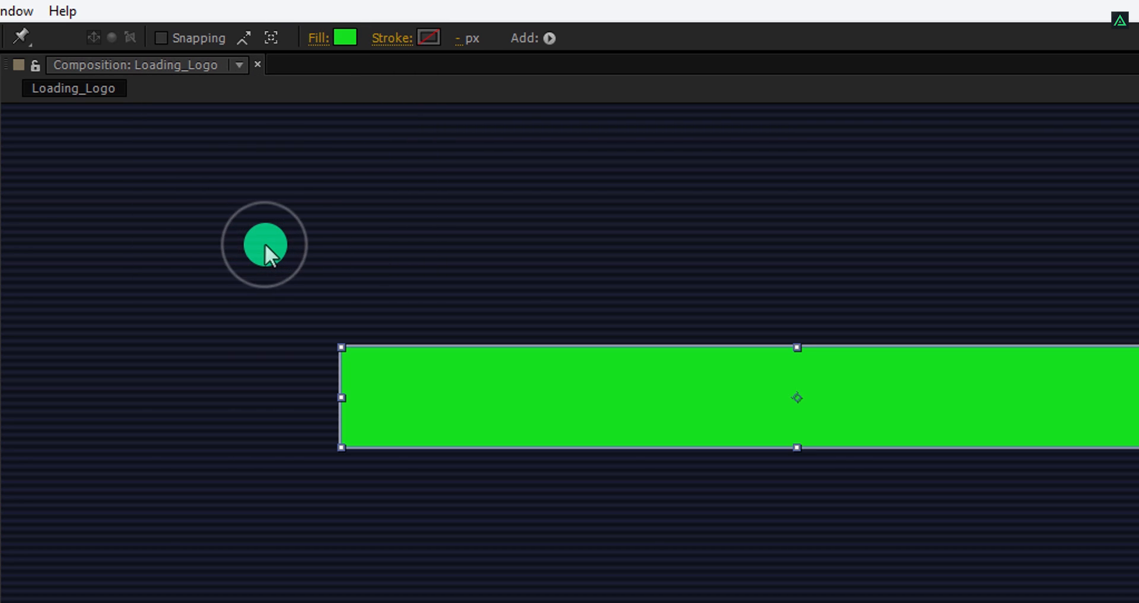
pyautogui.click(346, 38)
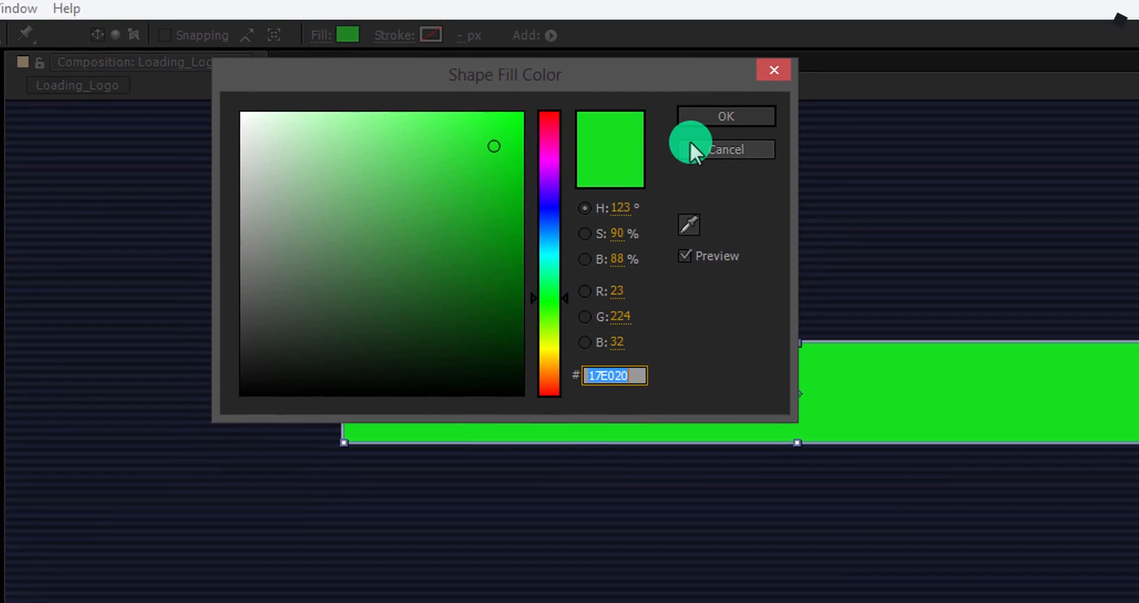
pyautogui.click(724, 116)
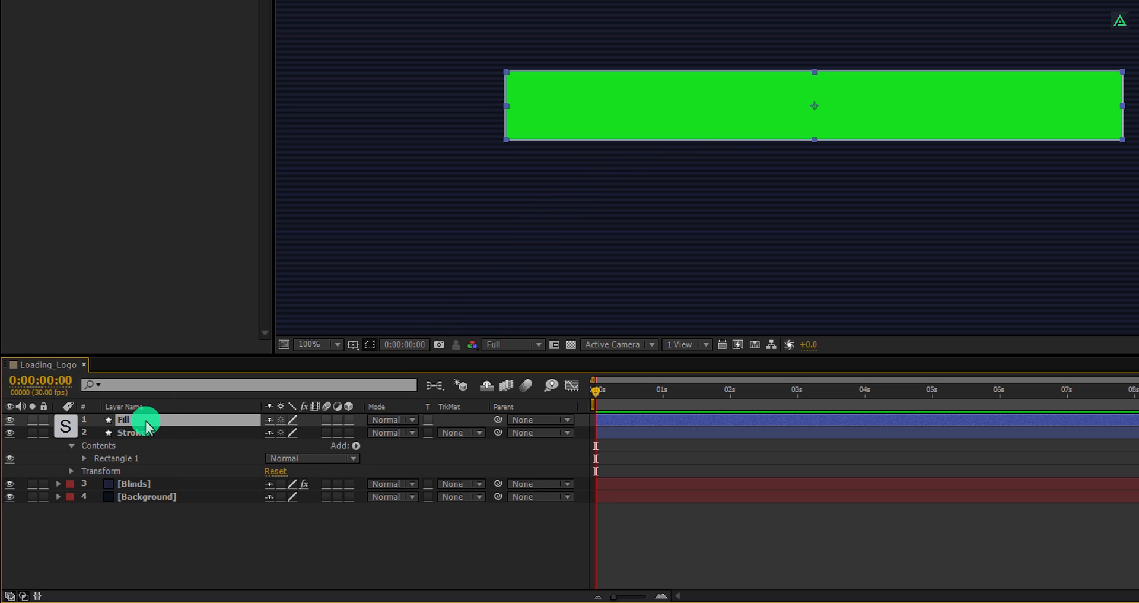
# Step: Scale the Fill layer unevenly to 98% wide by 82% tall
pyautogui.click(58, 418)
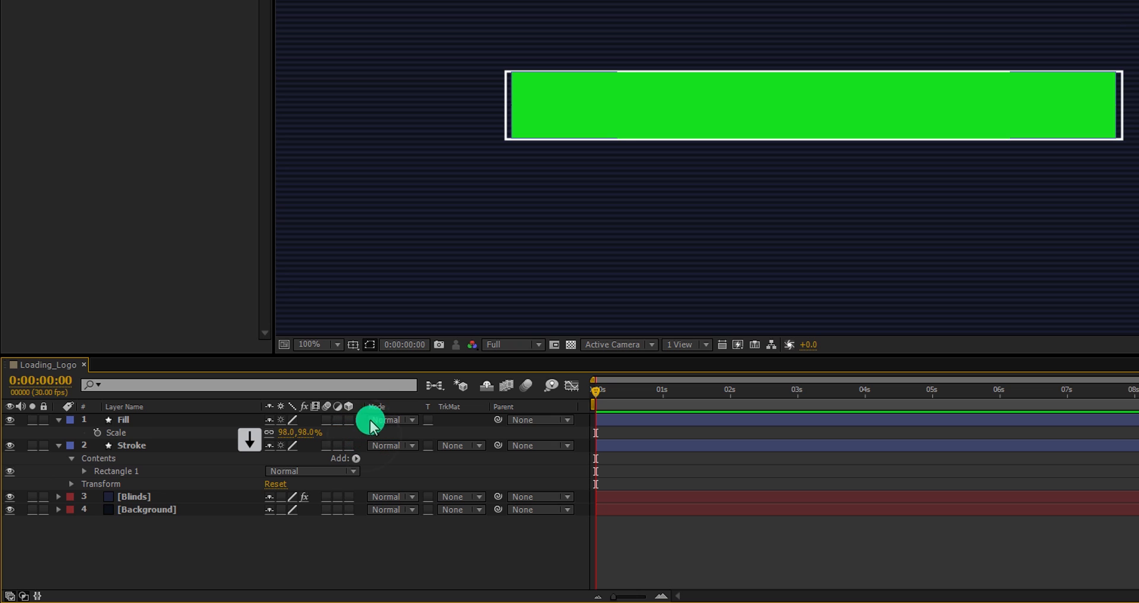
pyautogui.moveTo(523, 123)
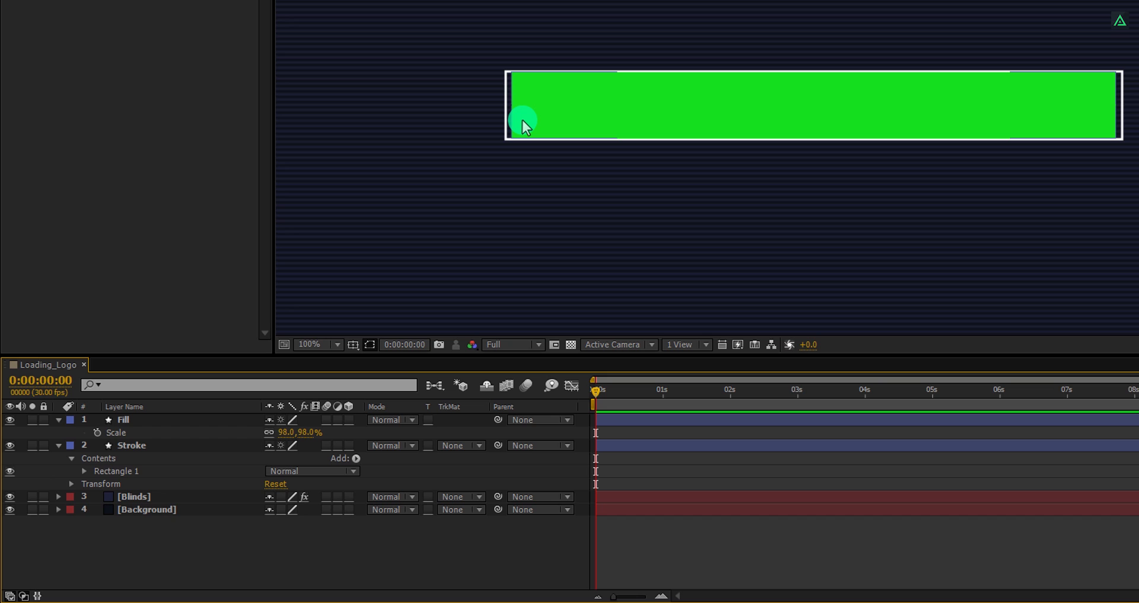
pyautogui.moveTo(449, 242)
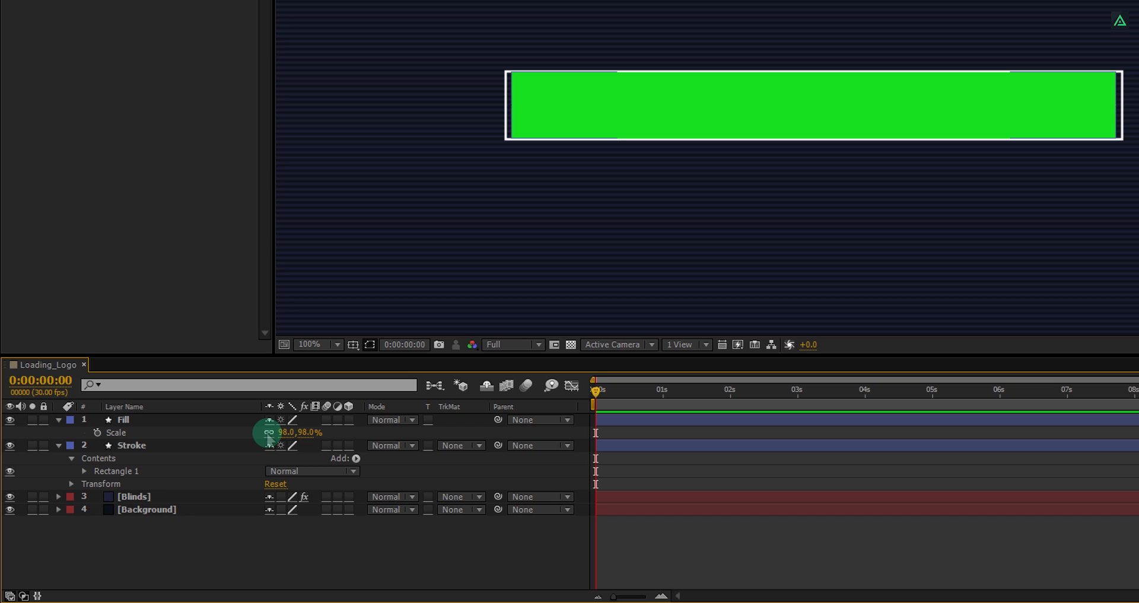
pyautogui.moveTo(301, 432)
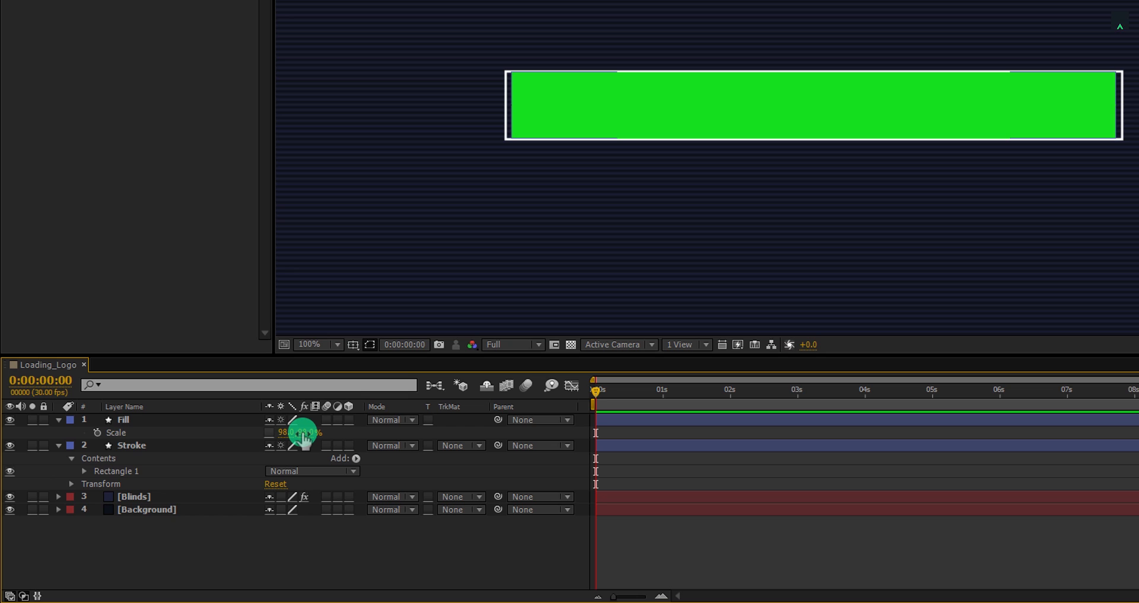
pyautogui.doubleClick(298, 432)
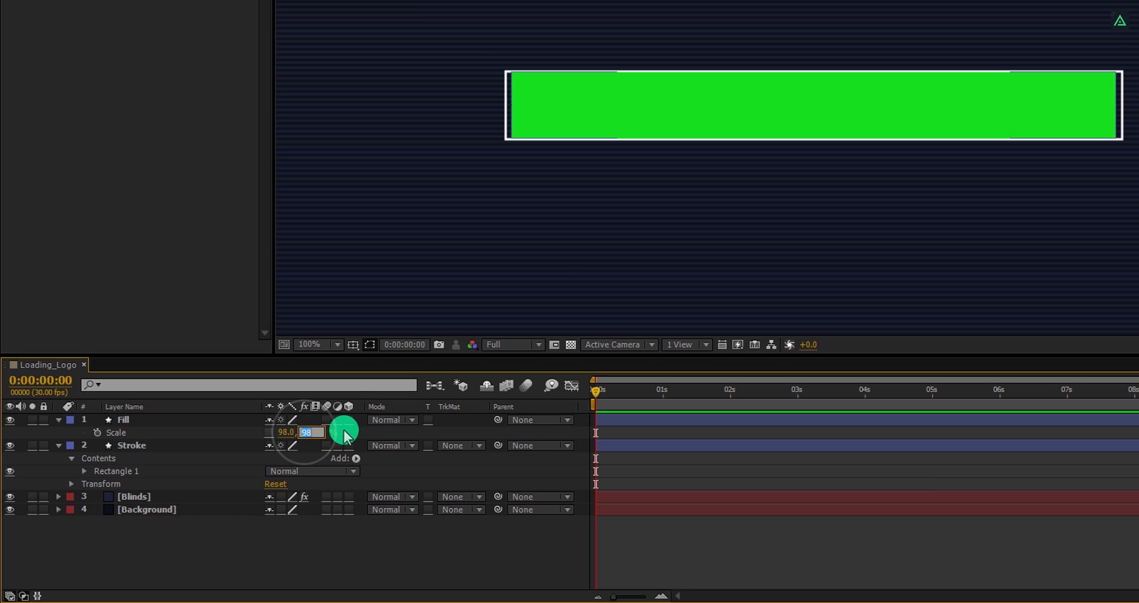
pyautogui.moveTo(312, 432); pyautogui.dragTo(309, 436)
pyautogui.write('82')
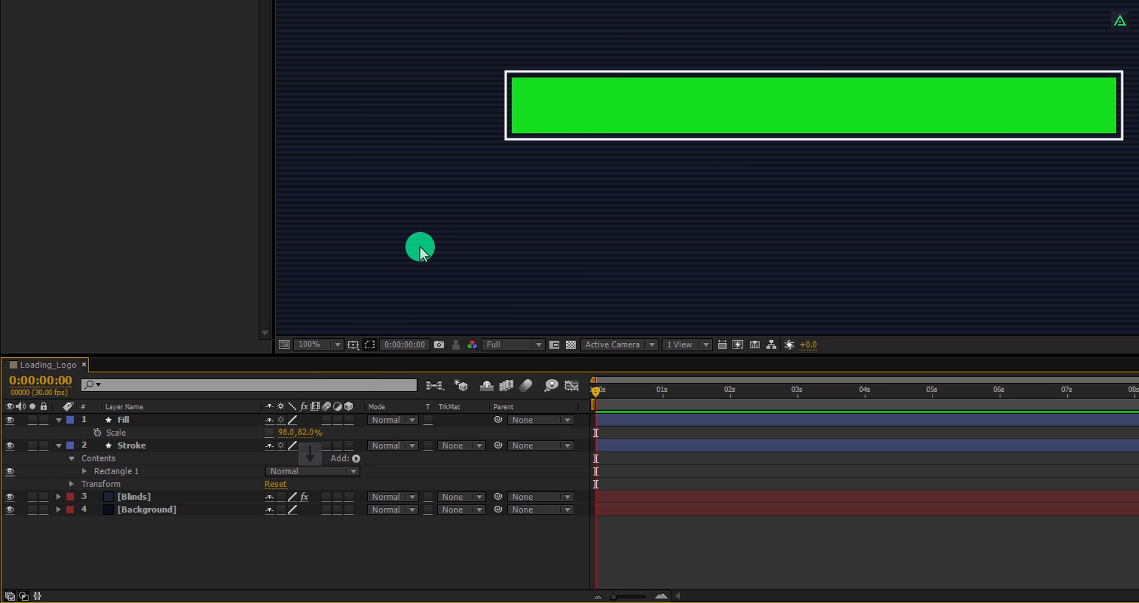
pyautogui.moveTo(386, 308)
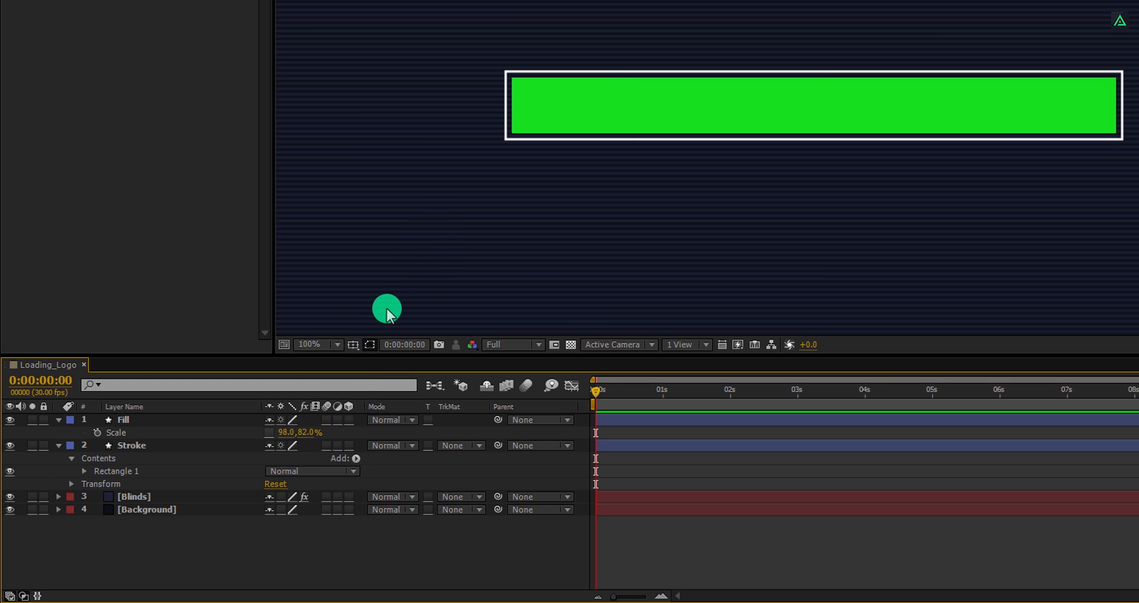
pyautogui.click(123, 420)
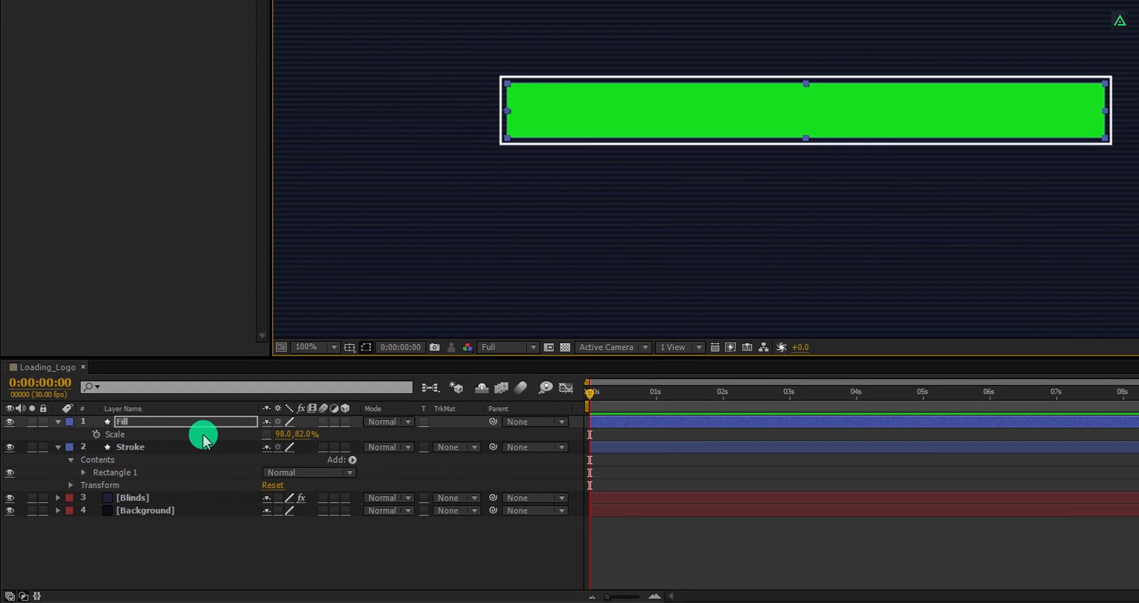
pyautogui.moveTo(308, 447)
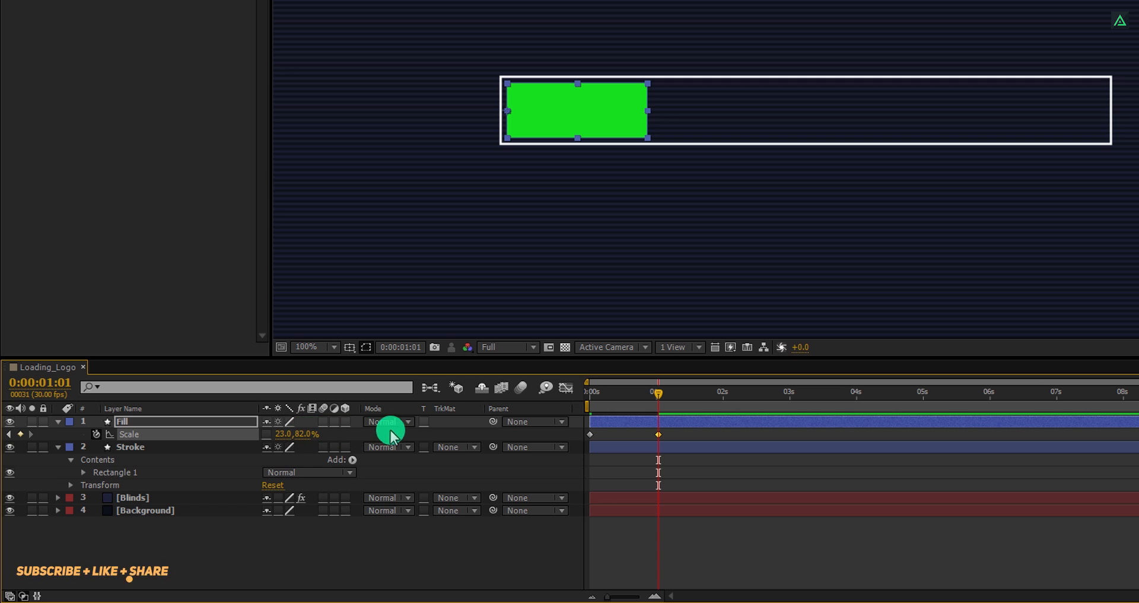
# Step: Keyframe the Fill layer's scale to grow in steps, reaching 98% at 5 seconds
pyautogui.moveTo(656, 396); pyautogui.dragTo(690, 396)
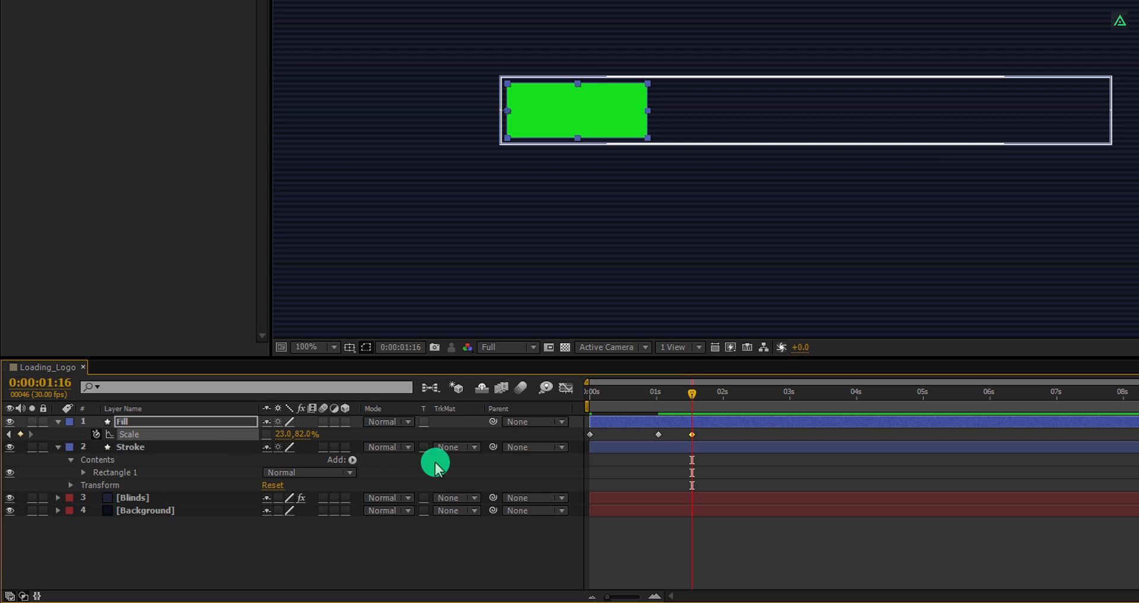
pyautogui.moveTo(692, 392); pyautogui.dragTo(735, 392)
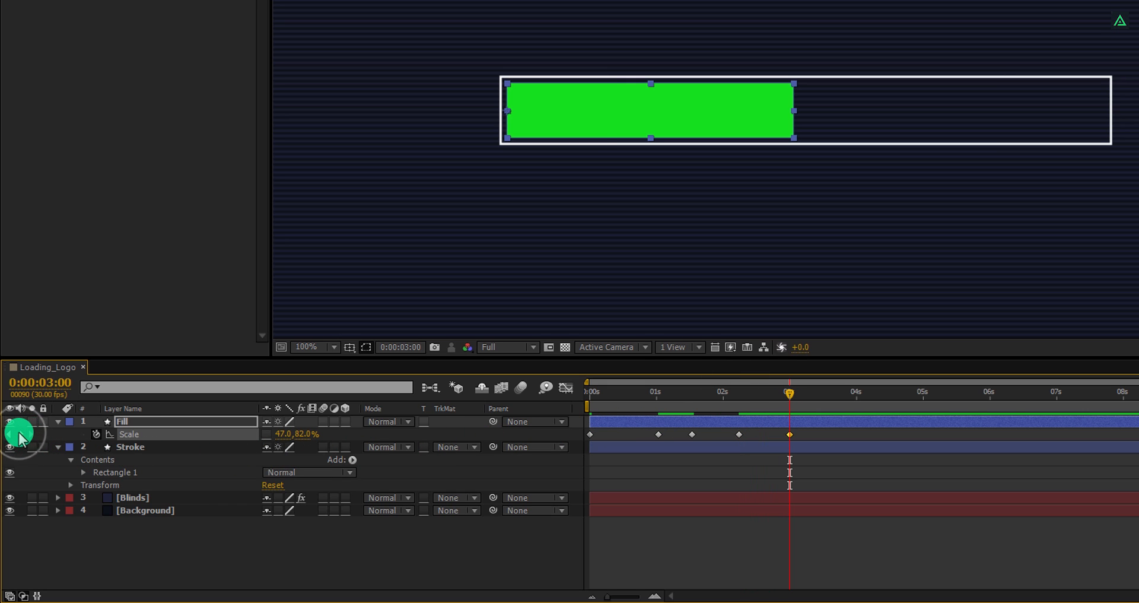
pyautogui.click(701, 392)
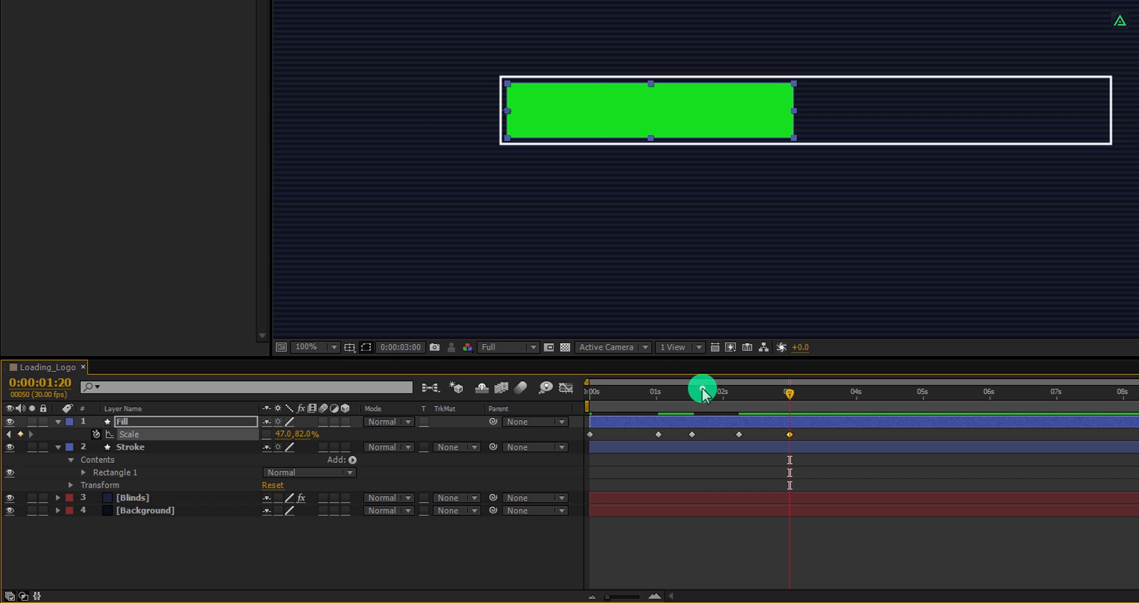
pyautogui.moveTo(701, 391); pyautogui.dragTo(735, 391)
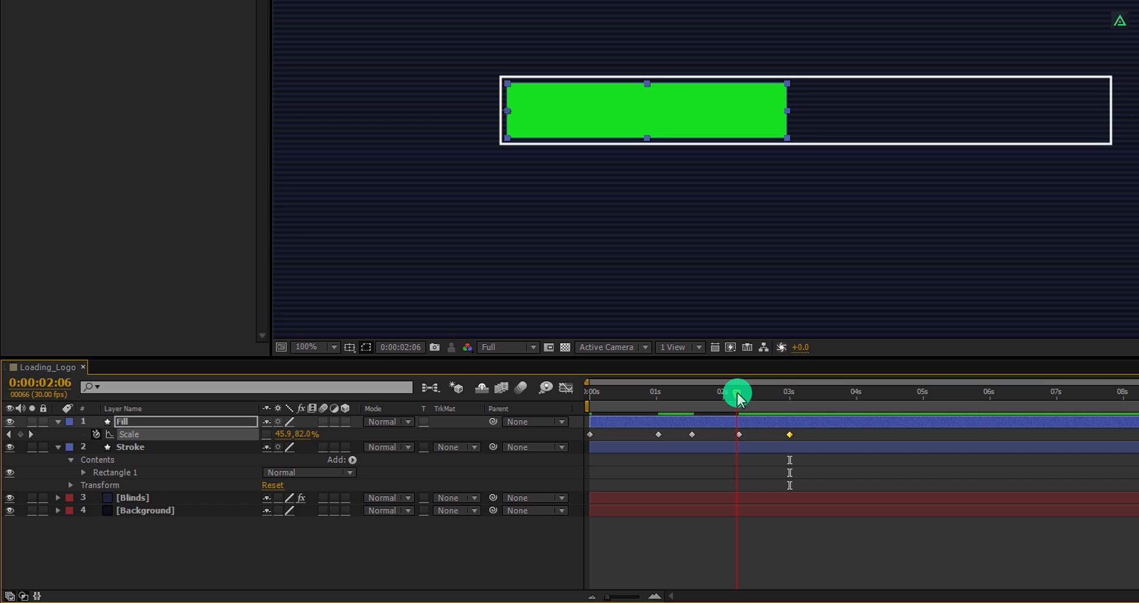
pyautogui.moveTo(735, 393); pyautogui.dragTo(822, 399)
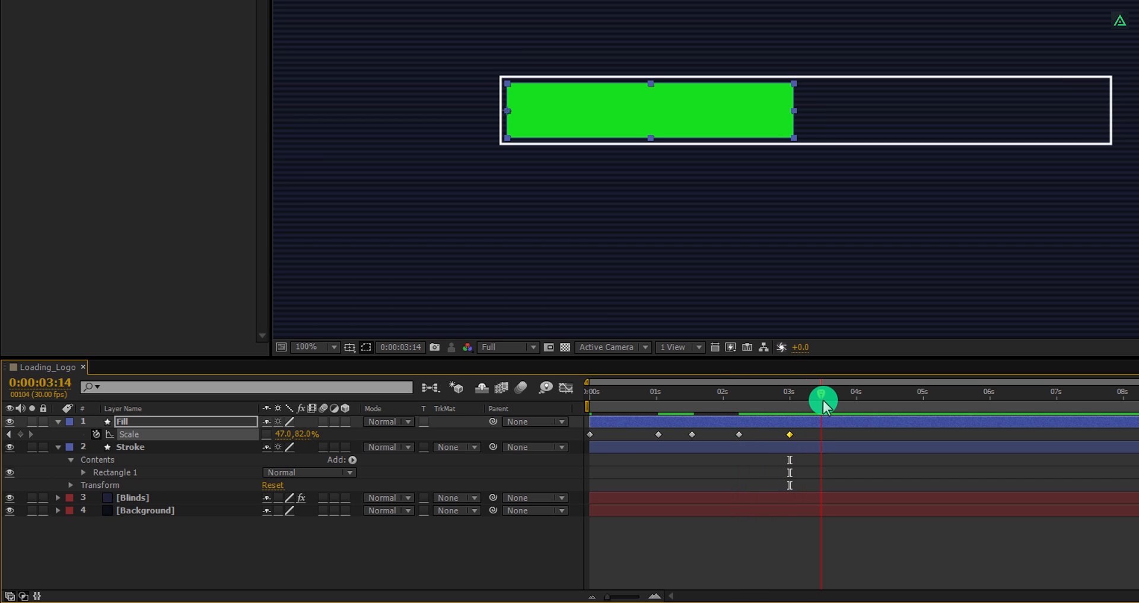
pyautogui.moveTo(823, 399); pyautogui.dragTo(845, 401)
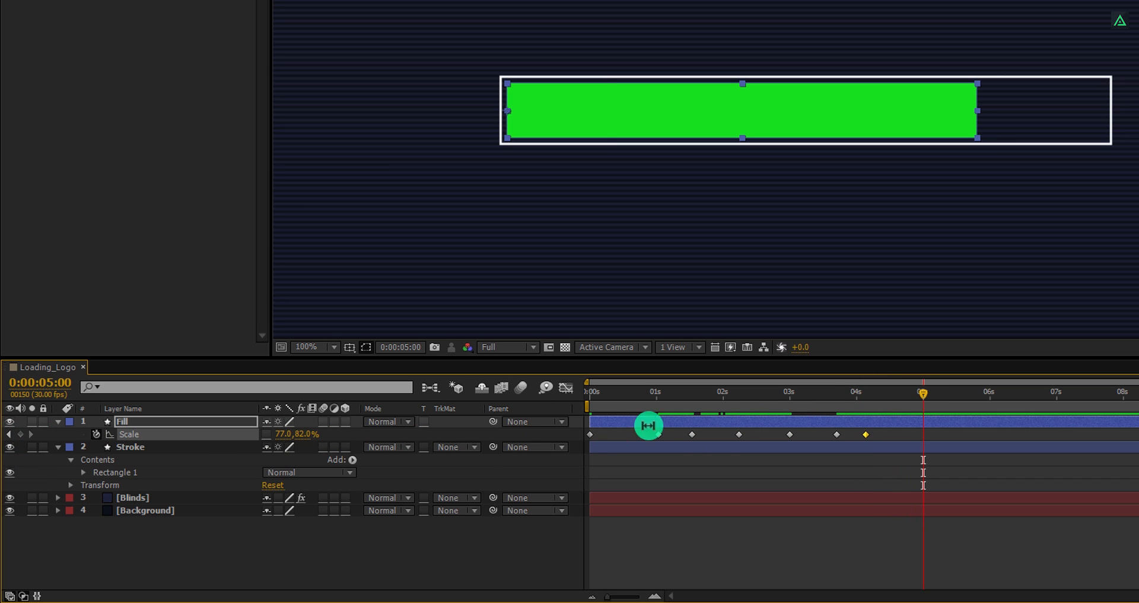
pyautogui.doubleClick(282, 434)
pyautogui.write('98')
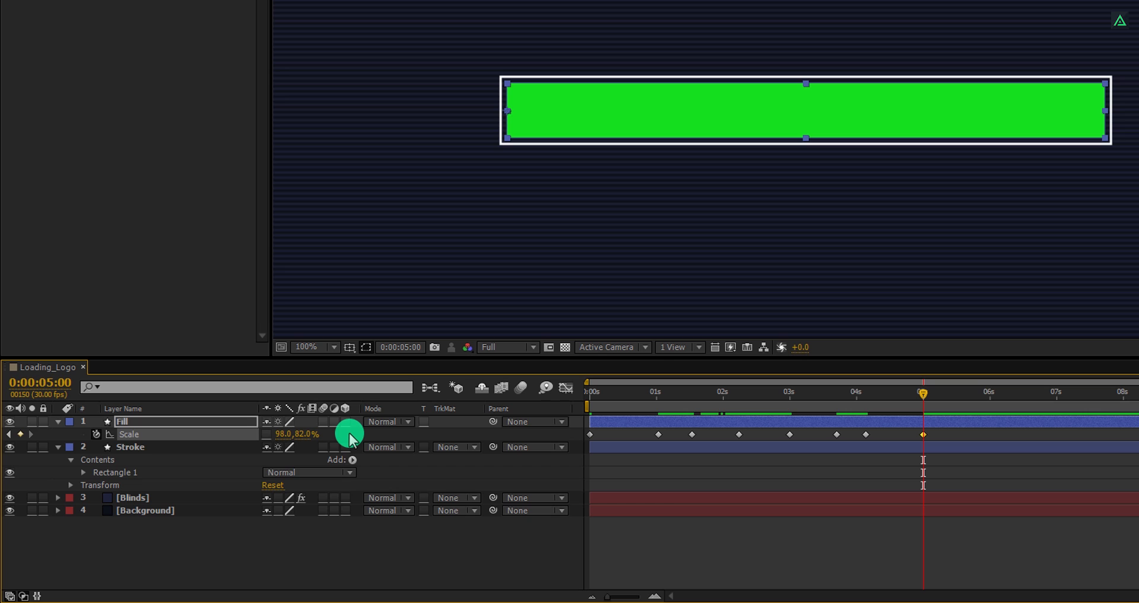
pyautogui.moveTo(932, 441)
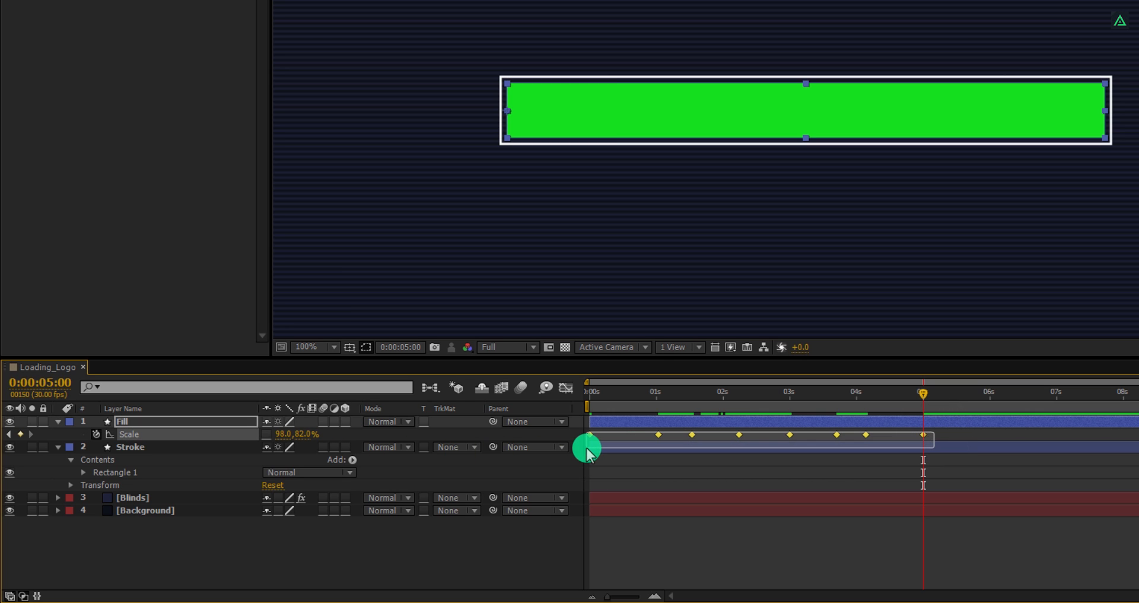
# Step: Apply easy ease to all Fill scale keyframes and preview the growing bar
pyautogui.rightClick(587, 450)
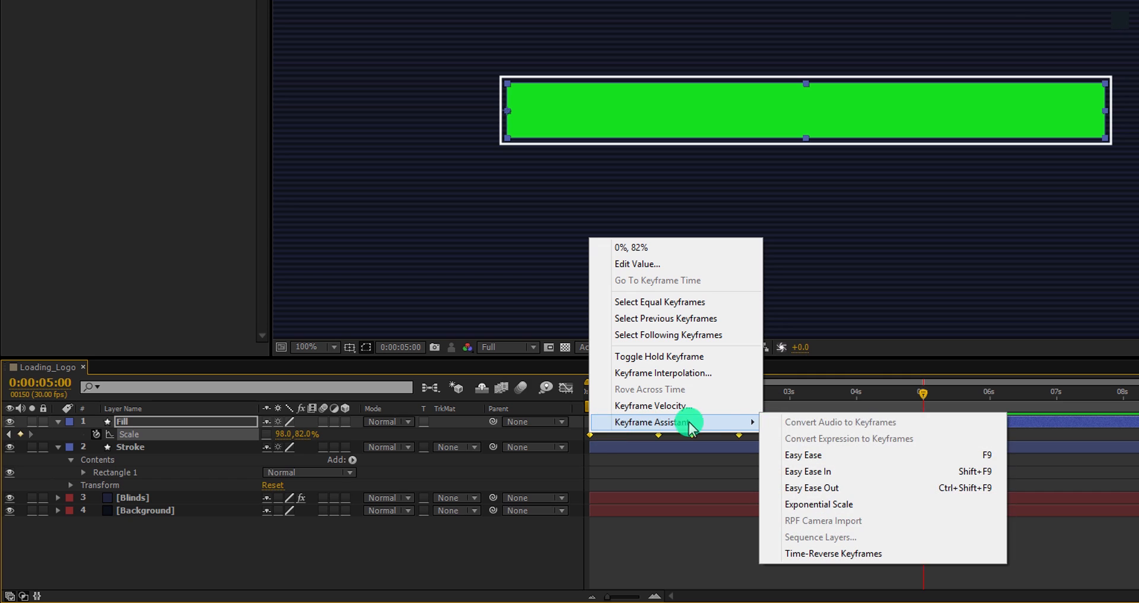
pyautogui.click(802, 454)
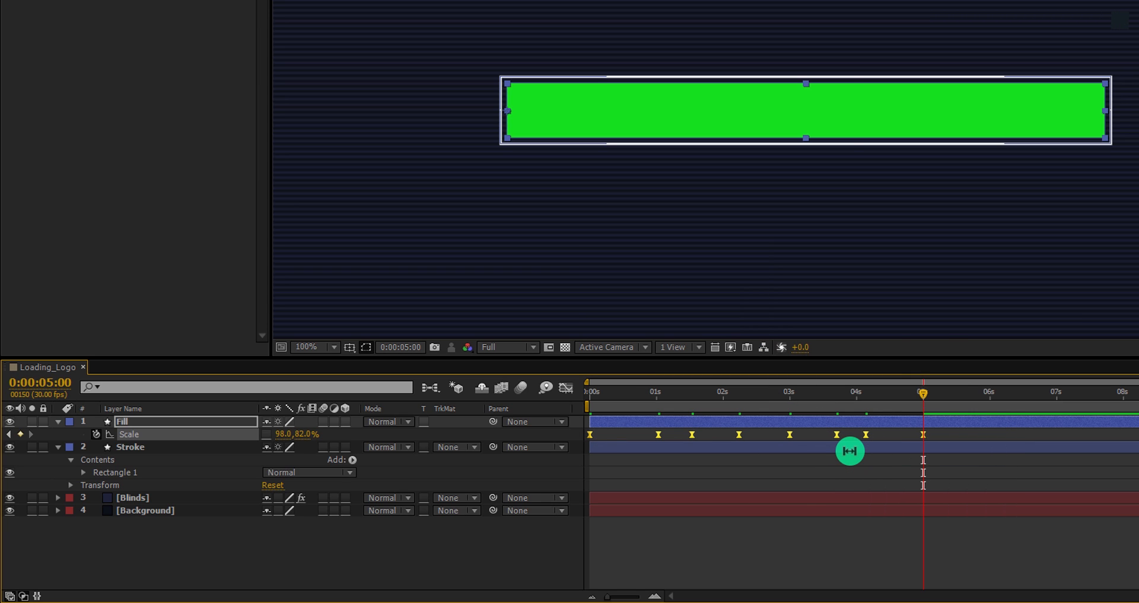
pyautogui.press('NumPad0')
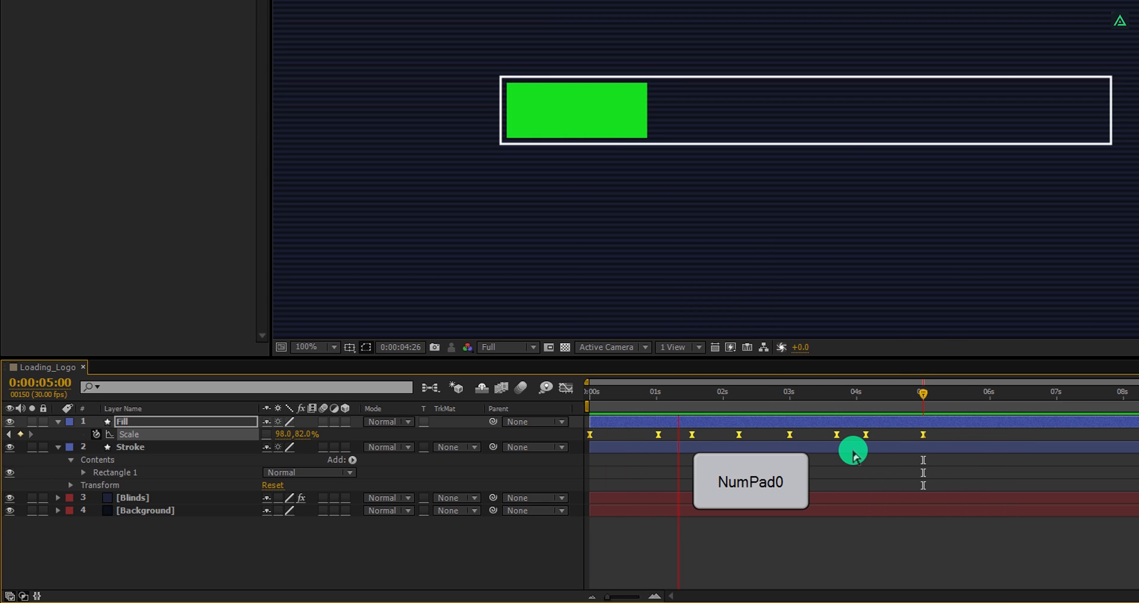
pyautogui.press('NumPad0')
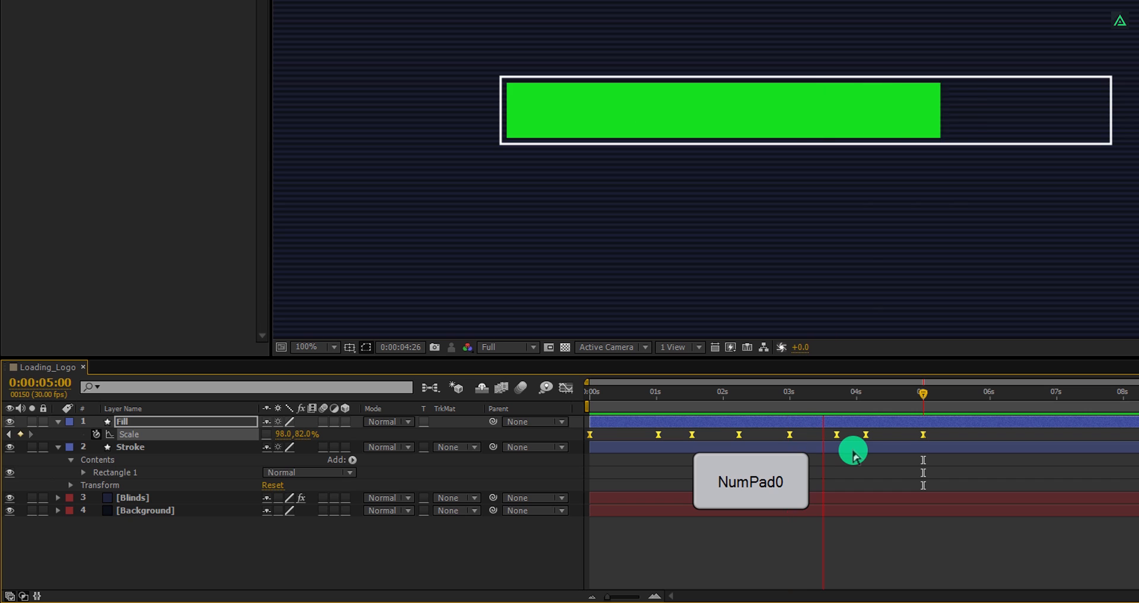
pyautogui.press('numpad0')
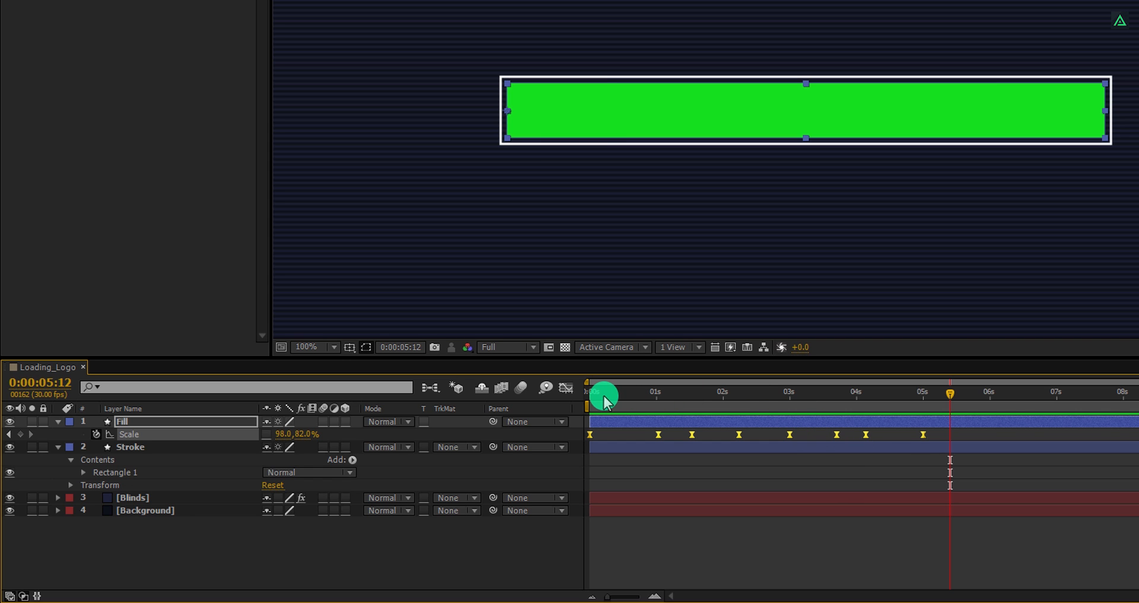
pyautogui.moveTo(602, 394); pyautogui.dragTo(926, 549)
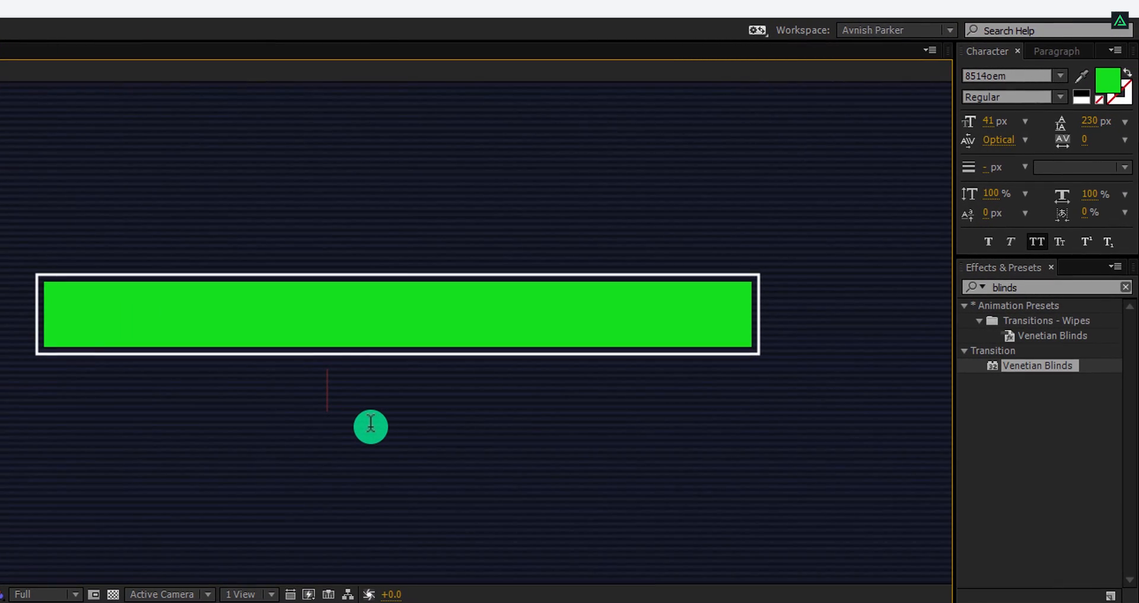
# Step: Type the green status text 'BOOTING..' below the loading bar
pyautogui.write('BOOTING')
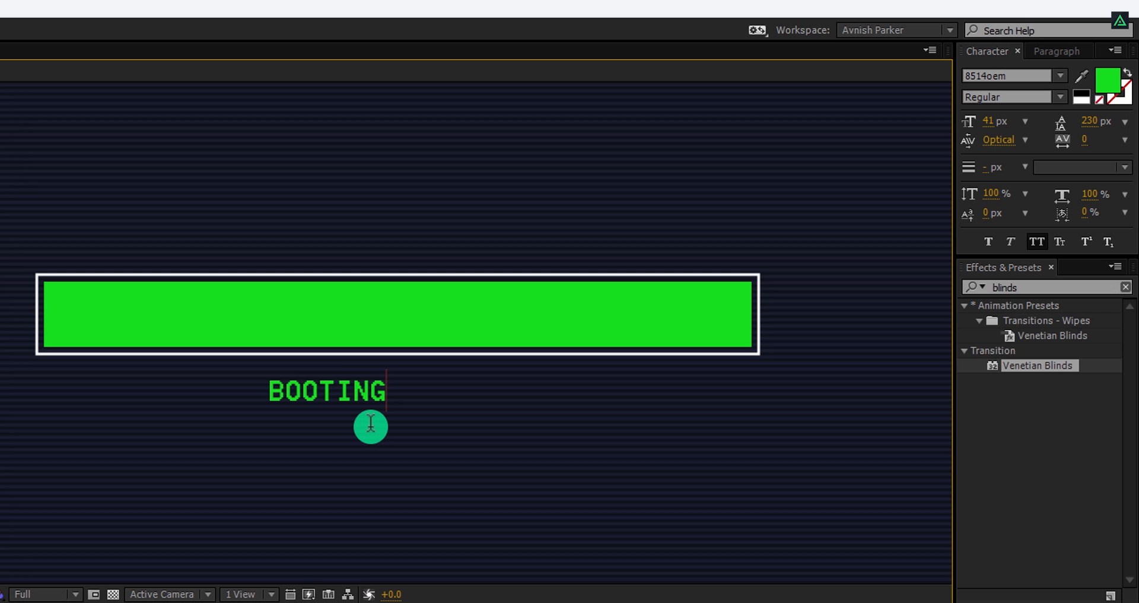
pyautogui.write('..')
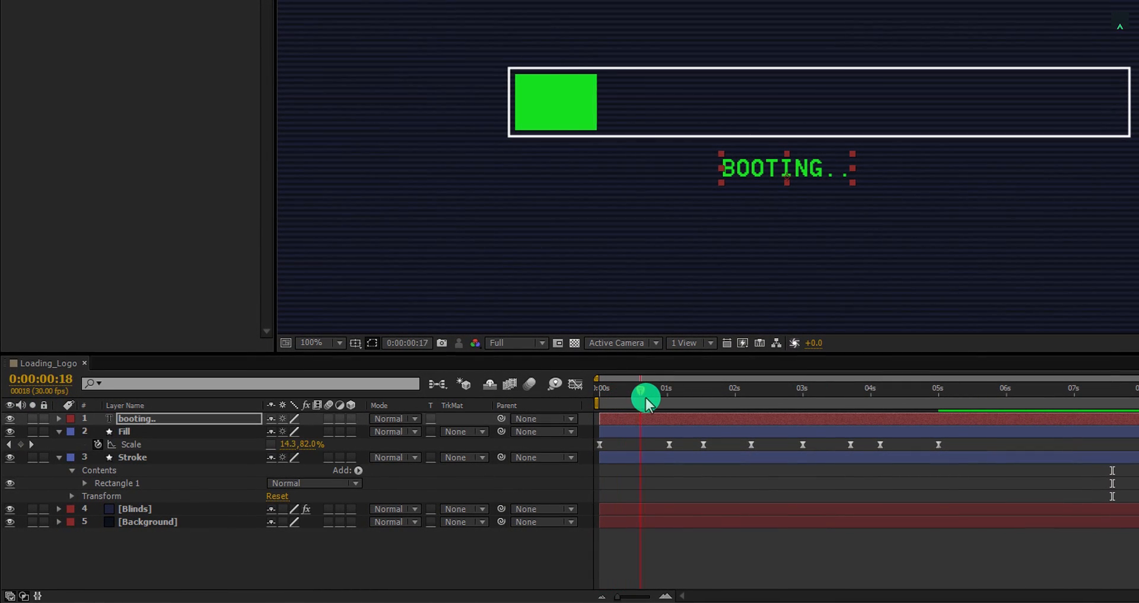
# Step: Split the status text at each Fill growth point into successive messages, BOOTING.. through STARTING.
pyautogui.moveTo(645, 398); pyautogui.dragTo(664, 398)
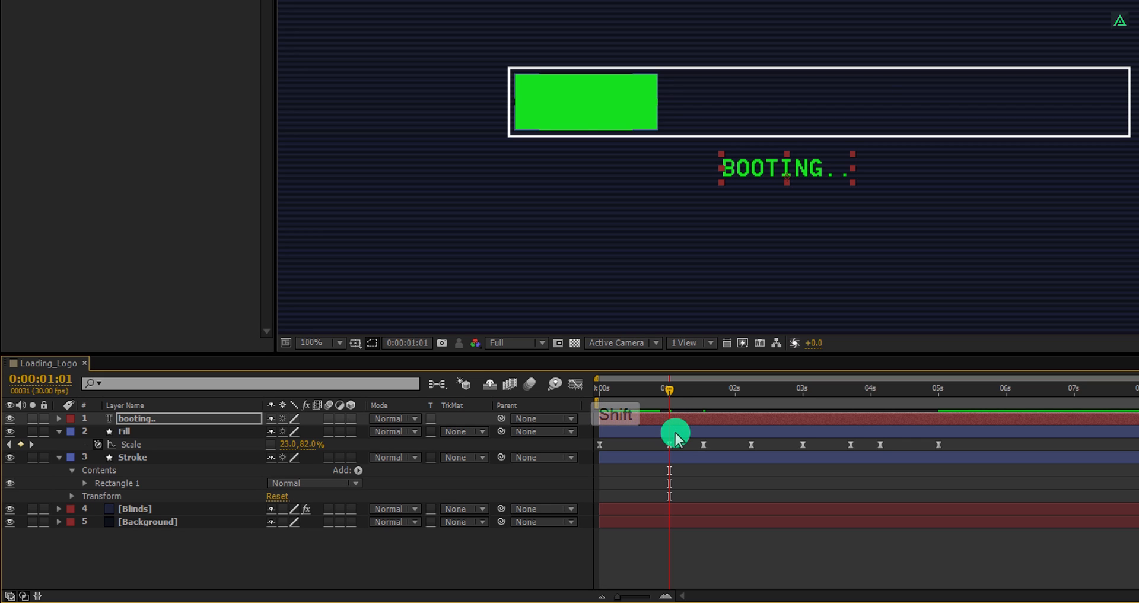
pyautogui.click(123, 431)
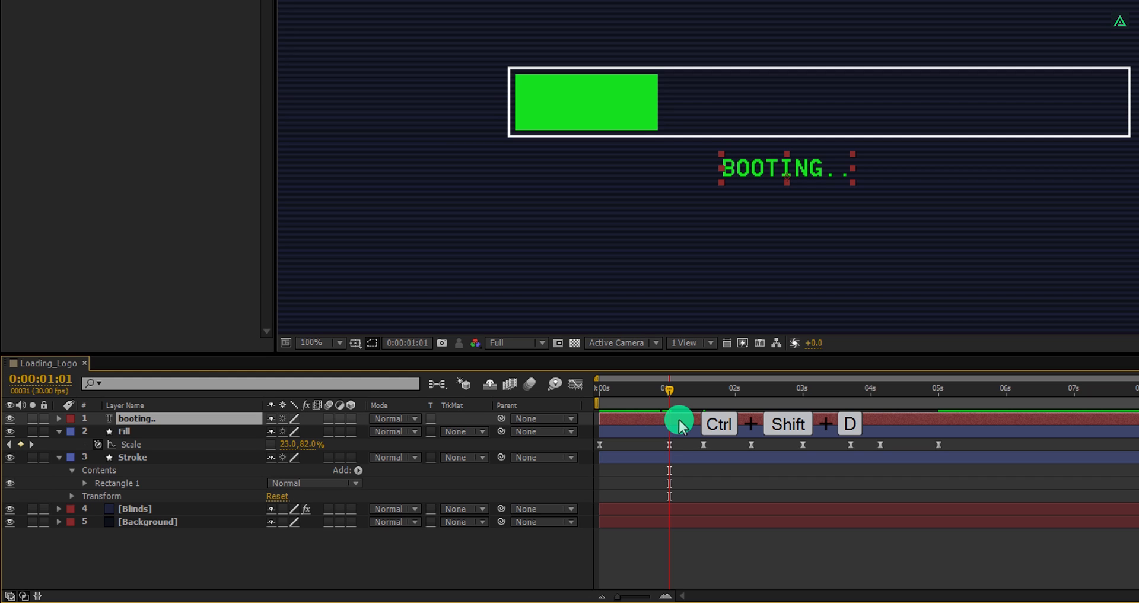
pyautogui.press('ctrl+shift+d')
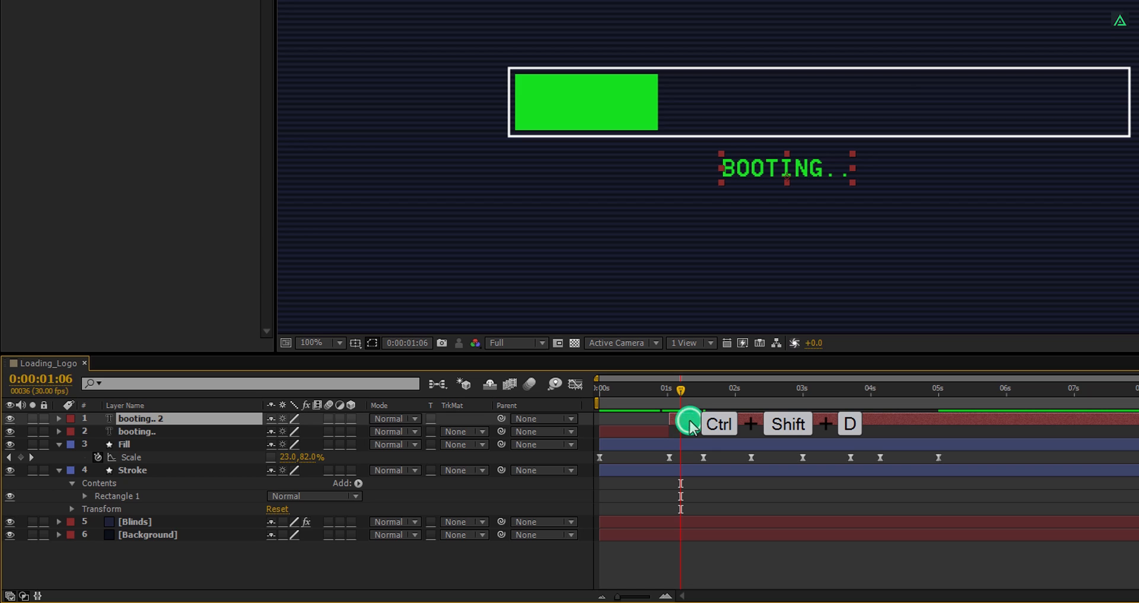
pyautogui.press('ctrl+shift+d')
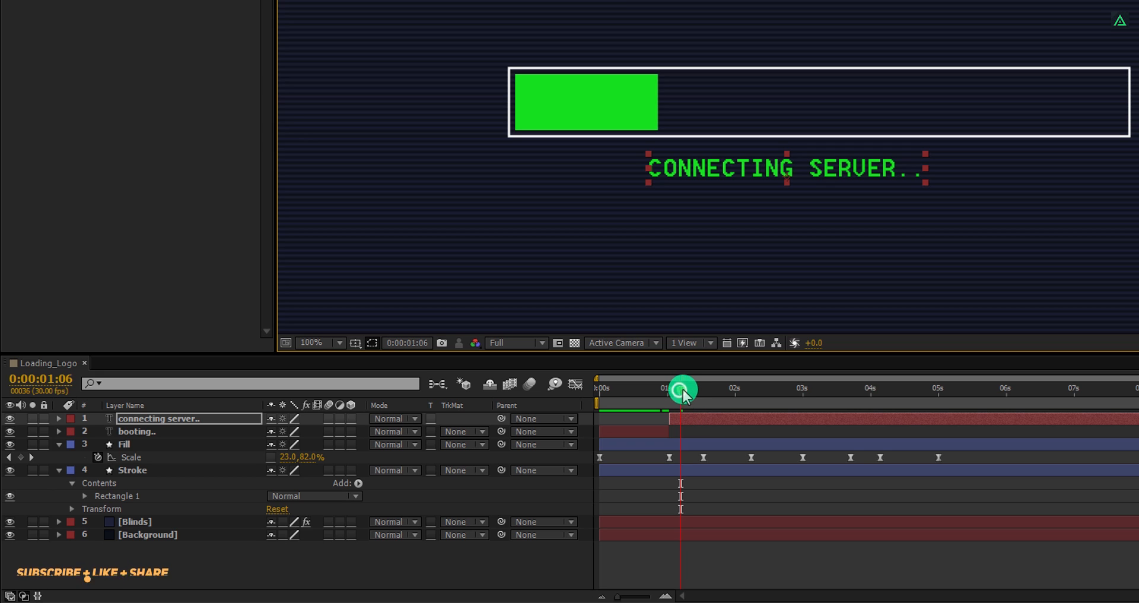
pyautogui.moveTo(682, 389); pyautogui.dragTo(740, 389)
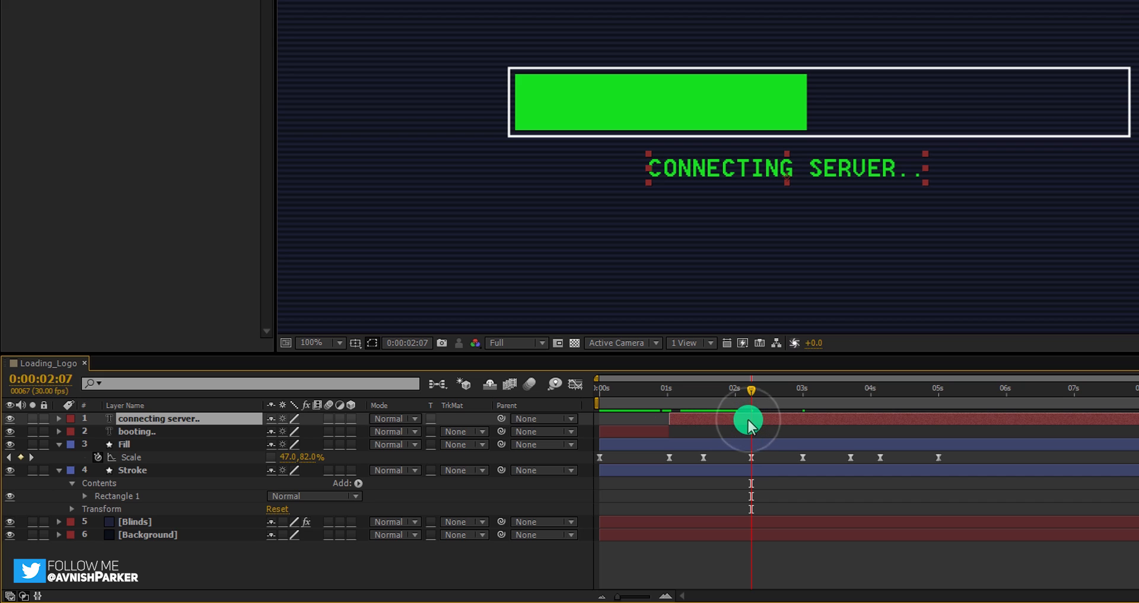
pyautogui.press('ctrl+shift+d')
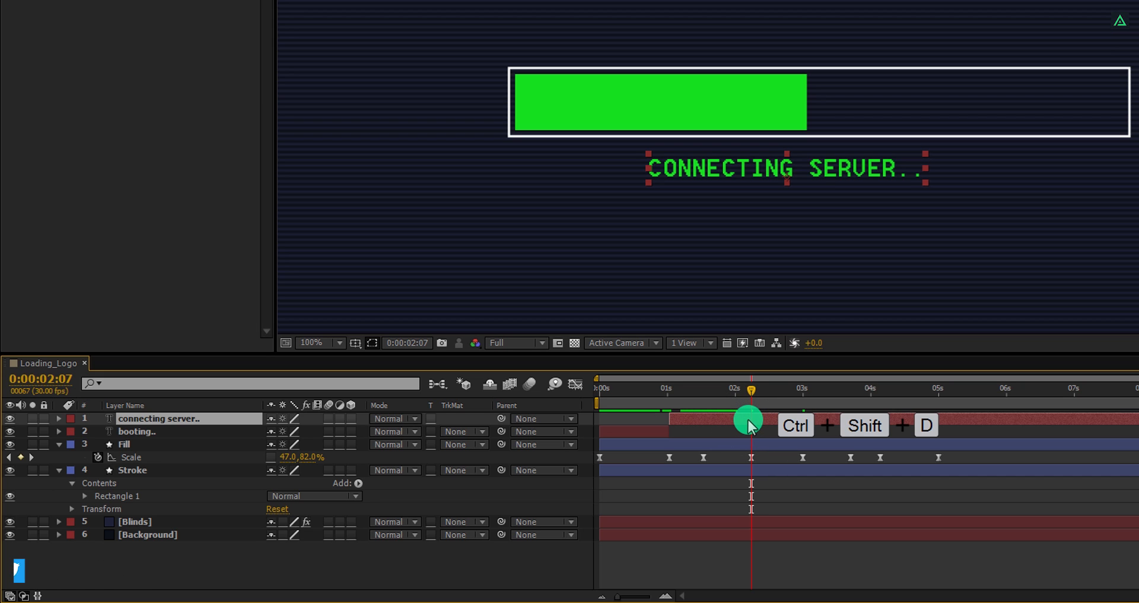
pyautogui.press('ctrl+shift+d')
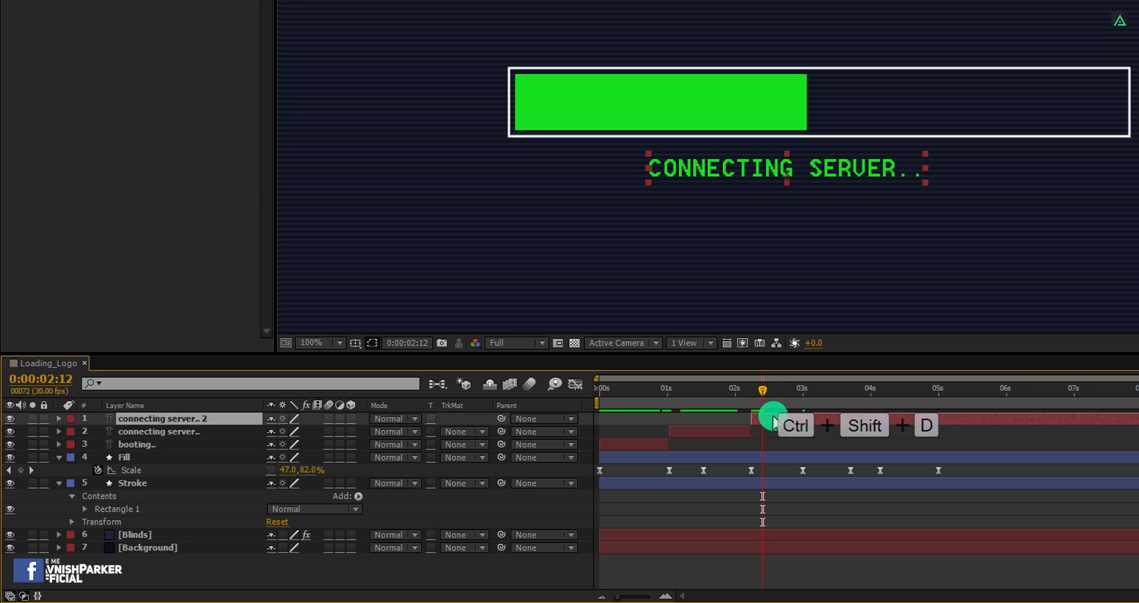
pyautogui.press('ctrl+shift+d')
pyautogui.write('Locating Database..')
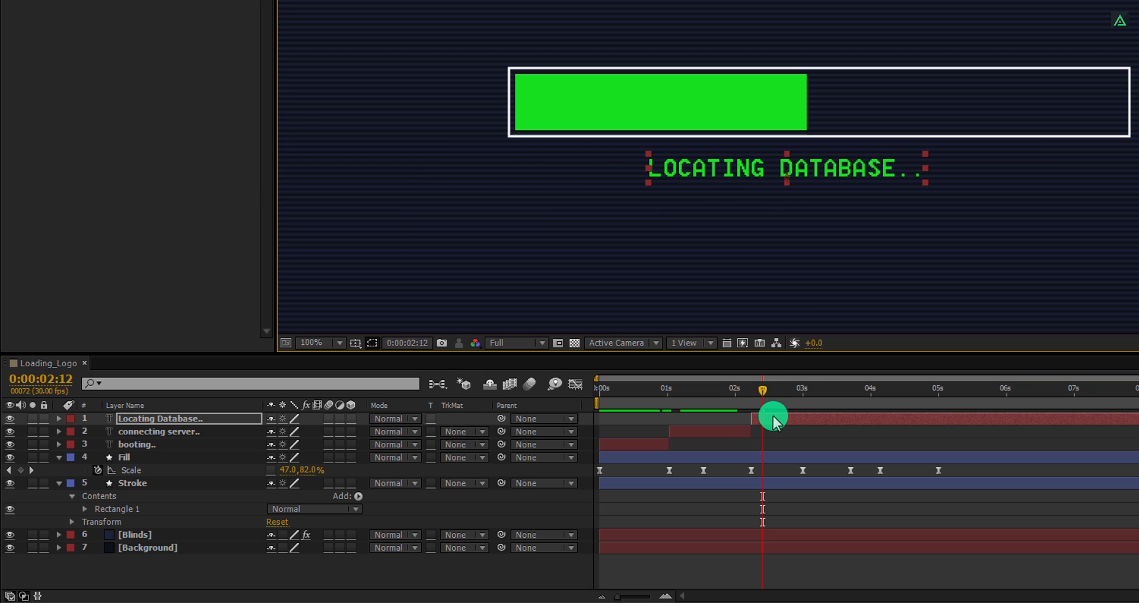
pyautogui.moveTo(763, 414); pyautogui.dragTo(865, 414)
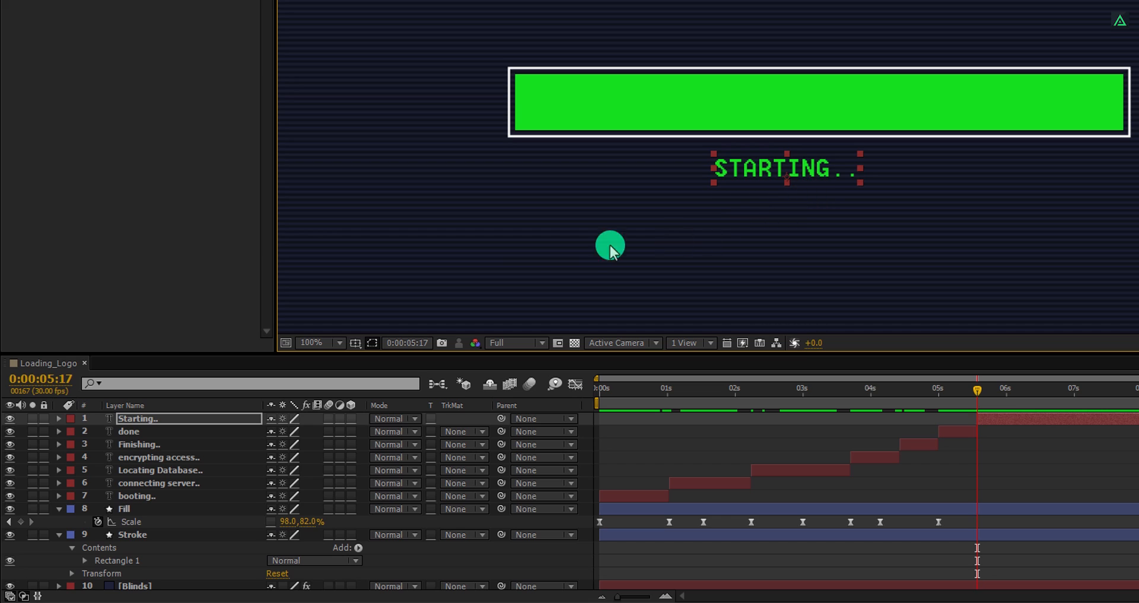
pyautogui.click(318, 342)
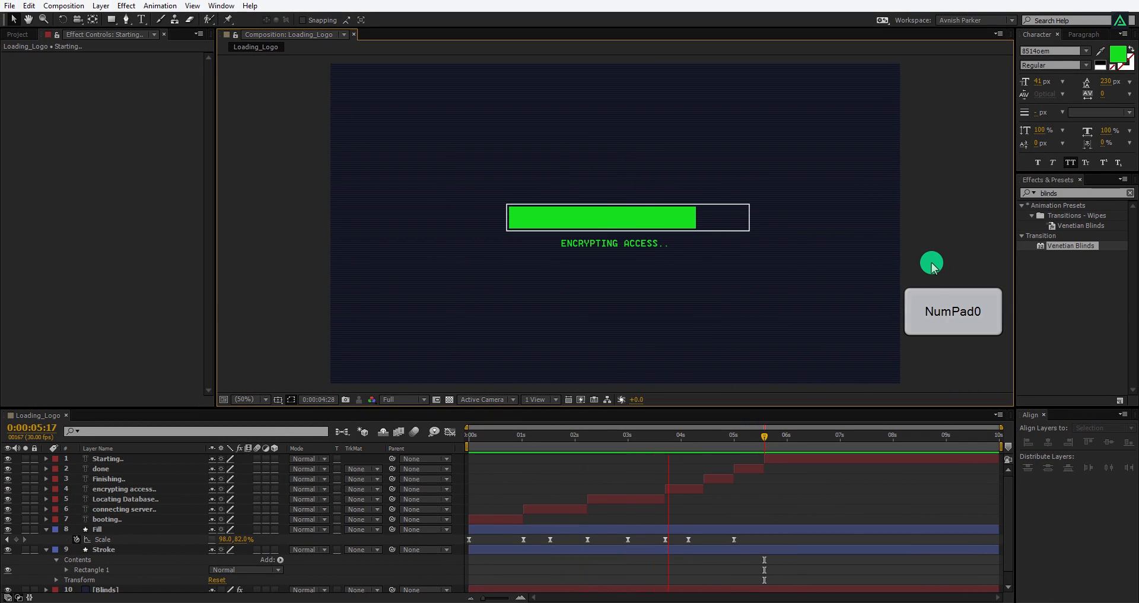
pyautogui.press('numpad0')
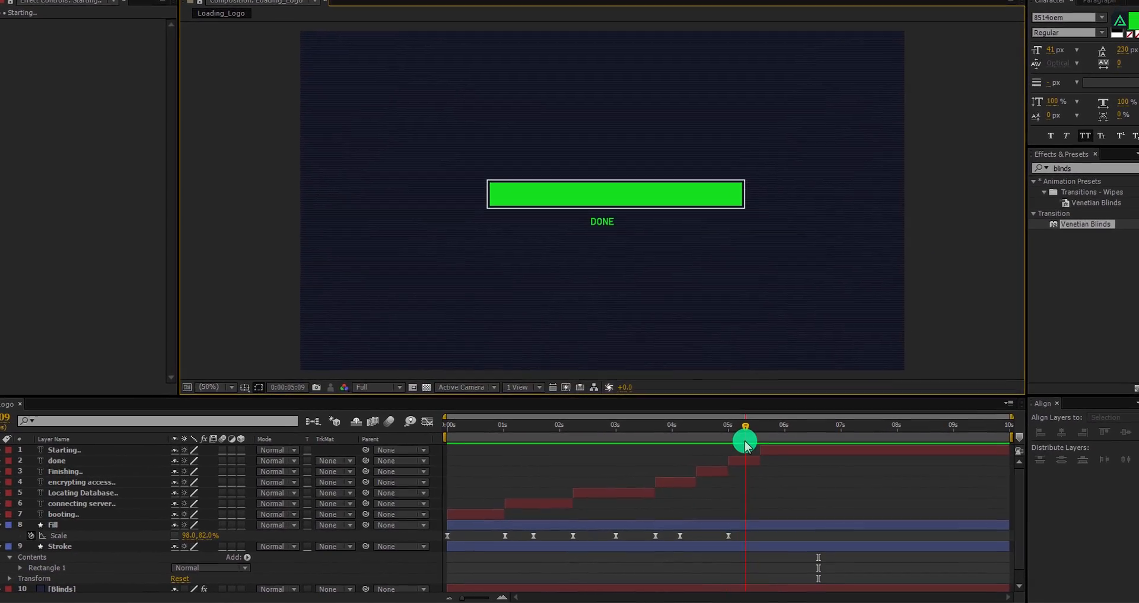
pyautogui.moveTo(745, 441); pyautogui.dragTo(789, 367)
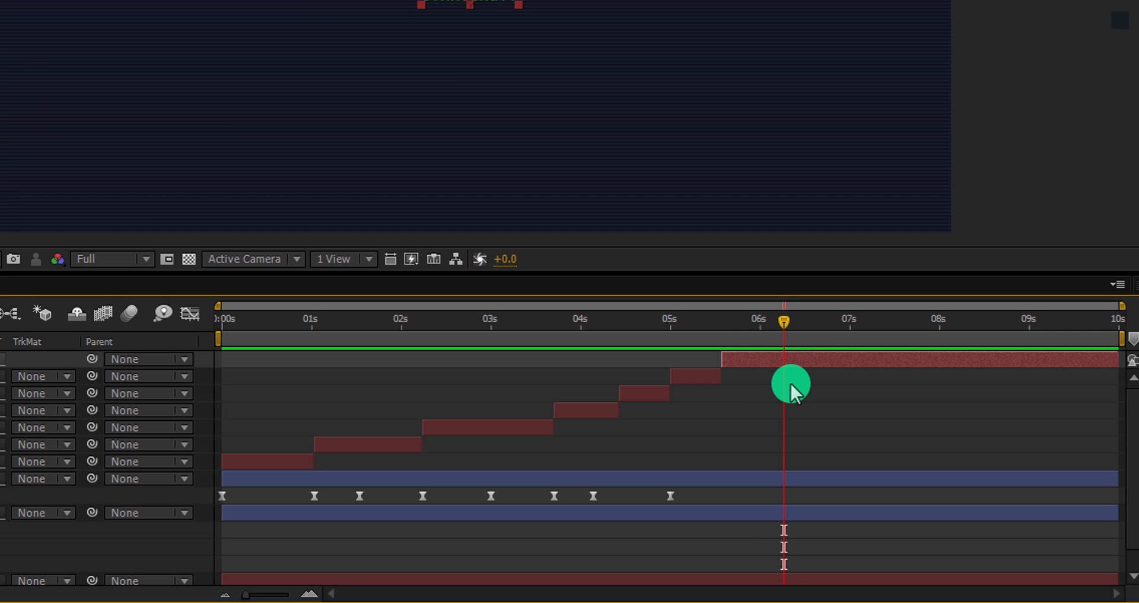
pyautogui.moveTo(827, 362)
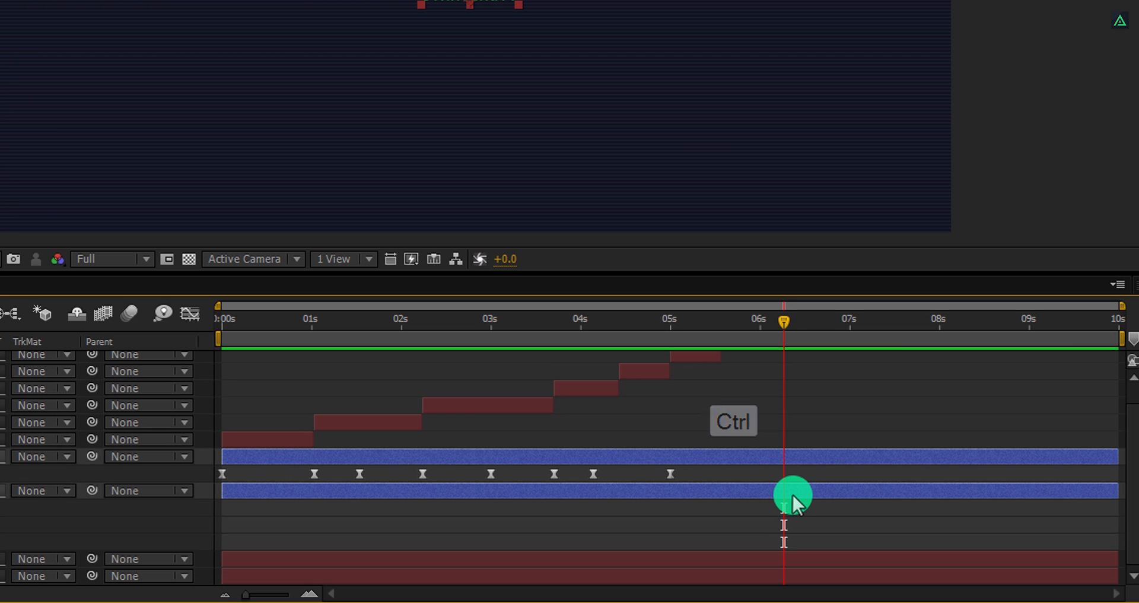
# Step: Trim the text, Fill and Stroke layers' out points at 6:05
pyautogui.press('ctrl+shift+d')
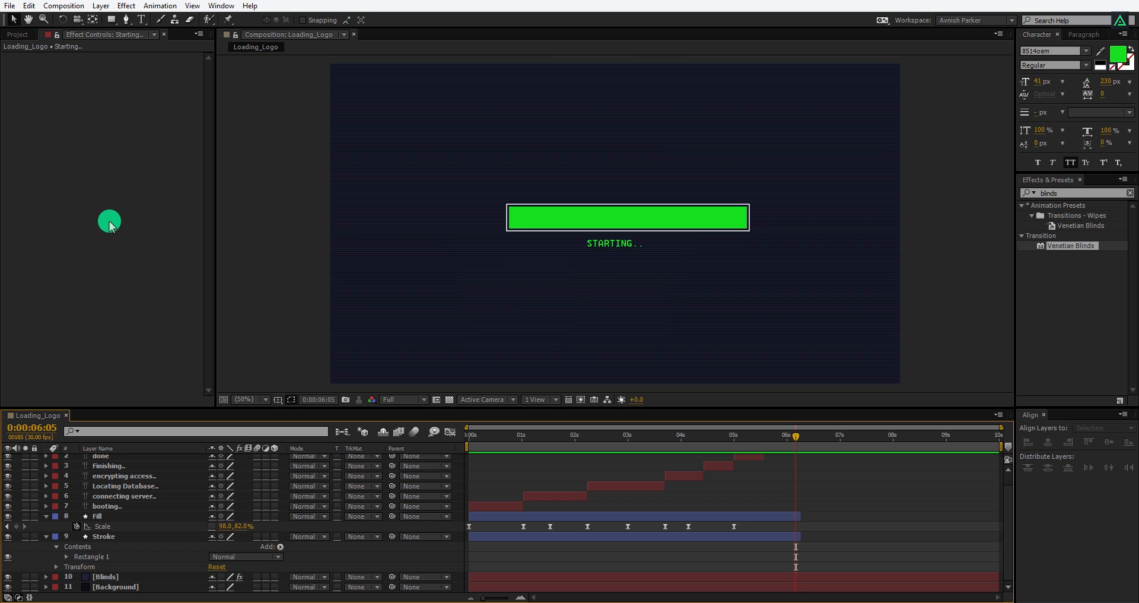
pyautogui.click(16, 35)
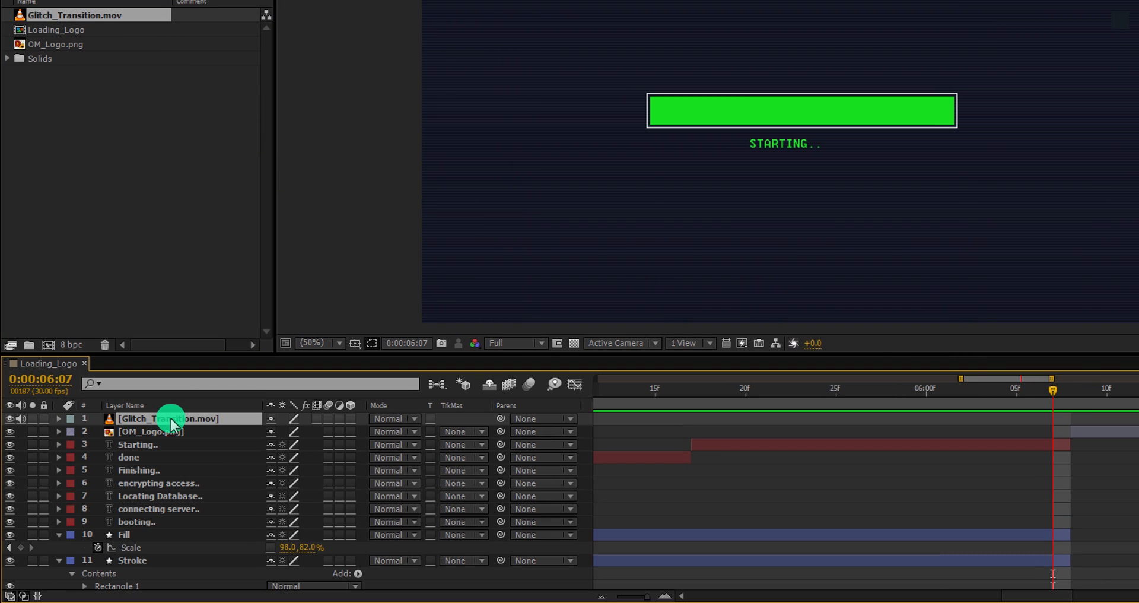
pyautogui.moveTo(1025, 399)
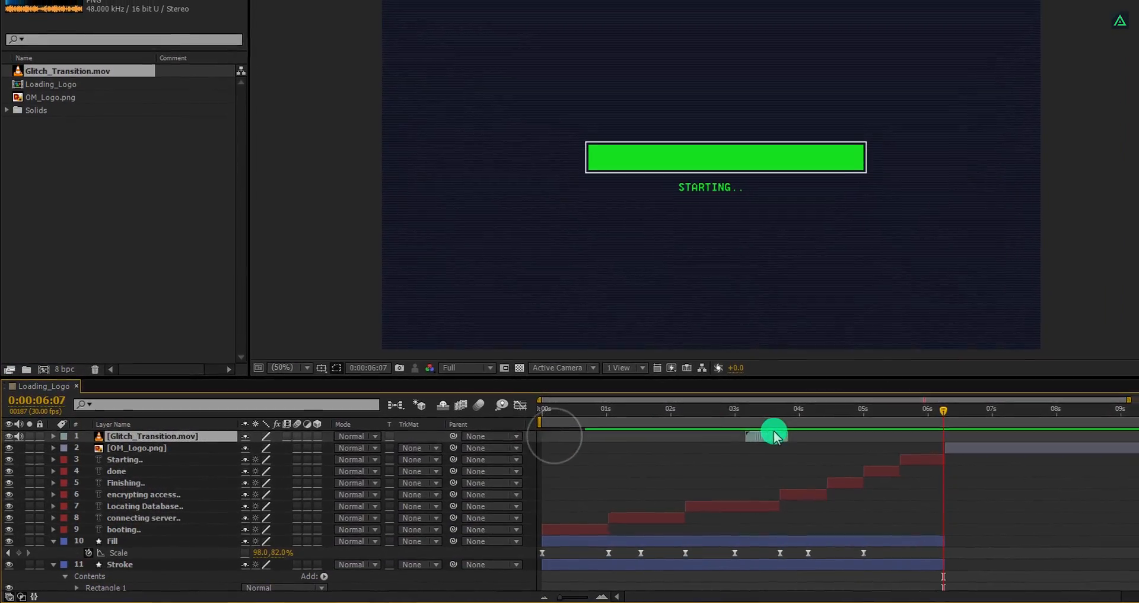
# Step: Slide the Glitch_Transition.mov layer to start at about 6 seconds, where the bar ends
pyautogui.moveTo(773, 428); pyautogui.dragTo(911, 428)
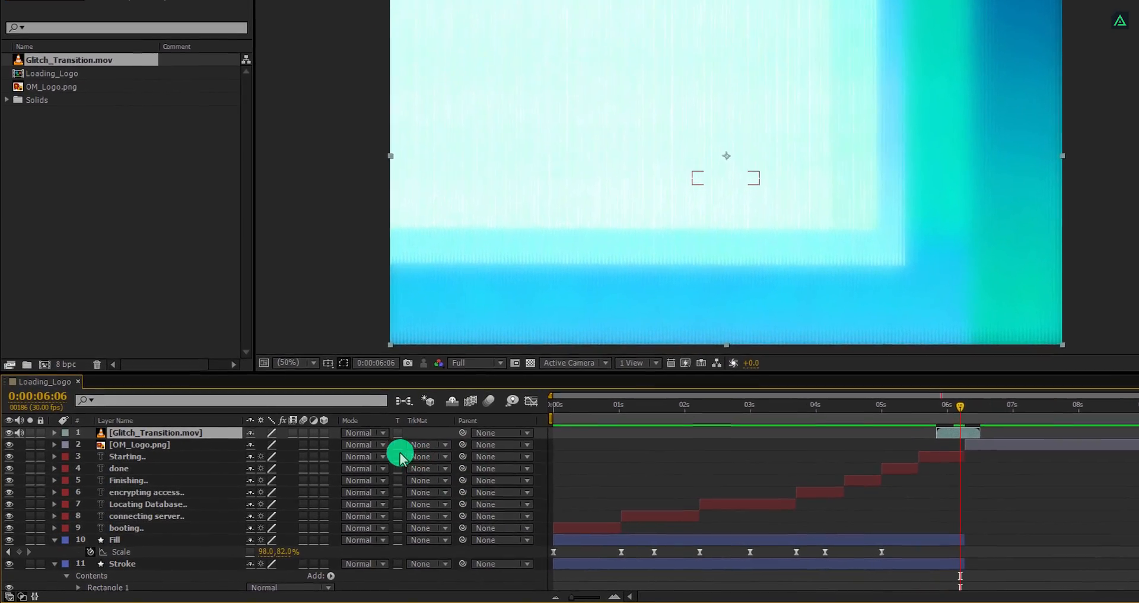
# Step: Show the Modes column and set Glitch_Transition.mov's blending mode to Color Dodge
pyautogui.press('F4')
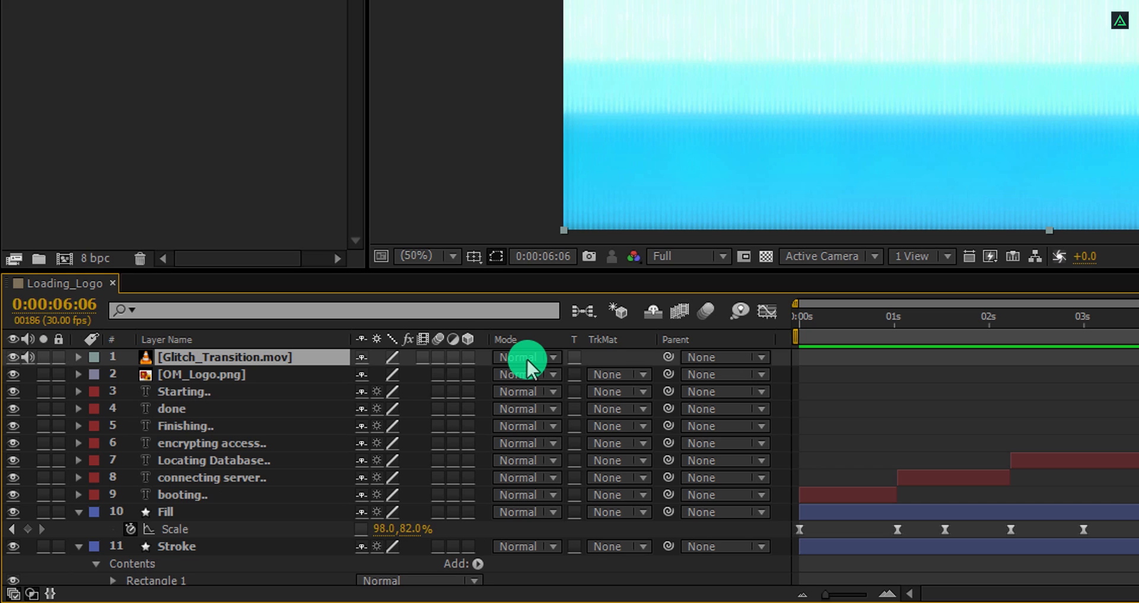
pyautogui.moveTo(528, 343)
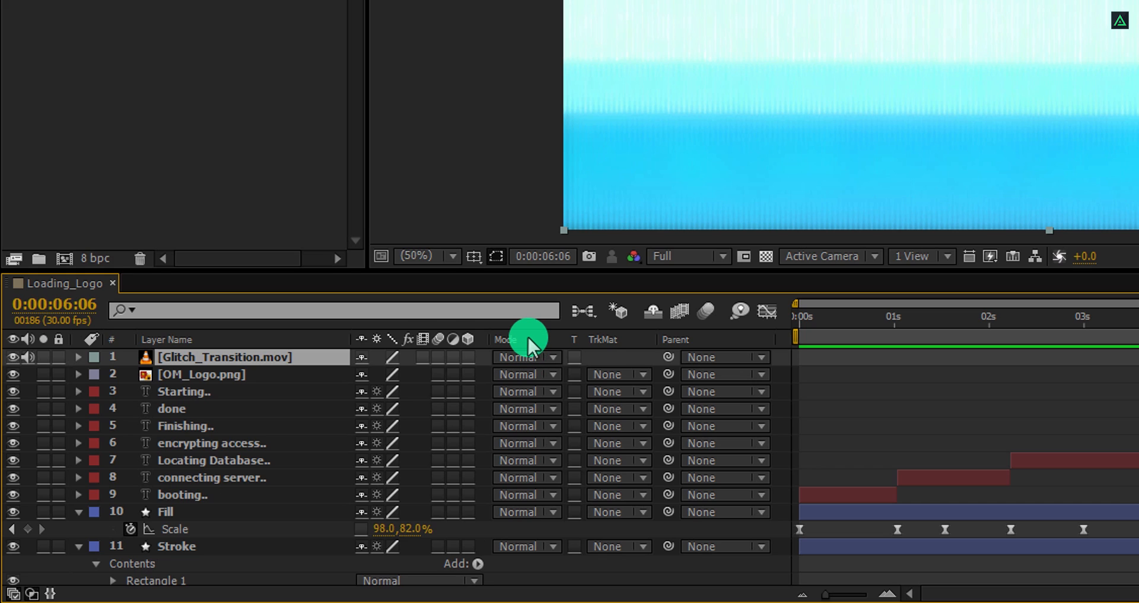
pyautogui.rightClick(507, 339)
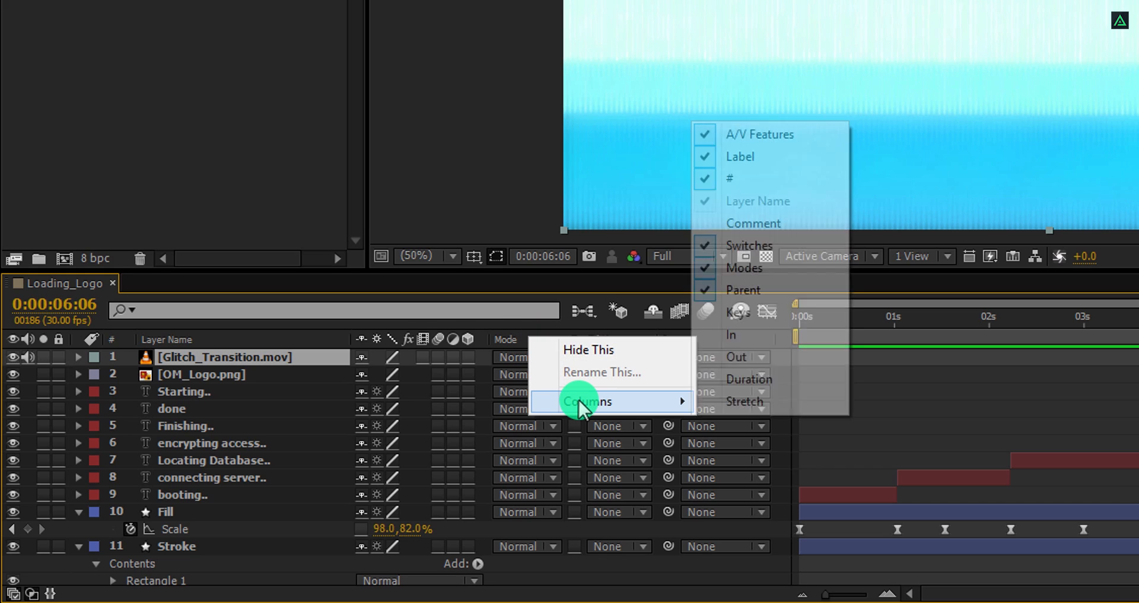
pyautogui.moveTo(755, 275)
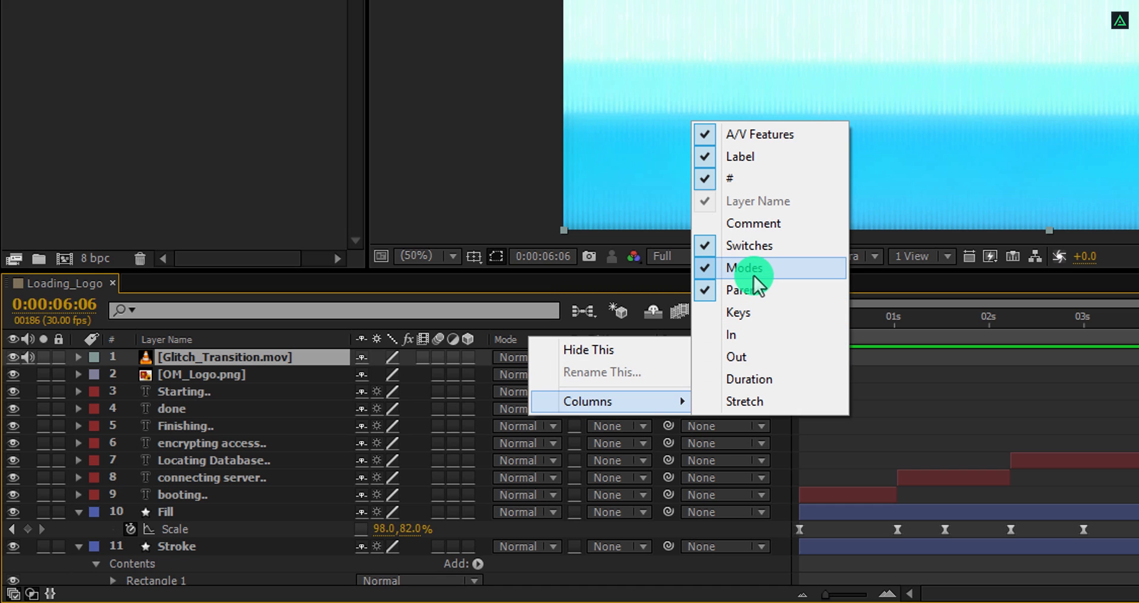
pyautogui.moveTo(748, 245)
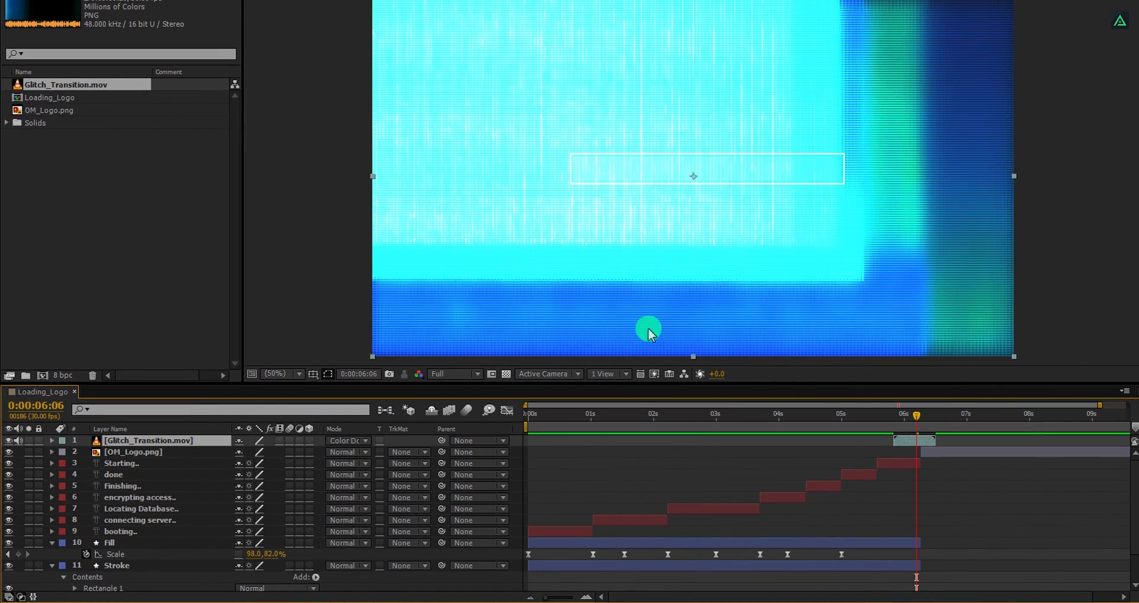
pyautogui.moveTo(916, 413); pyautogui.dragTo(929, 414)
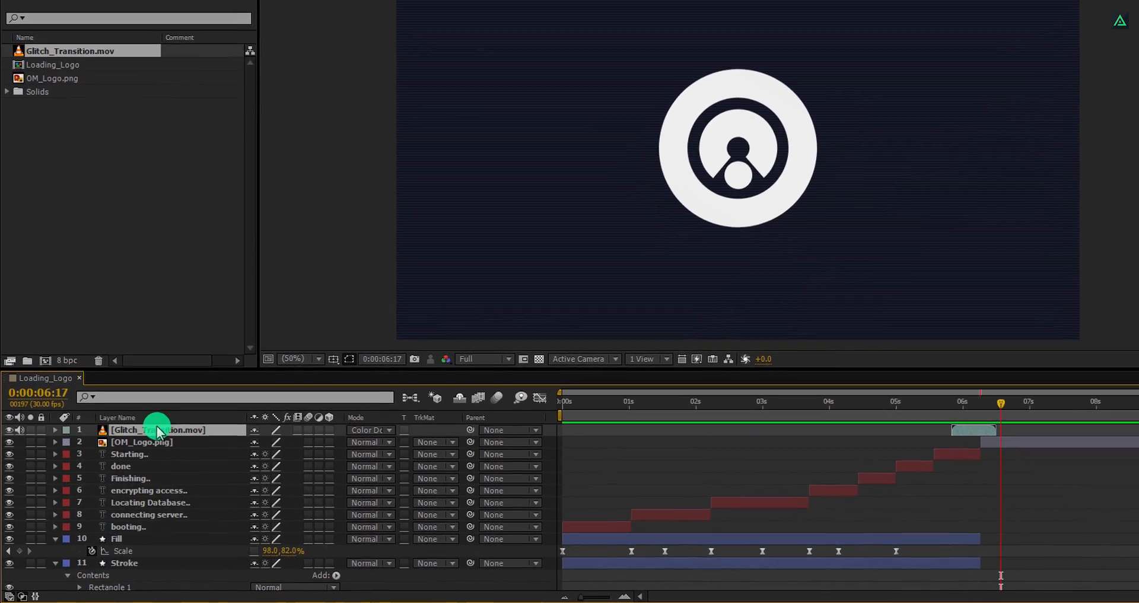
# Step: Pre-compose OM_Logo.png into Logo_Comp, moving all attributes into the new composition
pyautogui.rightClick(156, 429)
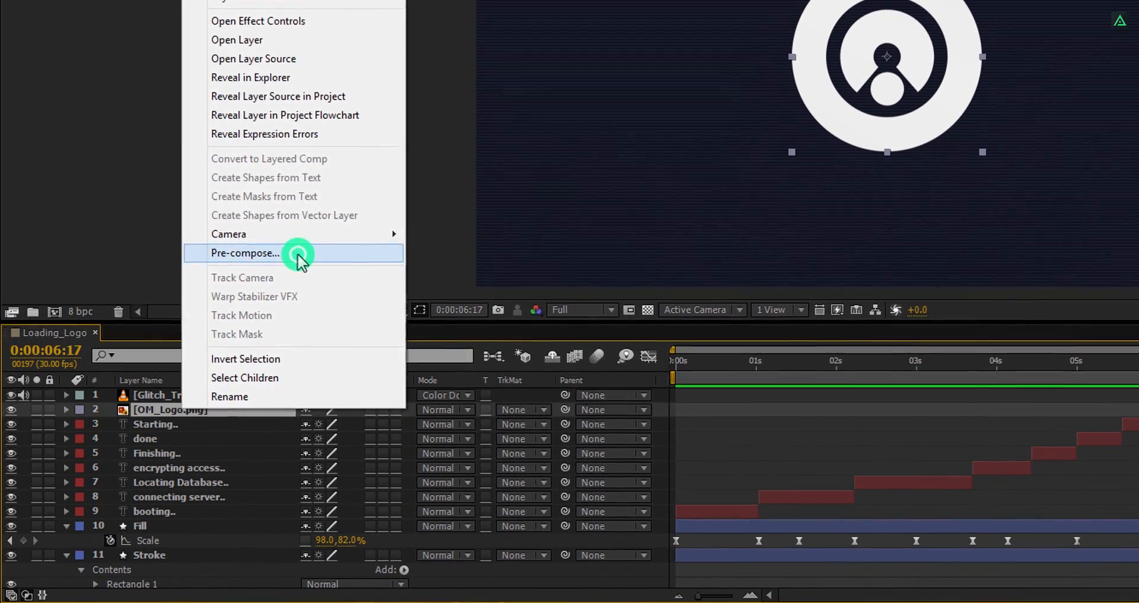
pyautogui.click(245, 253)
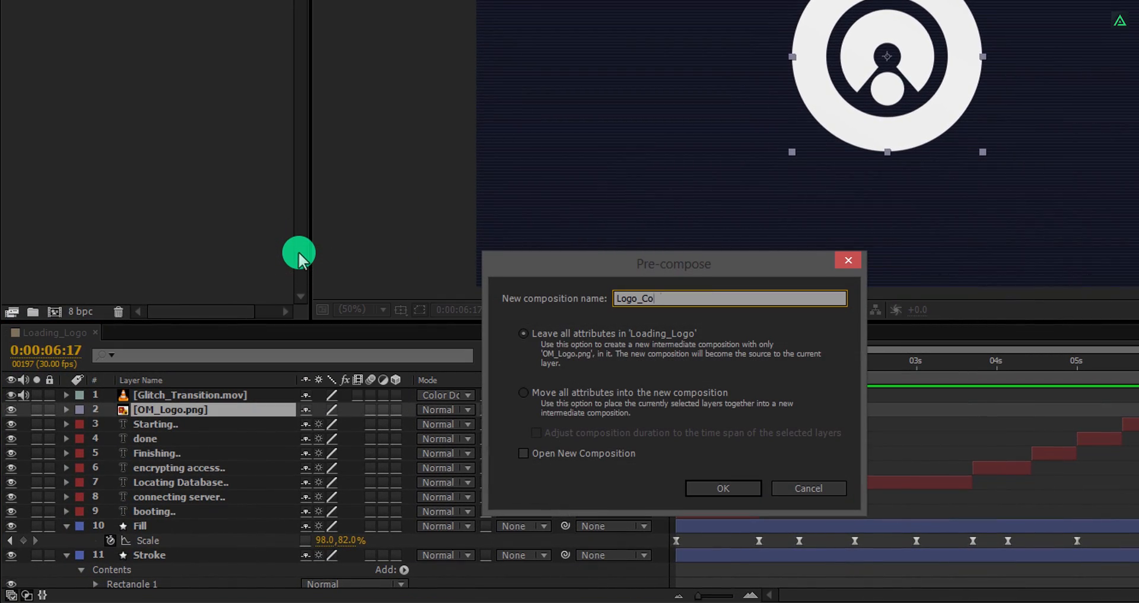
pyautogui.write('mp')
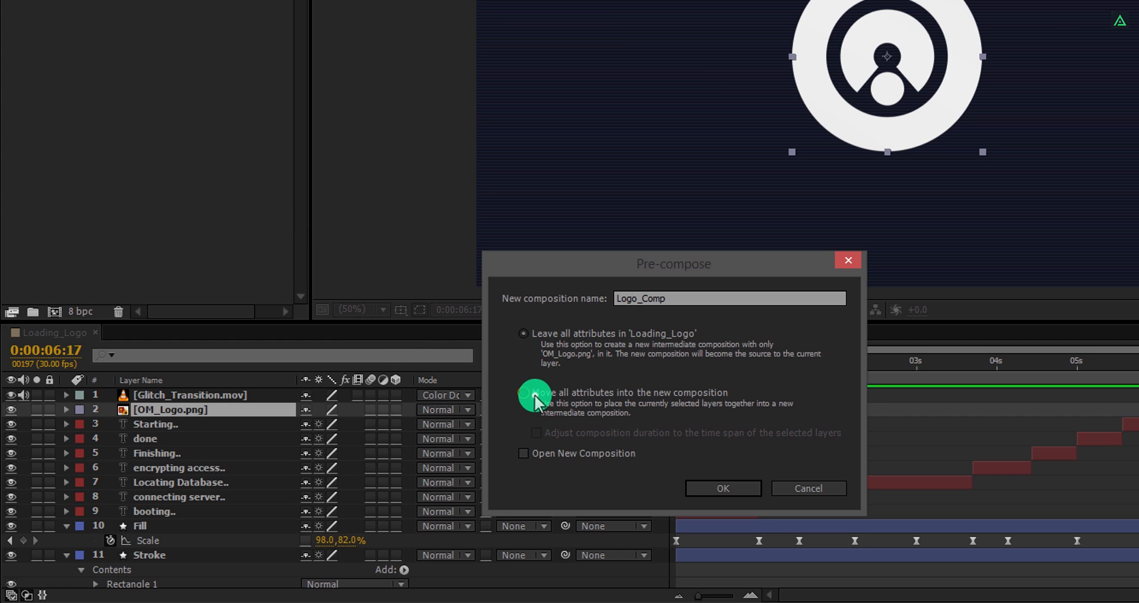
pyautogui.click(722, 488)
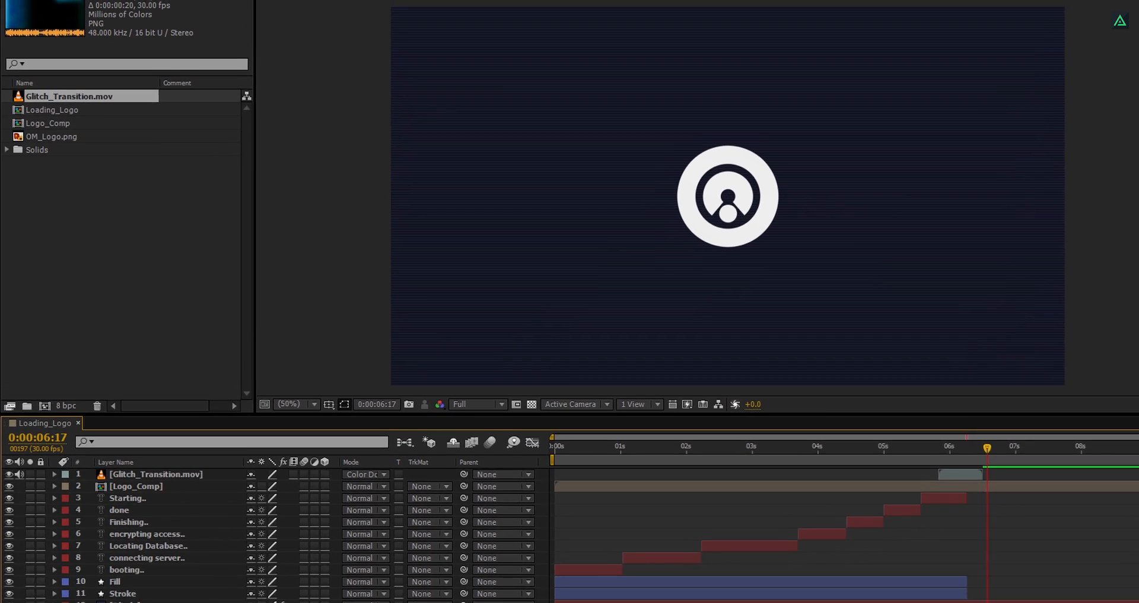
pyautogui.click(172, 10)
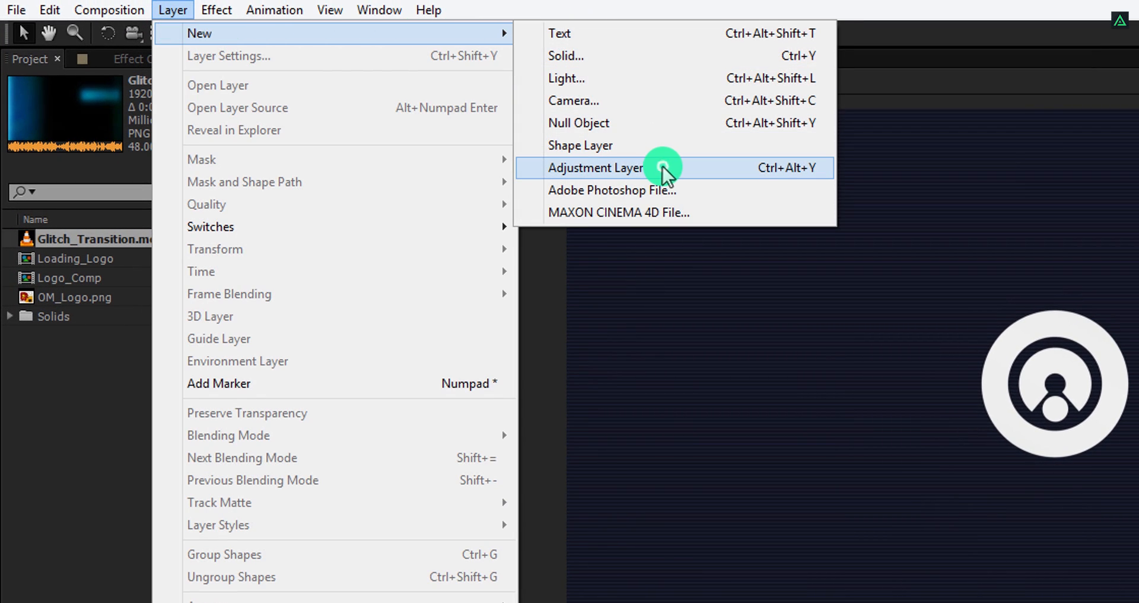
# Step: Add a Noise adjustment layer and apply the Bad TV 2 - old preset to it
pyautogui.click(595, 168)
pyautogui.write('bad')
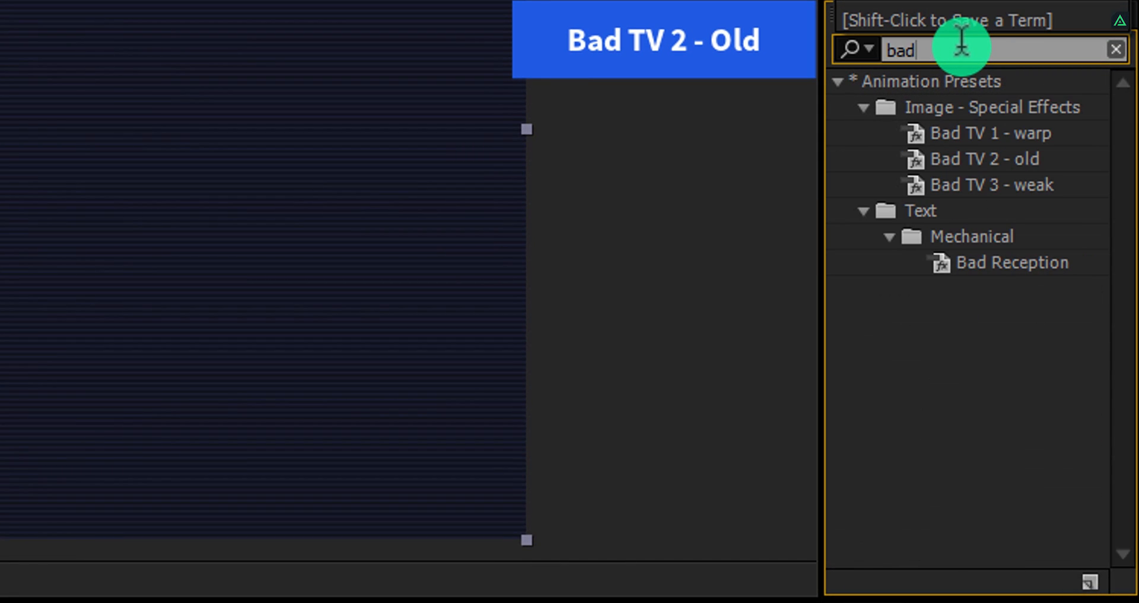
pyautogui.moveTo(962, 159)
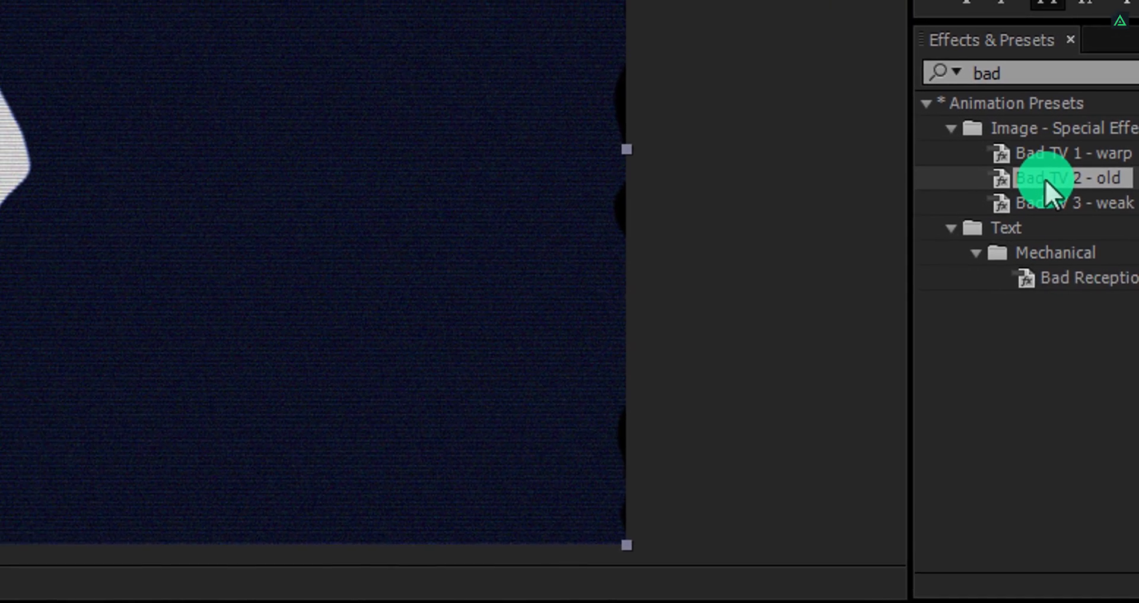
pyautogui.doubleClick(1068, 178)
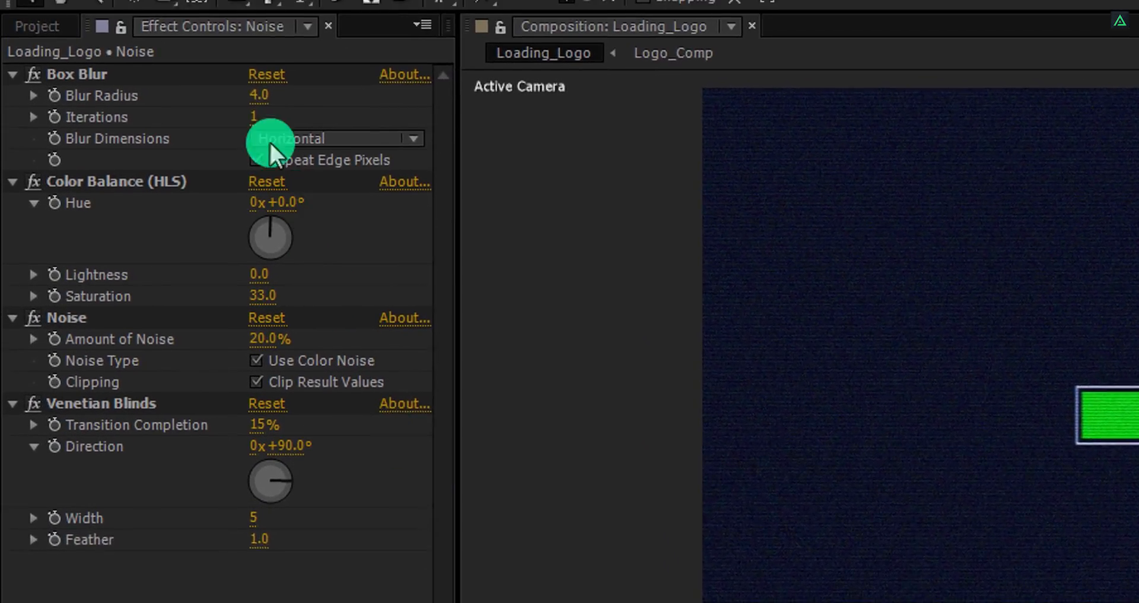
# Step: Add Camera 1 with the 35mm preset and move the playhead to about 6 seconds
pyautogui.click(226, 13)
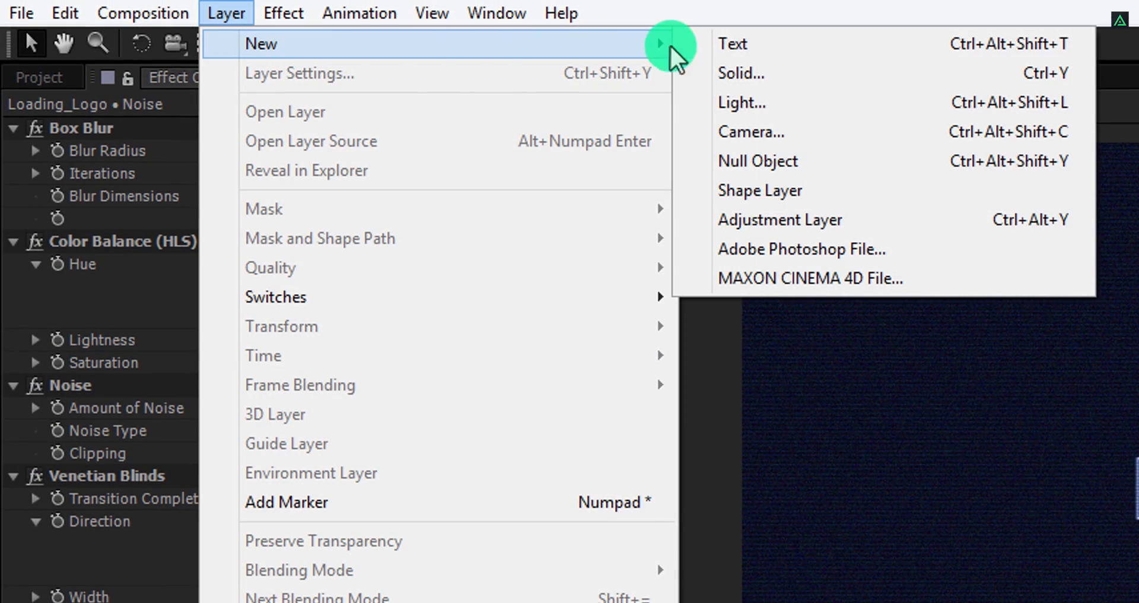
pyautogui.click(751, 132)
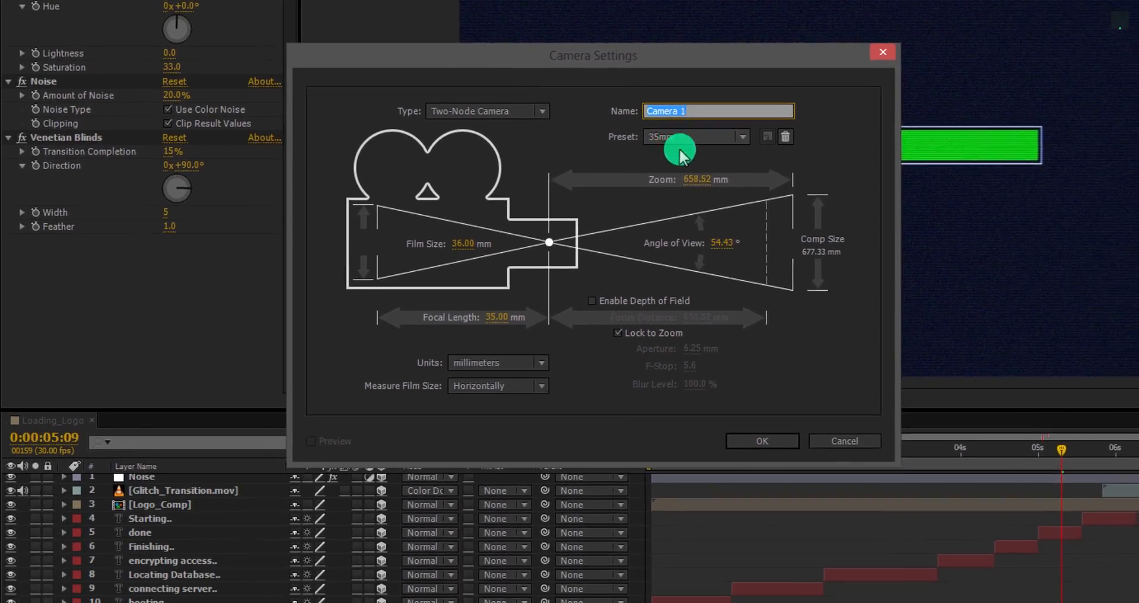
pyautogui.click(761, 441)
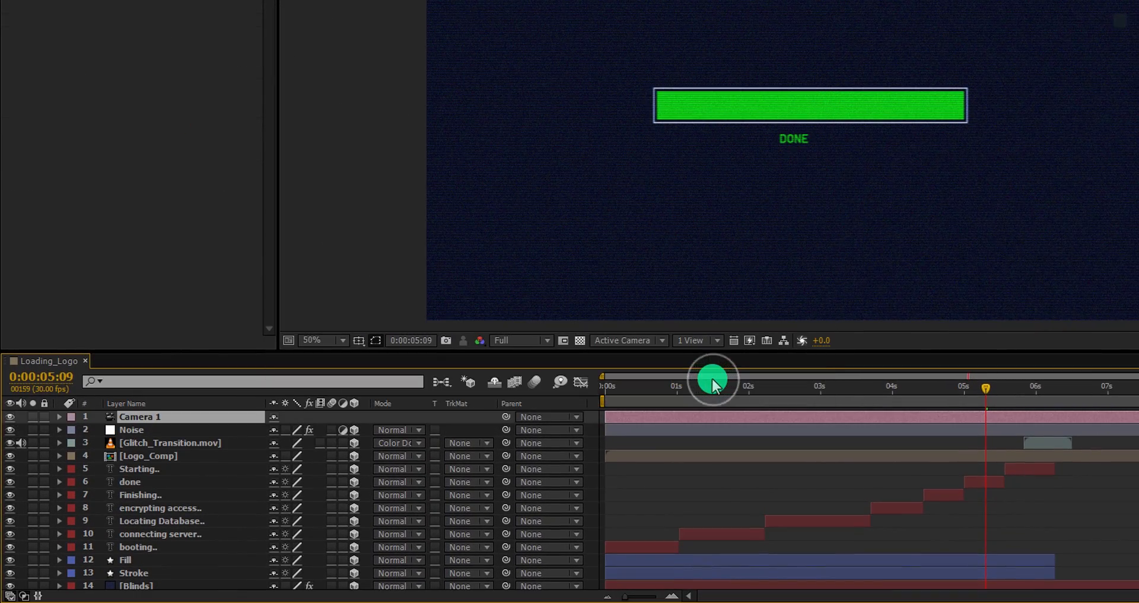
pyautogui.moveTo(712, 378); pyautogui.dragTo(901, 417)
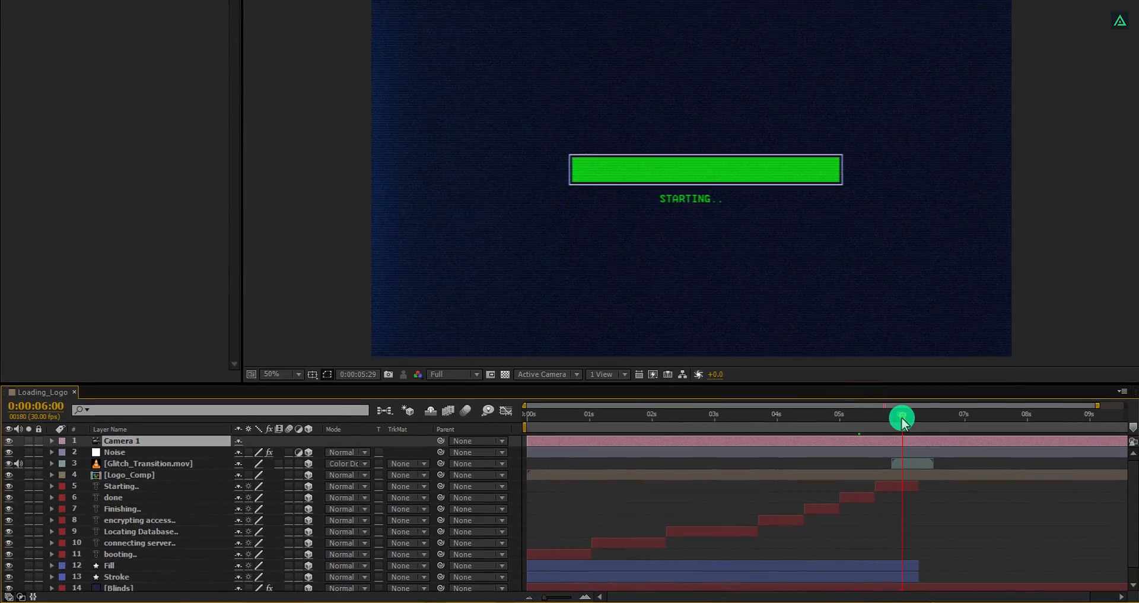
# Step: At 6:24, reveal Camera 1's transform and camera options and turn Depth of Field on
pyautogui.moveTo(900, 416); pyautogui.dragTo(964, 416)
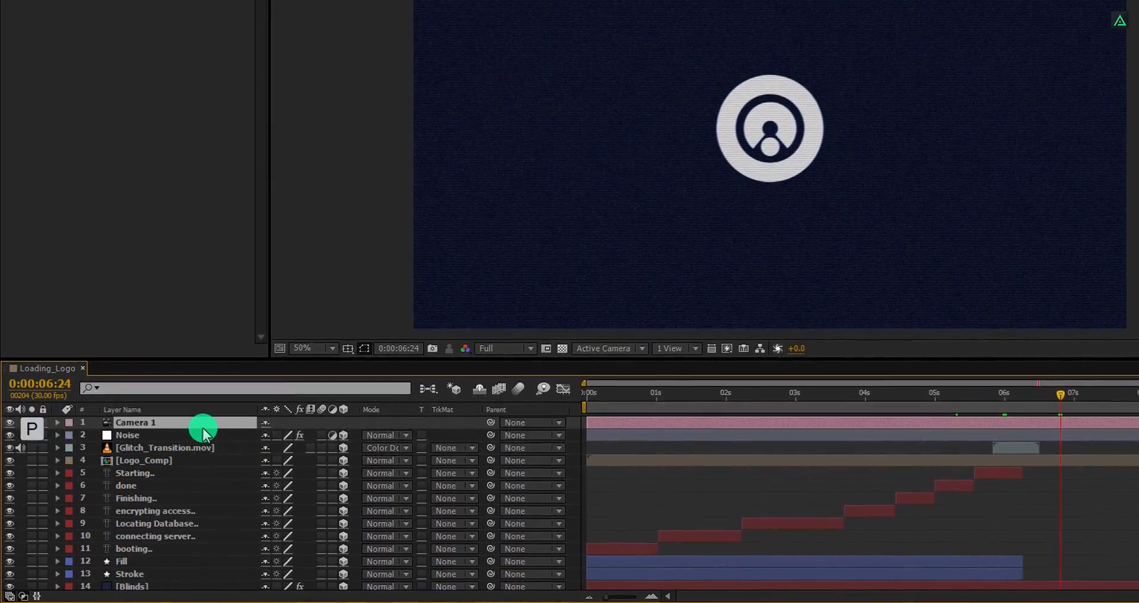
pyautogui.click(57, 422)
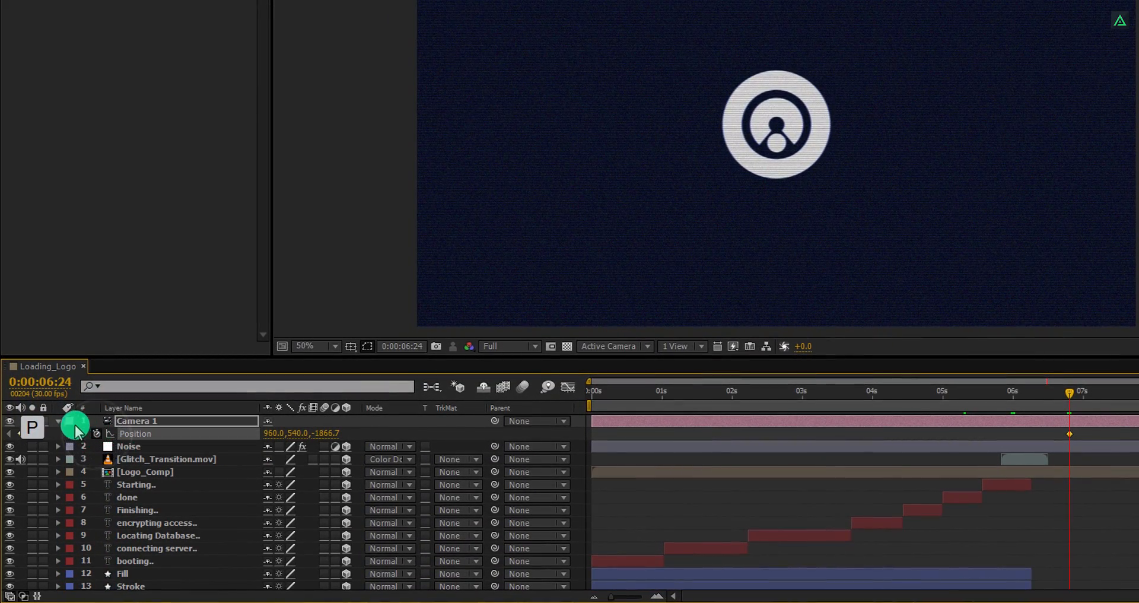
pyautogui.click(58, 421)
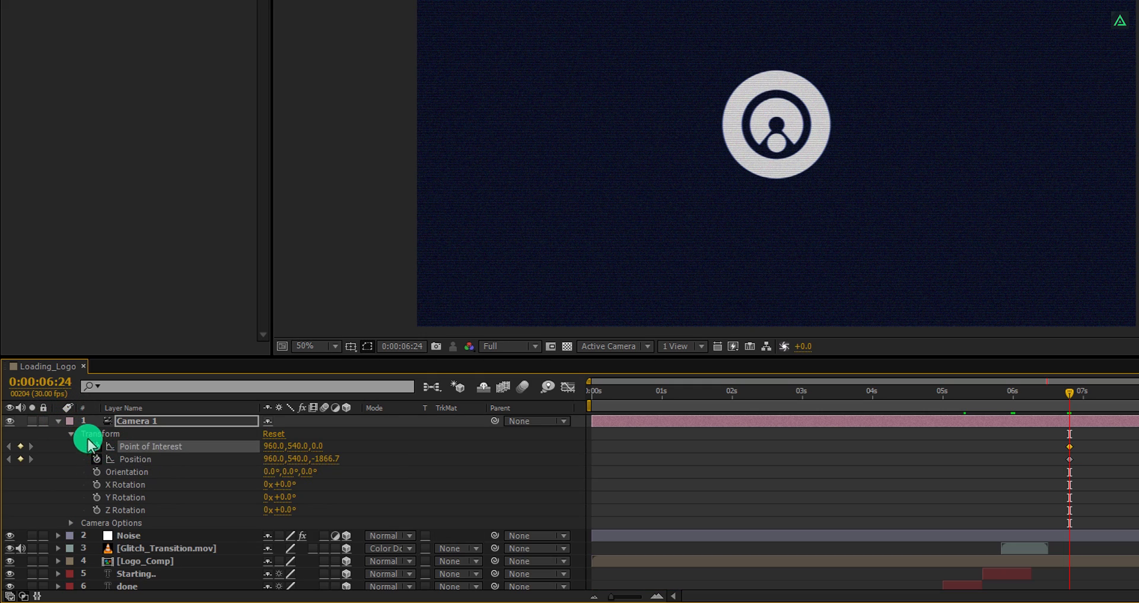
pyautogui.click(59, 433)
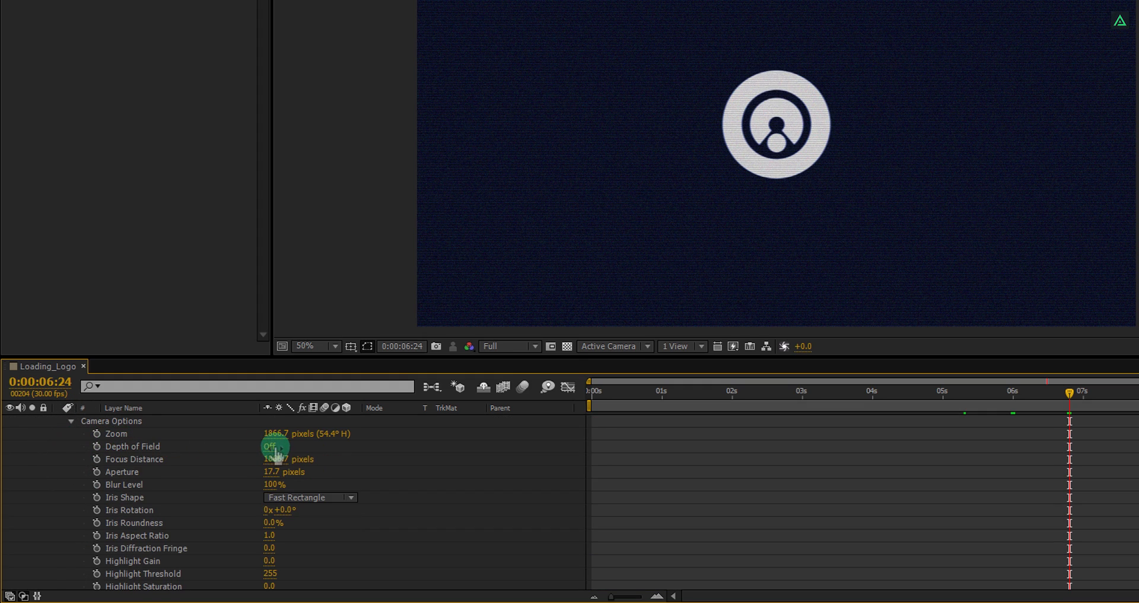
pyautogui.click(275, 447)
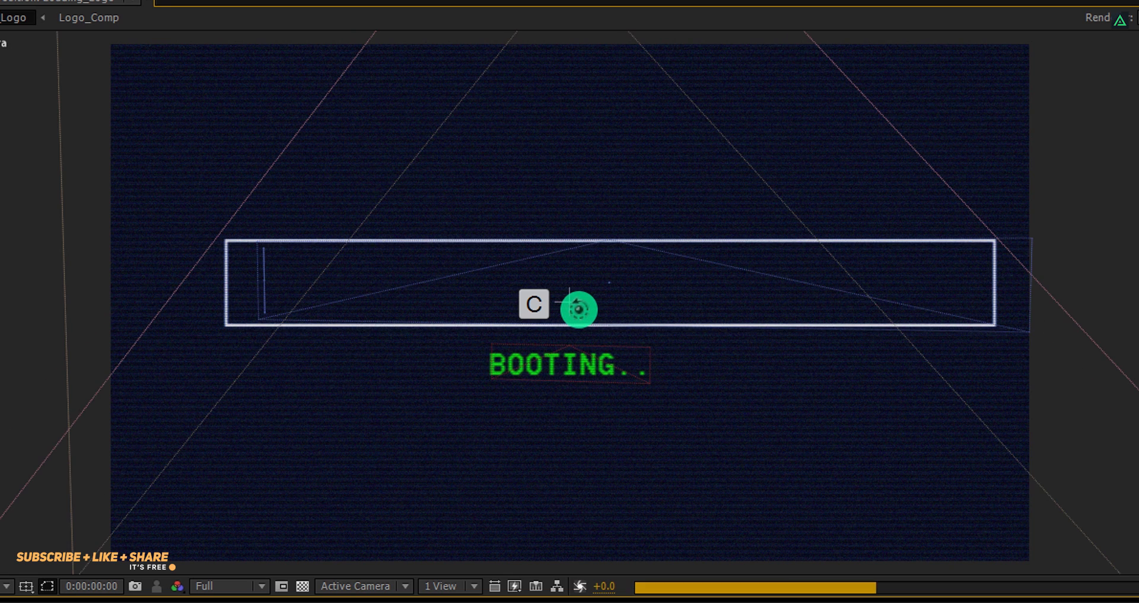
# Step: Orbit Camera 1 to a side-on angle over the loading bar and BOOTING.. text
pyautogui.moveTo(579, 309); pyautogui.dragTo(541, 294)
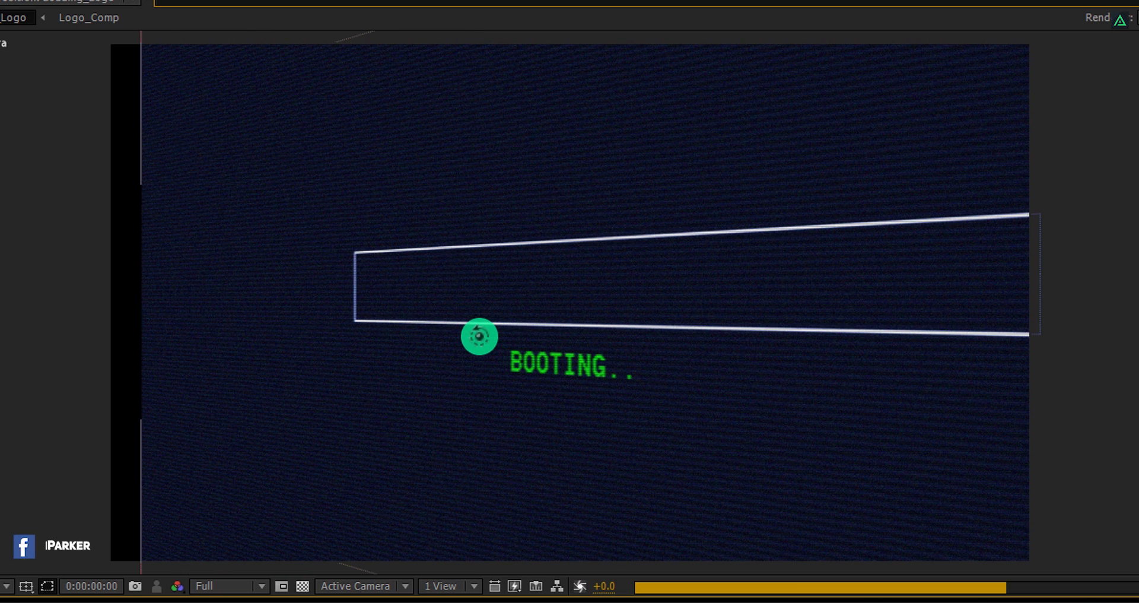
pyautogui.press('c')
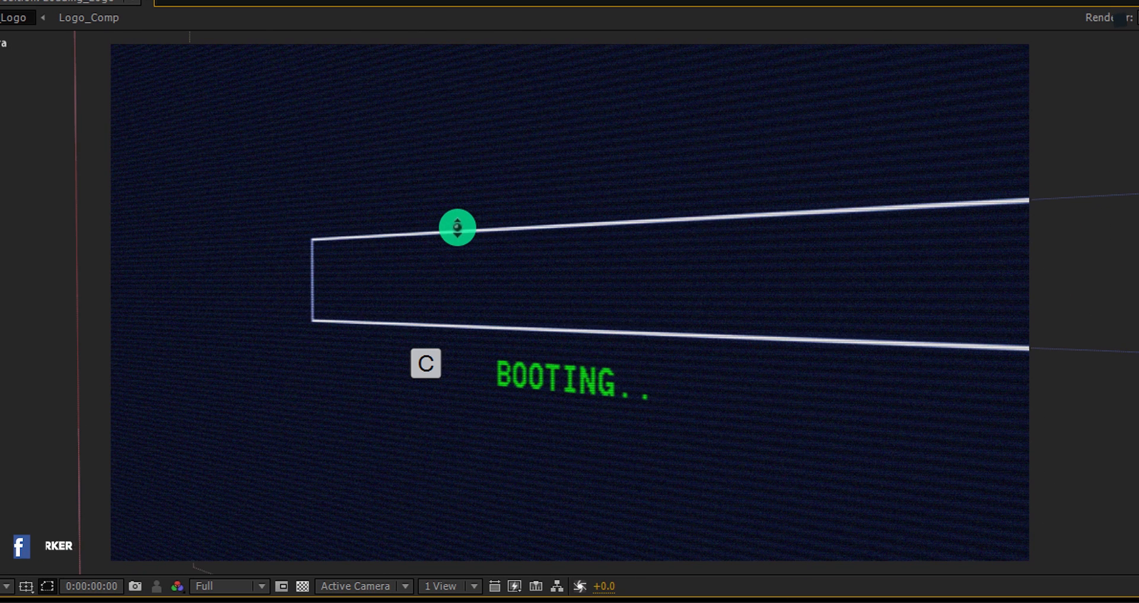
pyautogui.moveTo(457, 227); pyautogui.dragTo(505, 296)
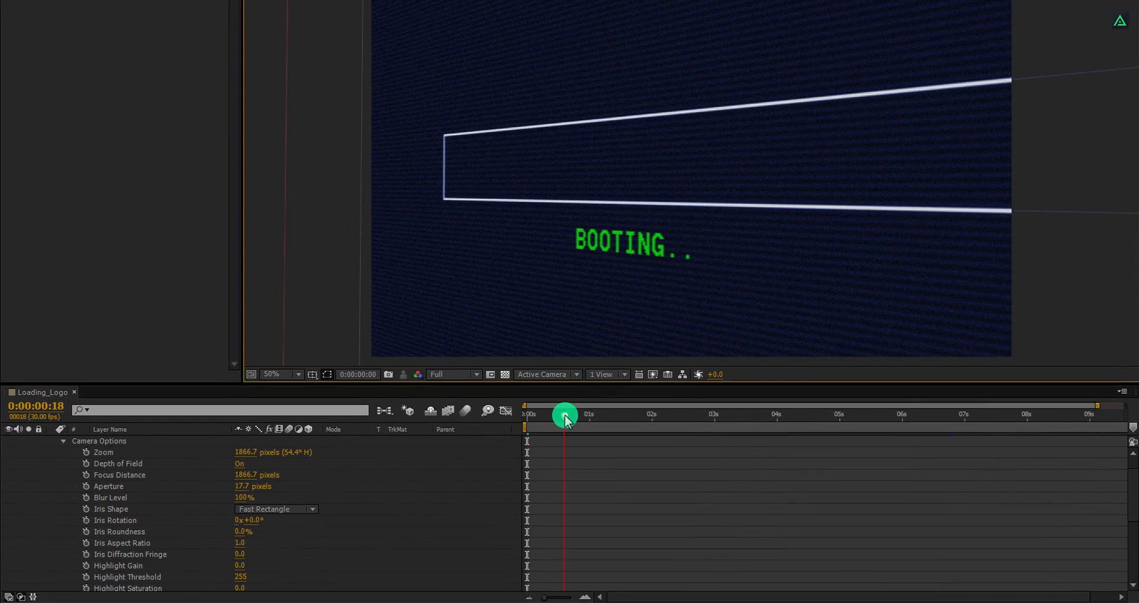
pyautogui.moveTo(565, 415); pyautogui.dragTo(828, 414)
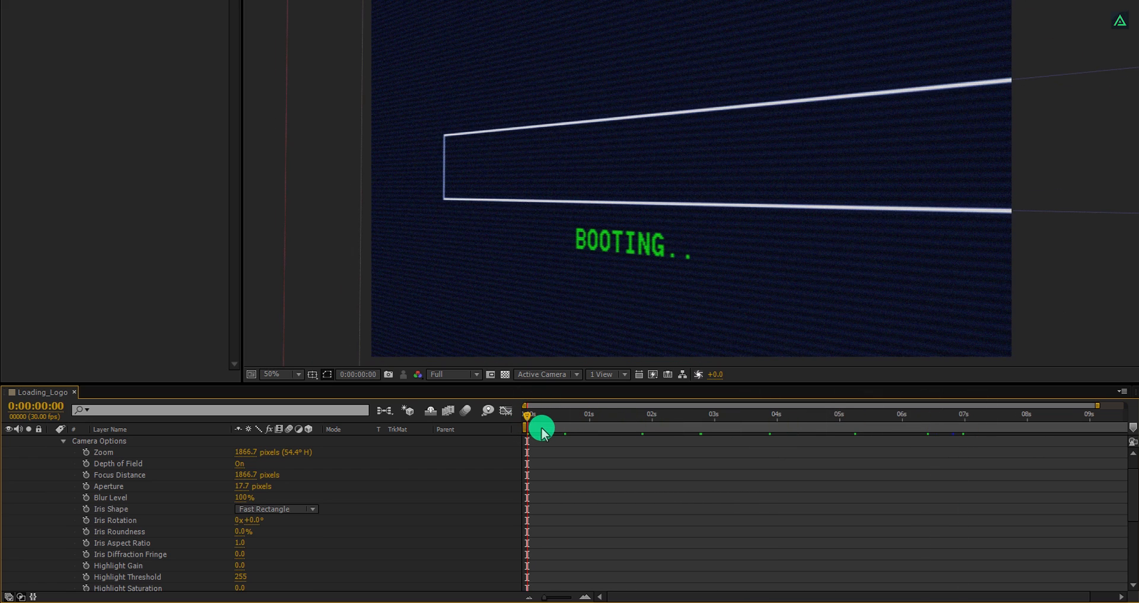
# Step: Keyframe Camera 1's focus at 0:00, then raise Focus Distance at 6:24 to sharpen the logo
pyautogui.click(119, 440)
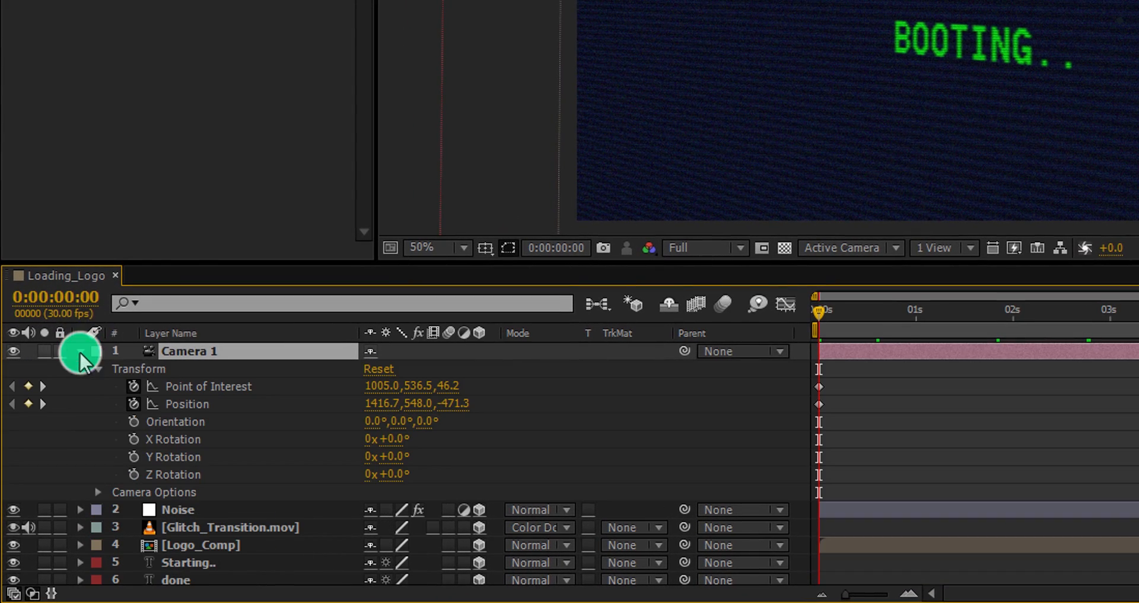
pyautogui.click(98, 492)
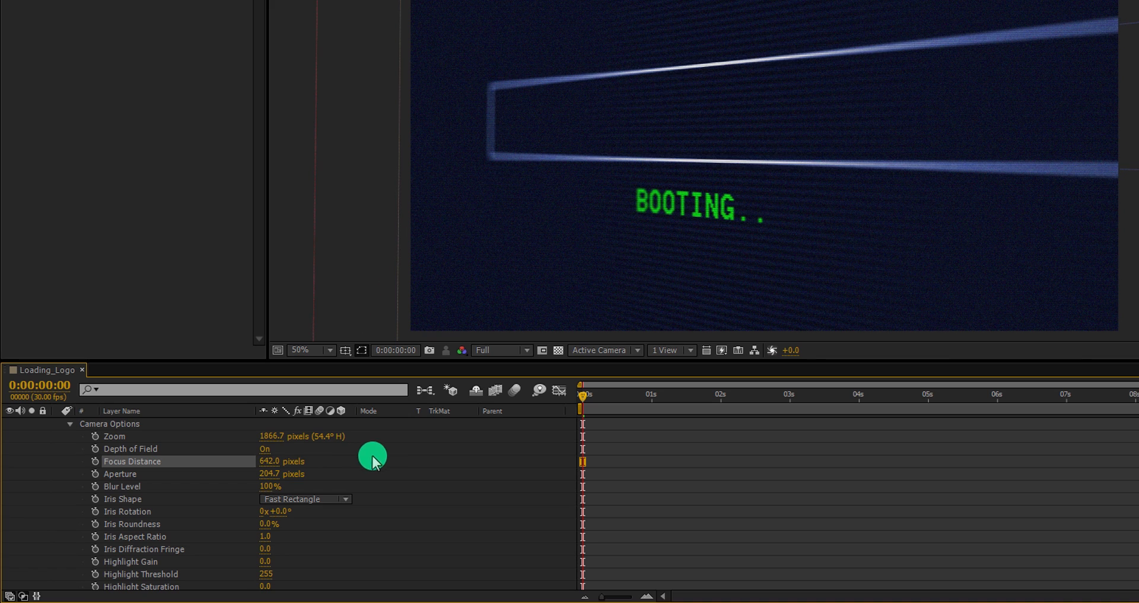
pyautogui.moveTo(1045, 499)
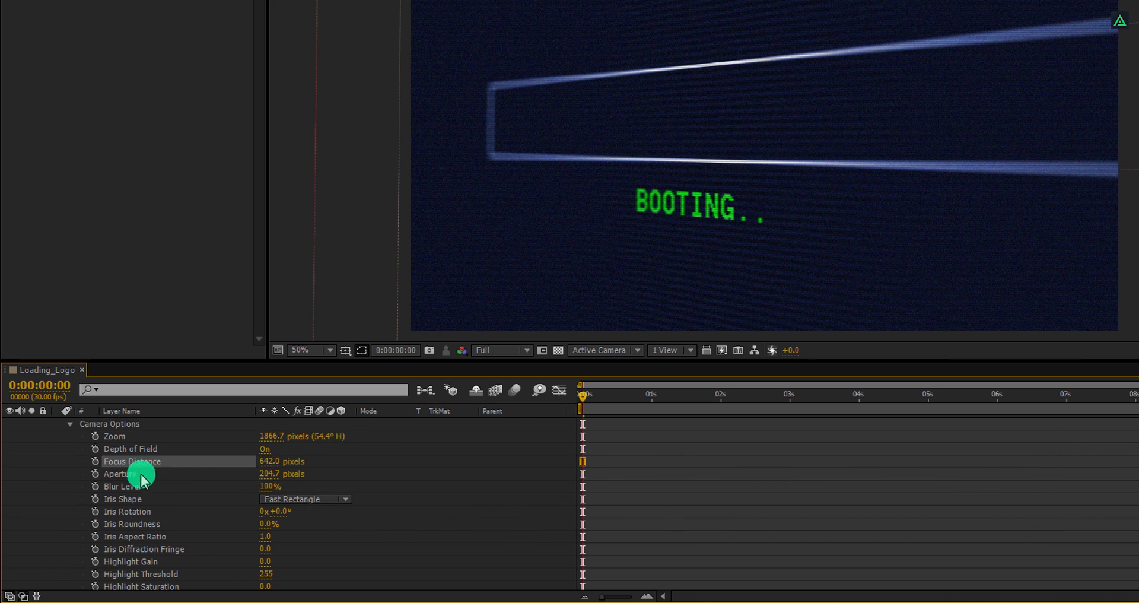
pyautogui.moveTo(98, 465)
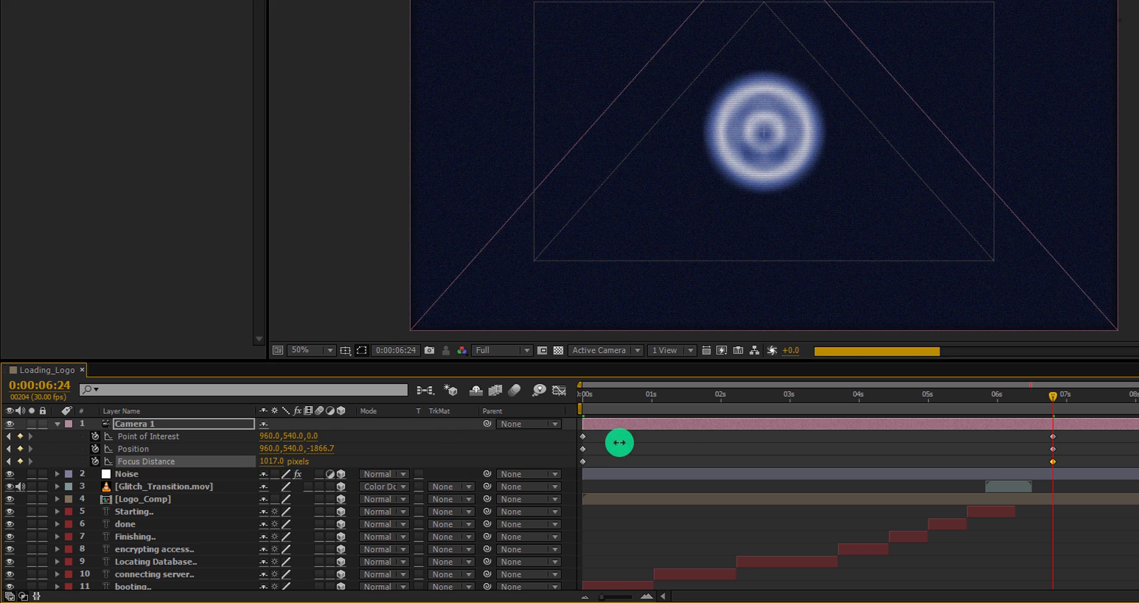
pyautogui.moveTo(620, 441); pyautogui.dragTo(811, 440)
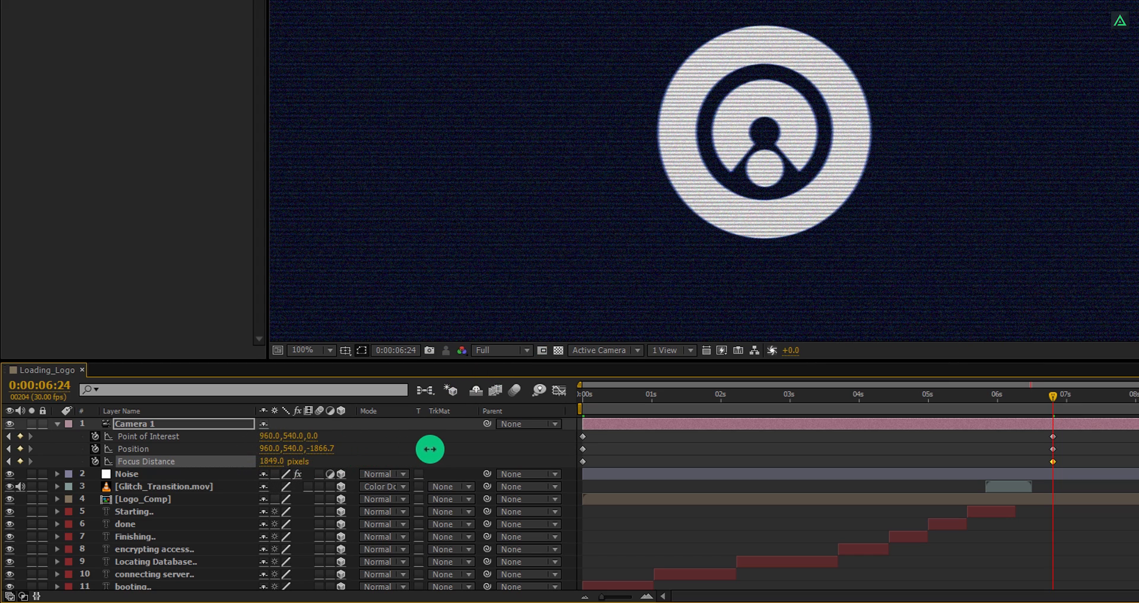
pyautogui.click(303, 350)
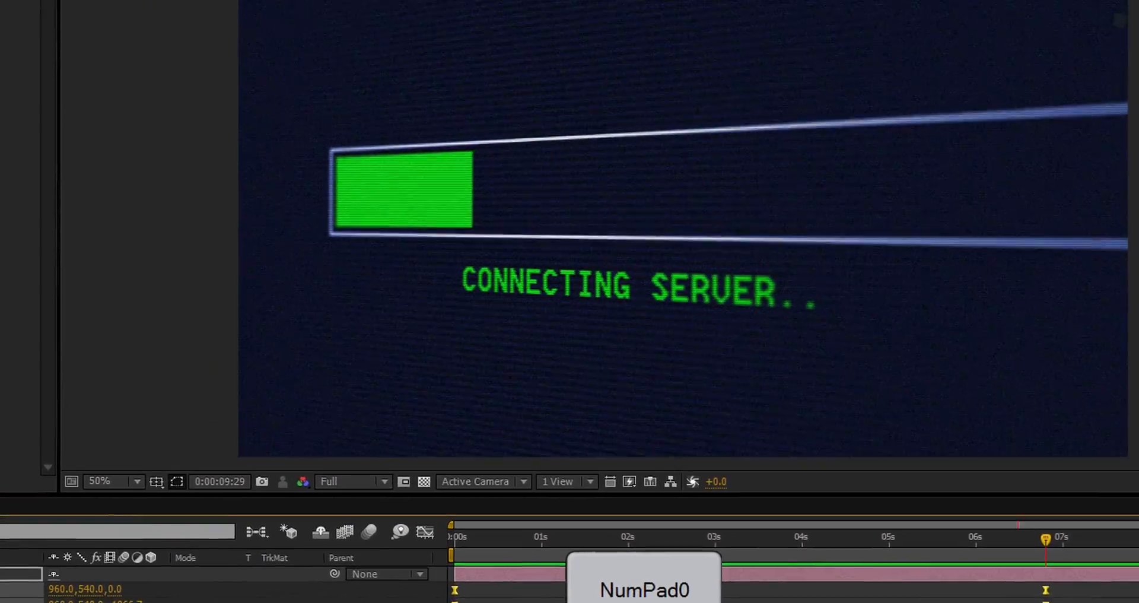
pyautogui.press('NumPad0')
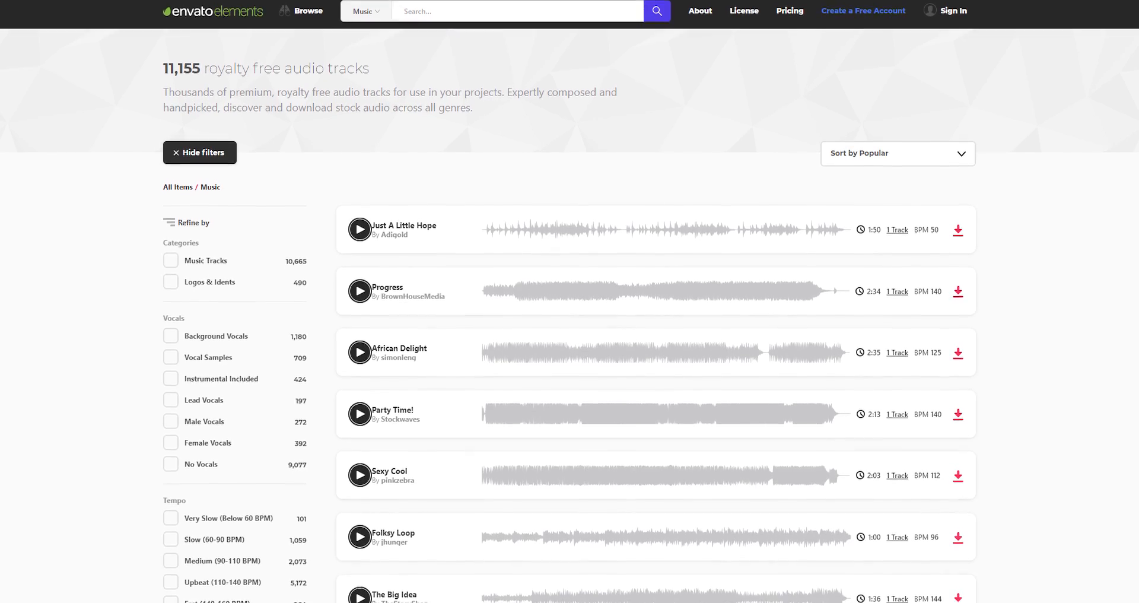
# Step: Scroll down the Envato Elements music catalogue to reveal more tracks with durations and BPM
pyautogui.scroll(-3)
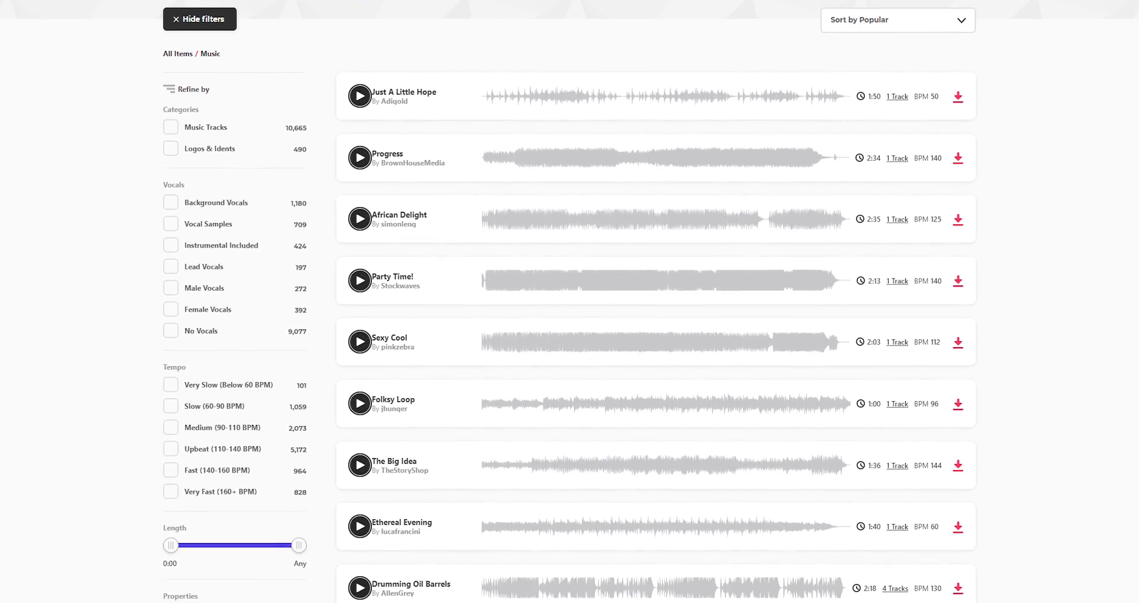